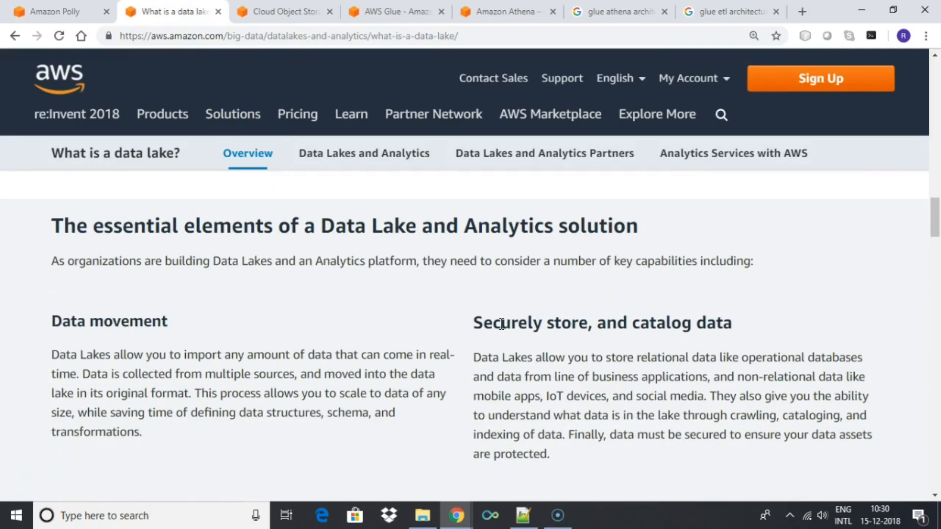
Step: Scroll through the data lake overview page on the AWS website
{"action": "scroll", "scroll_direction": "up", "scroll_amount": 3}
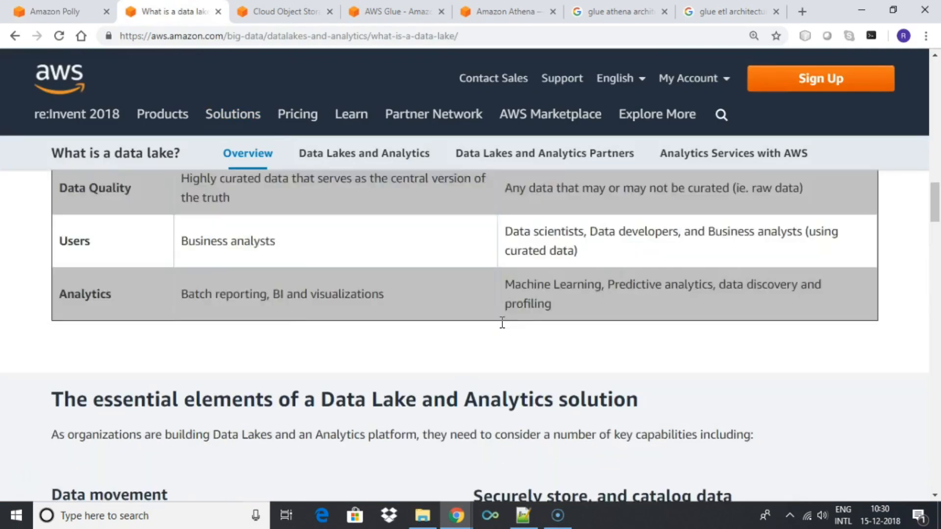
{"action": "scroll", "scroll_direction": "up", "scroll_amount": 3}
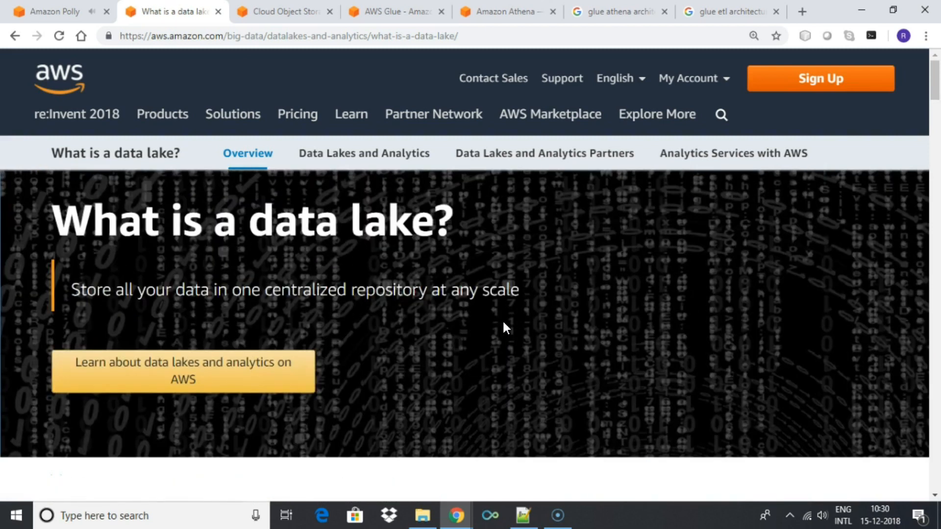
{"action": "scroll", "scroll_direction": "down", "scroll_amount": 3}
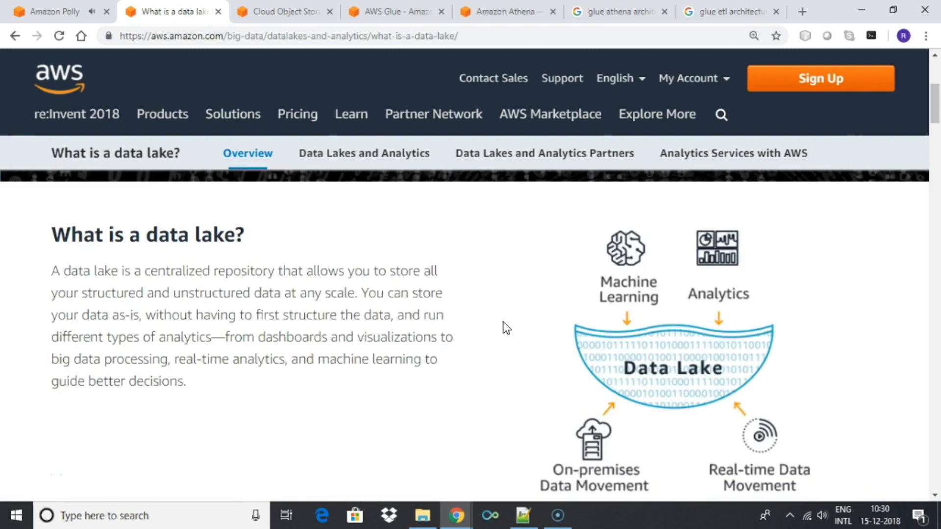
{"action": "mouse_move", "coordinate": [487, 294]}
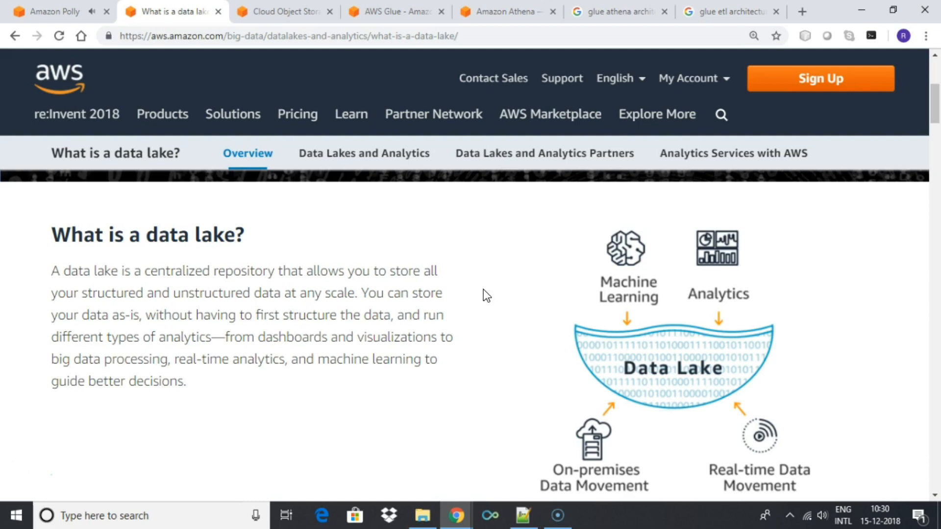
{"action": "scroll", "scroll_direction": "down", "scroll_amount": 3}
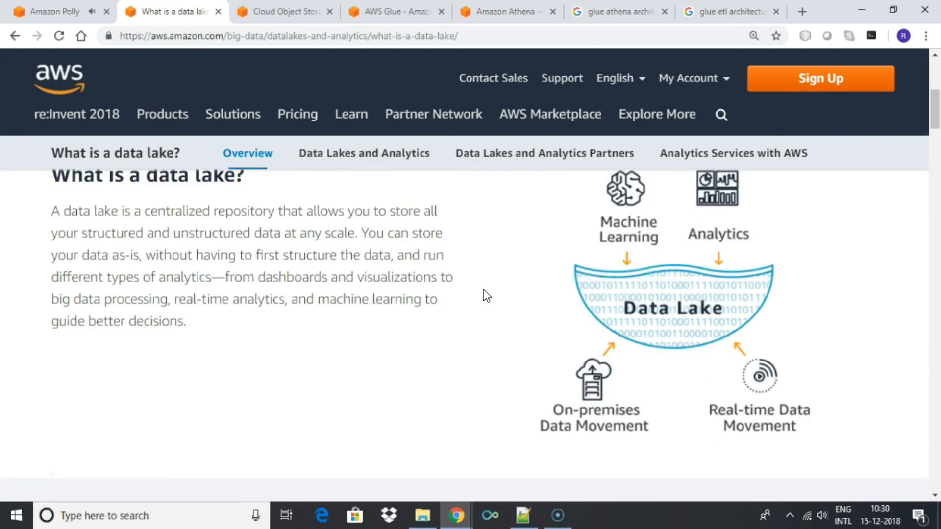
{"action": "scroll", "scroll_direction": "down", "scroll_amount": 3}
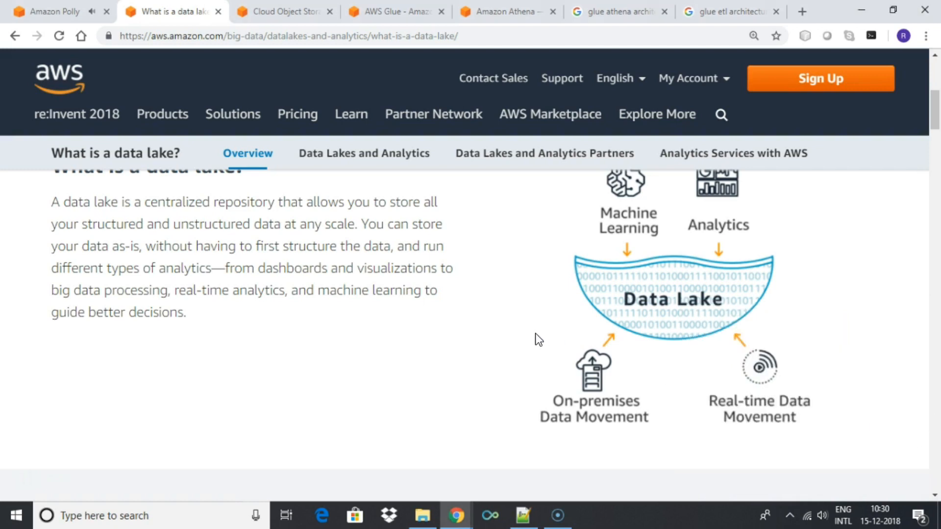
{"action": "scroll", "scroll_direction": "down", "scroll_amount": 3}
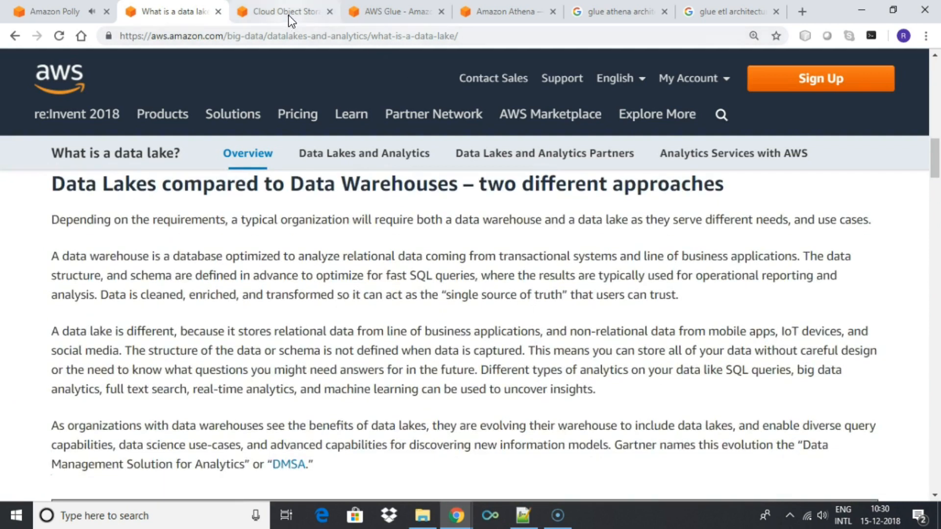
Step: Review the Amazon S3 page, then the Glue–Athena and Glue ETL architecture diagrams
{"action": "left_click", "coordinate": [279, 12]}
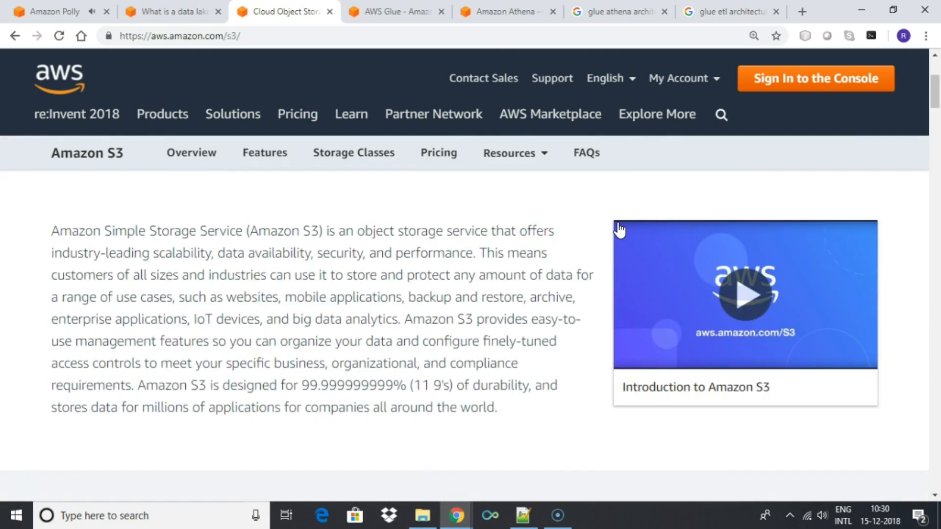
{"action": "scroll", "scroll_direction": "down", "scroll_amount": 3}
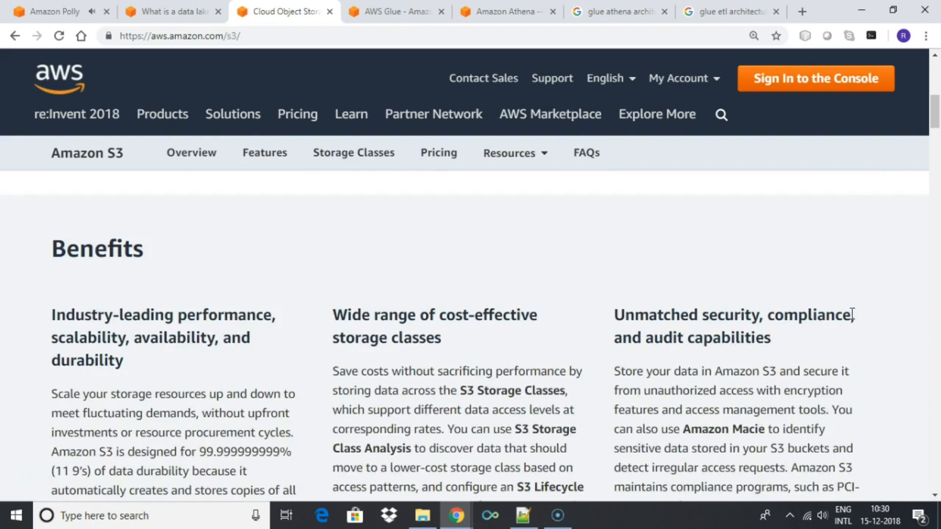
{"action": "scroll", "scroll_direction": "down", "scroll_amount": 3}
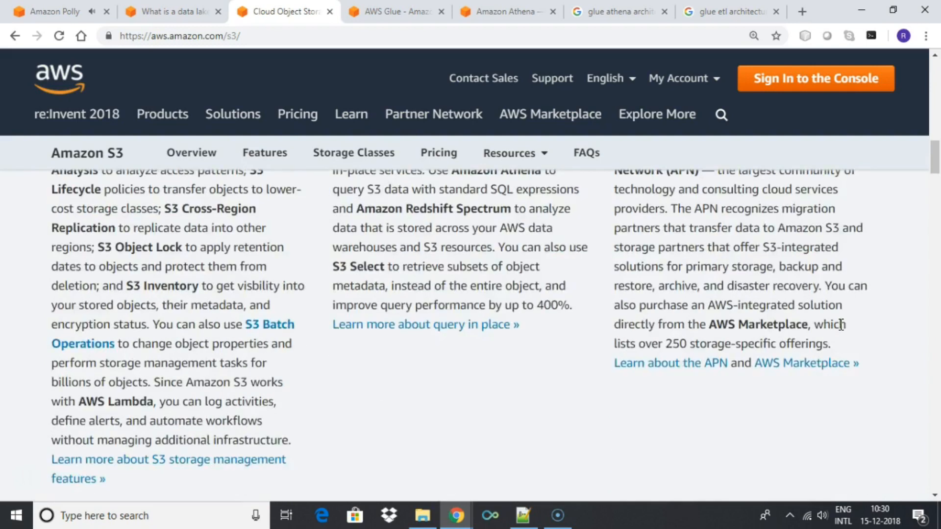
{"action": "scroll", "scroll_direction": "up", "scroll_amount": 3}
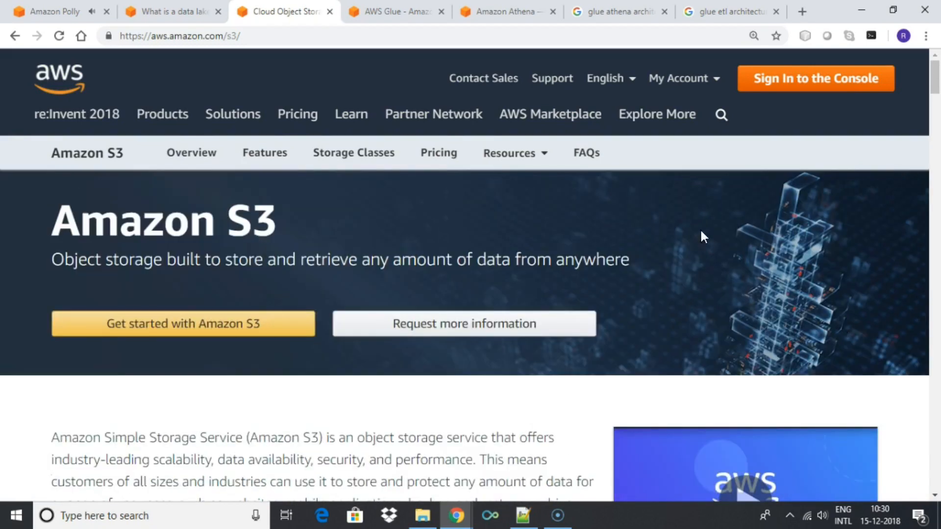
{"action": "left_click", "coordinate": [618, 12]}
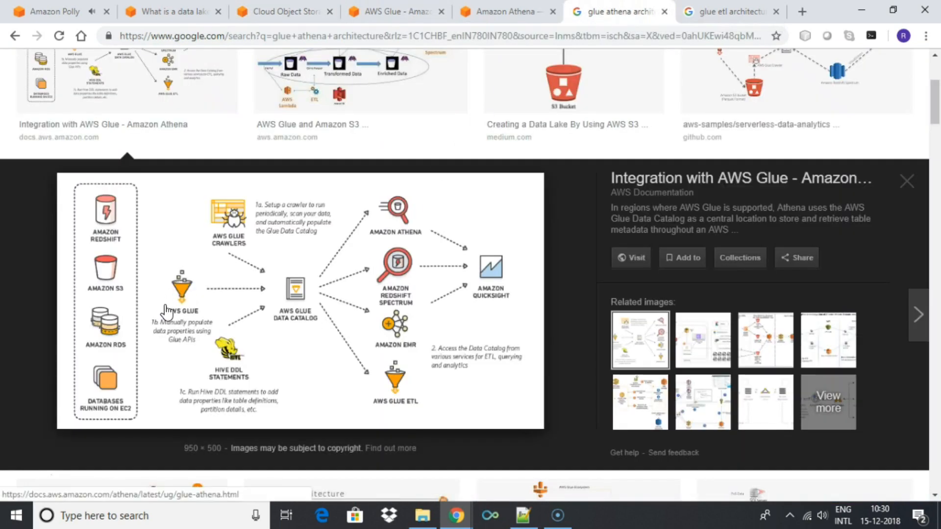
{"action": "mouse_move", "coordinate": [795, 84]}
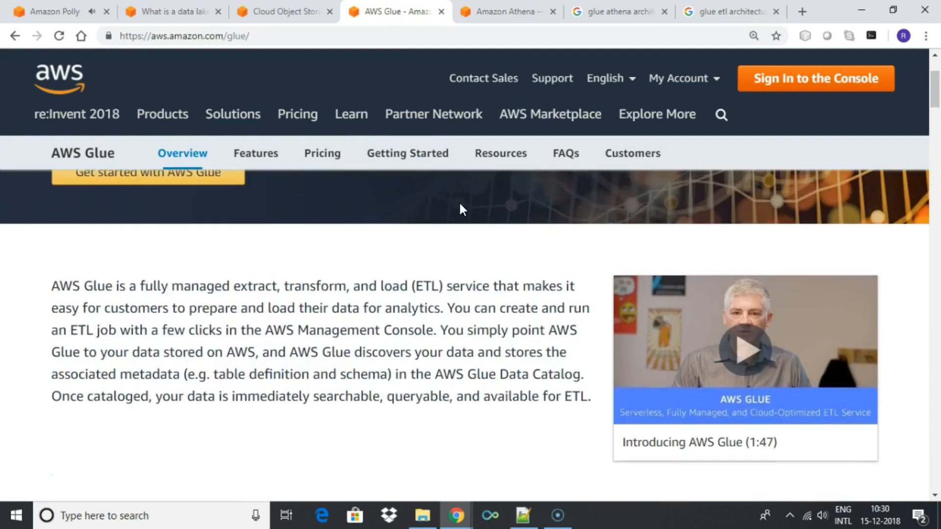
{"action": "left_click", "coordinate": [726, 11]}
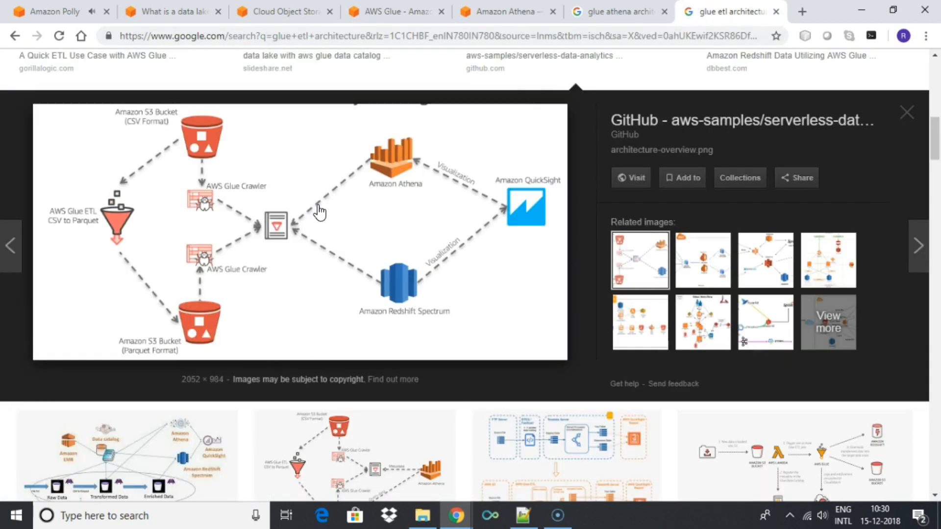
{"action": "mouse_move", "coordinate": [131, 275]}
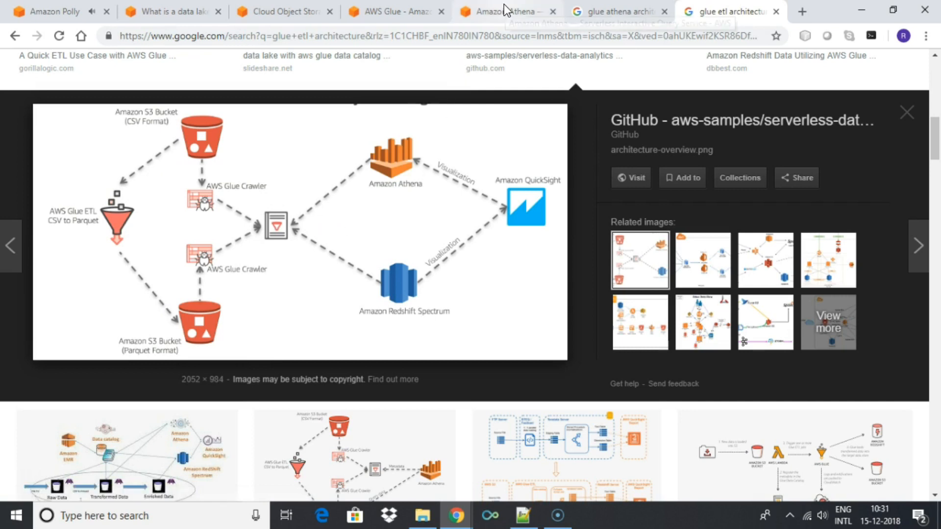
Step: Check the Athena page, then settle on the Glue–Athena Data Catalog integration diagram
{"action": "left_click", "coordinate": [503, 11]}
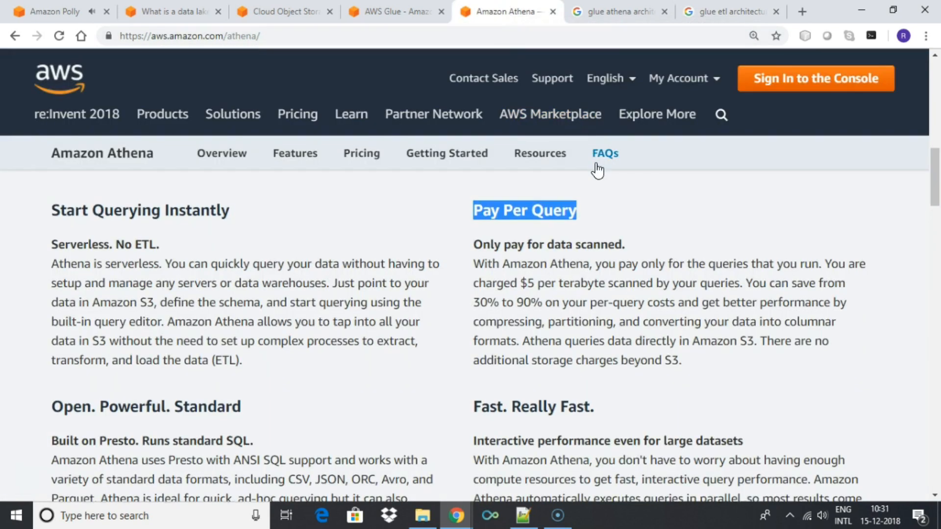
{"action": "scroll", "scroll_direction": "up", "scroll_amount": 3}
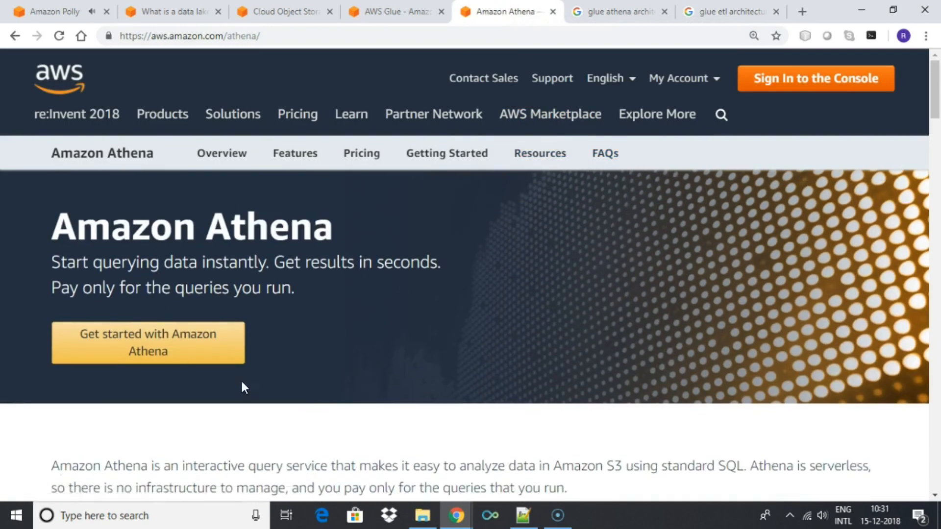
{"action": "left_click", "coordinate": [618, 11]}
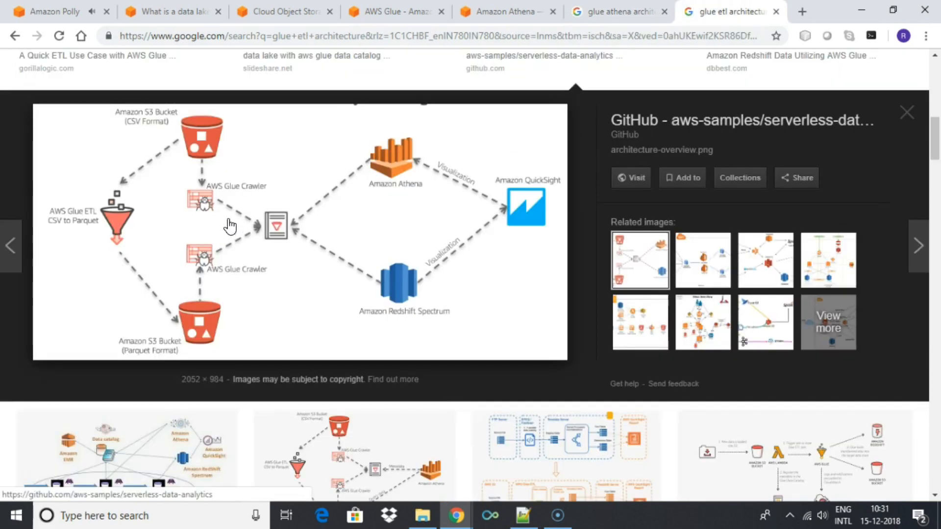
{"action": "mouse_move", "coordinate": [535, 237]}
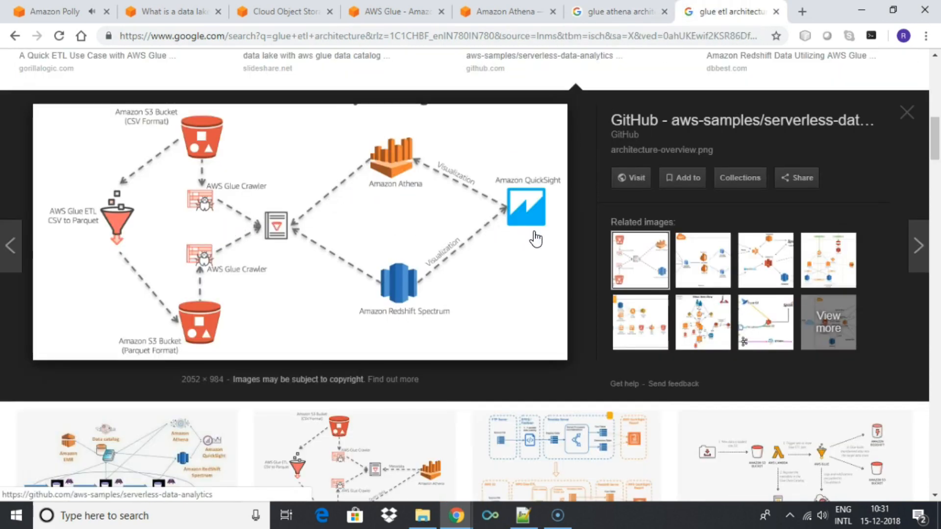
{"action": "mouse_move", "coordinate": [609, 11]}
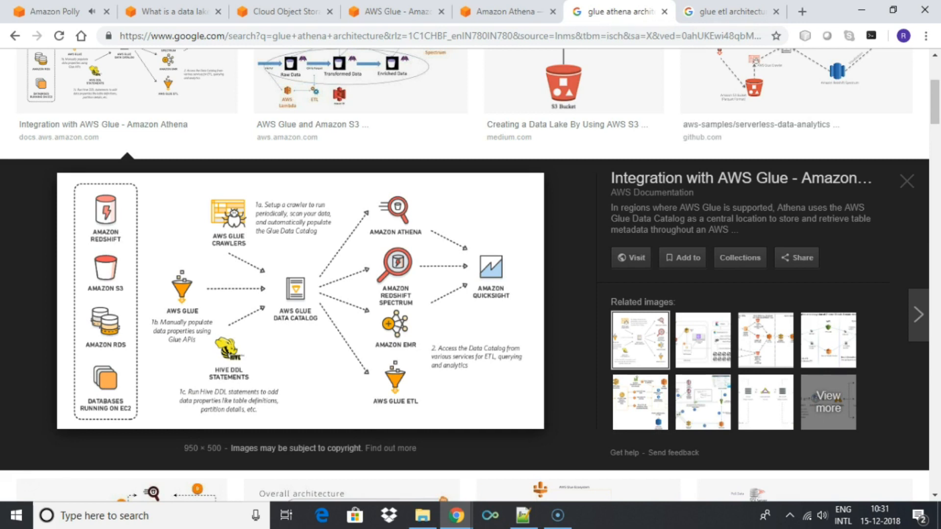
{"action": "left_click", "coordinate": [728, 11]}
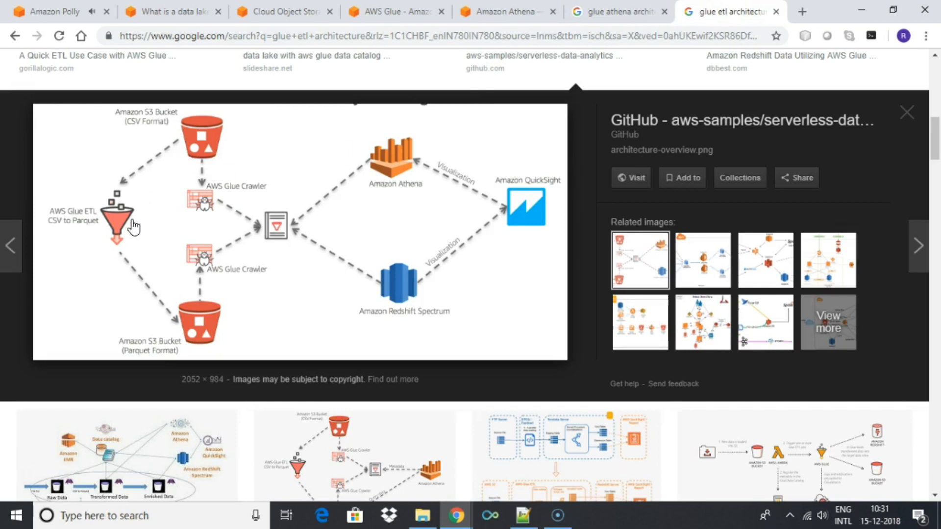
{"action": "mouse_move", "coordinate": [508, 237]}
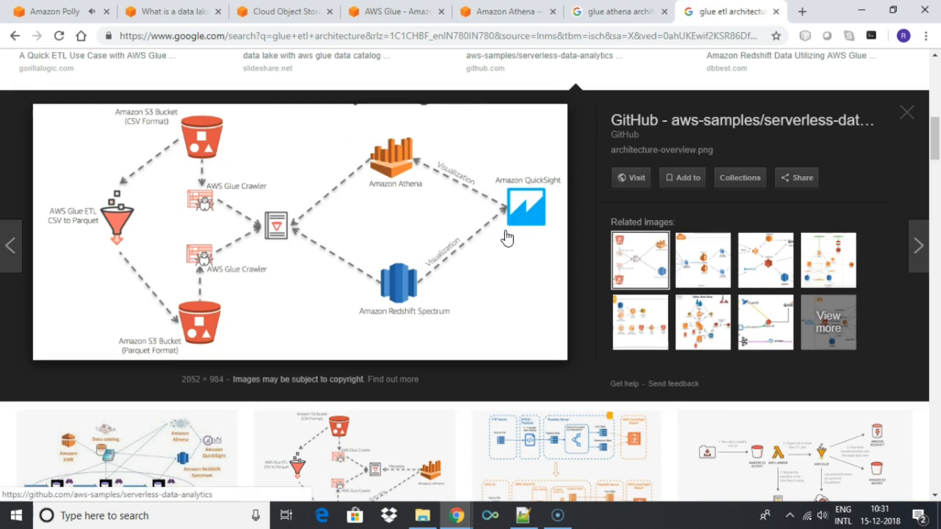
{"action": "mouse_move", "coordinate": [507, 234]}
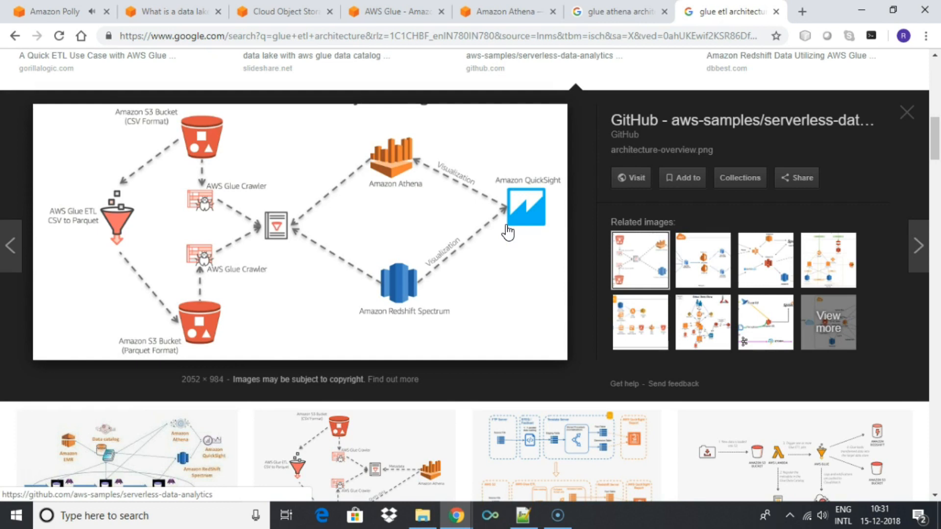
{"action": "mouse_move", "coordinate": [555, 229]}
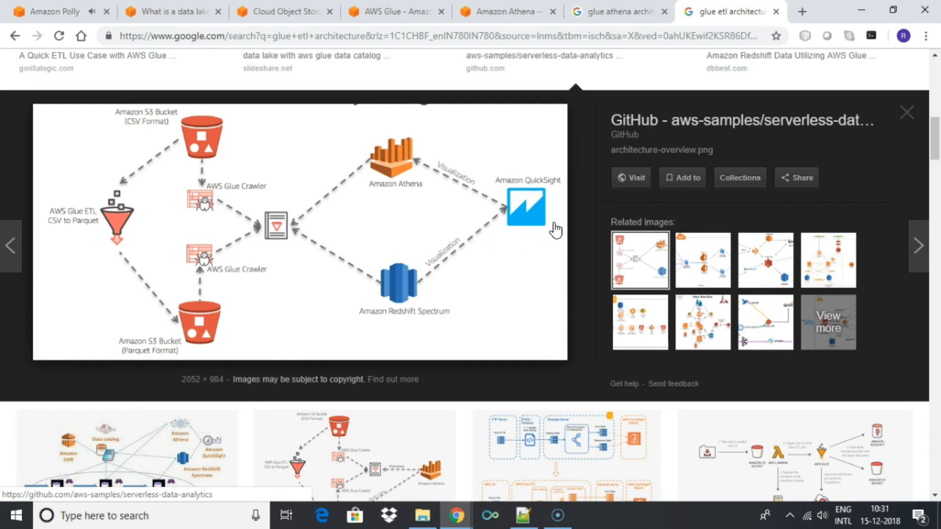
{"action": "left_click", "coordinate": [618, 11]}
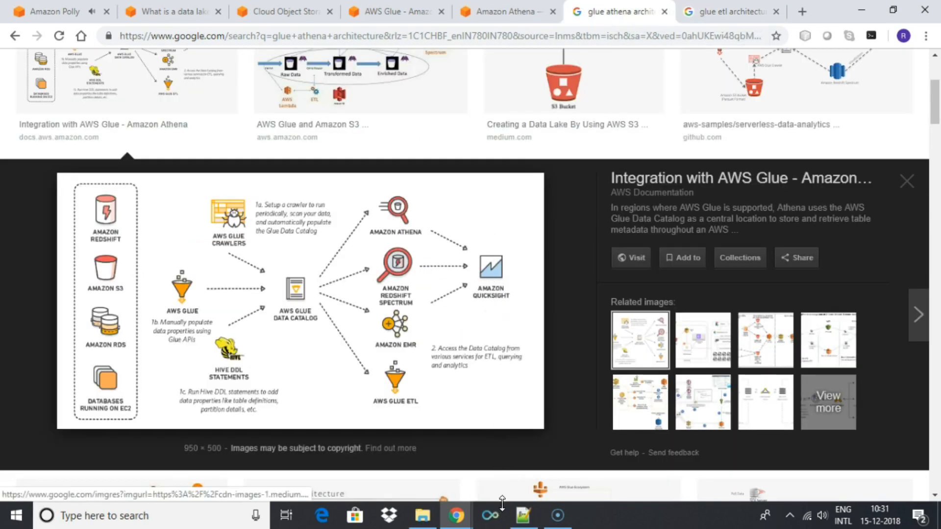
Step: Open consumer_purchase_data in Notepad++ and compare it with the bucket and crawler notes
{"action": "left_click", "coordinate": [521, 515]}
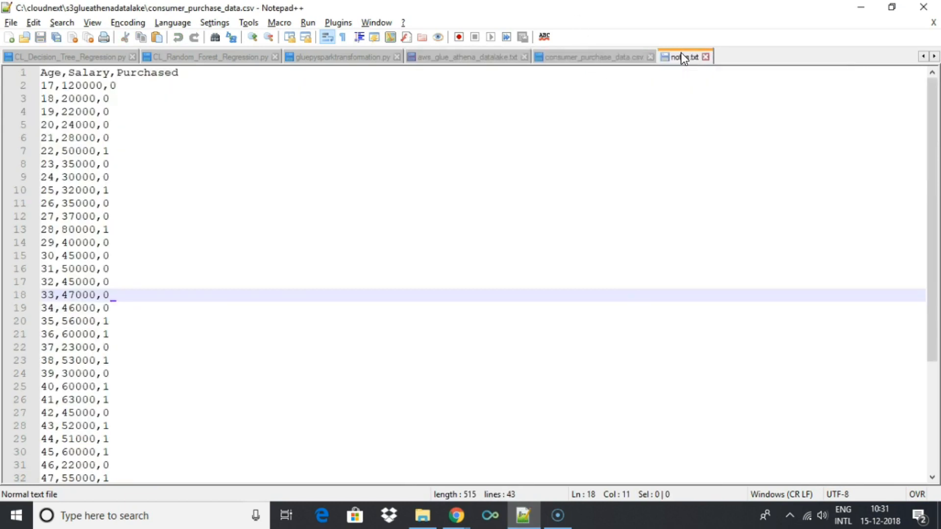
{"action": "key", "text": "alt+tab"}
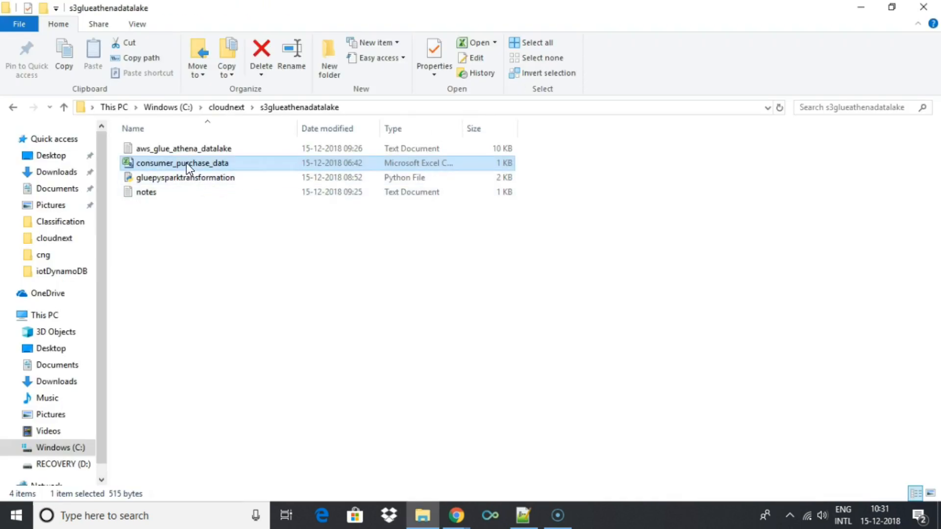
{"action": "double_click", "coordinate": [182, 163]}
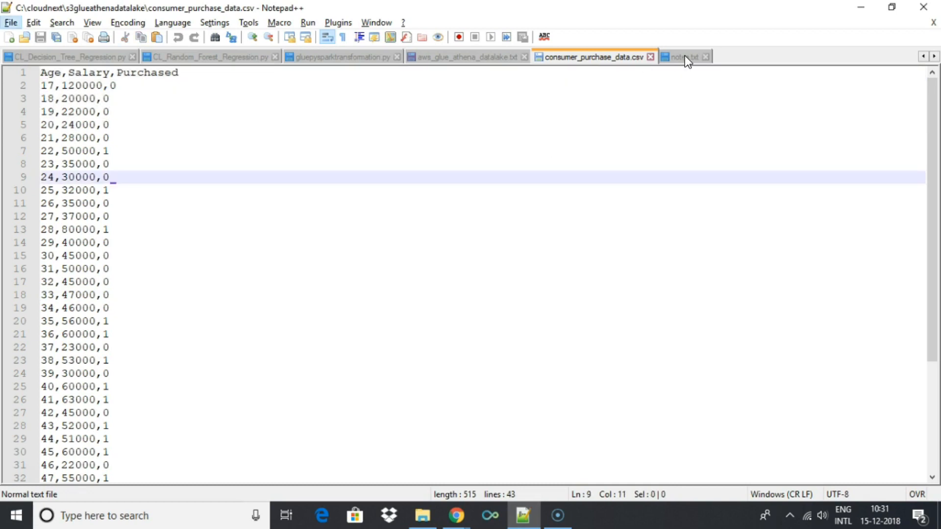
{"action": "left_click", "coordinate": [681, 57]}
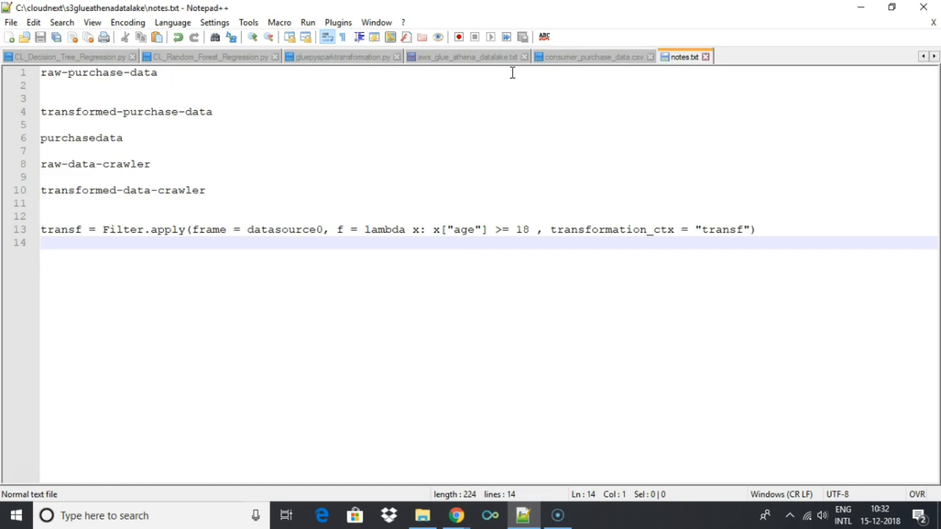
{"action": "left_click", "coordinate": [591, 56]}
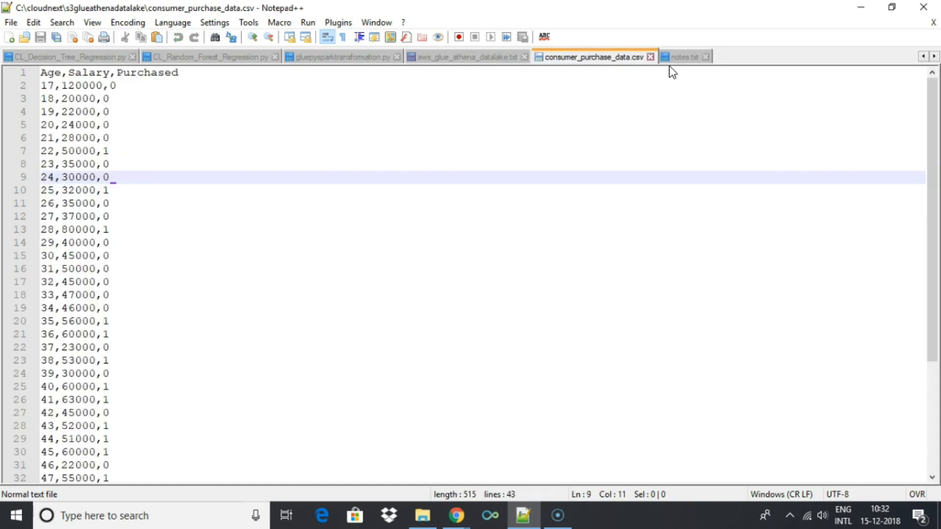
{"action": "left_click", "coordinate": [683, 56]}
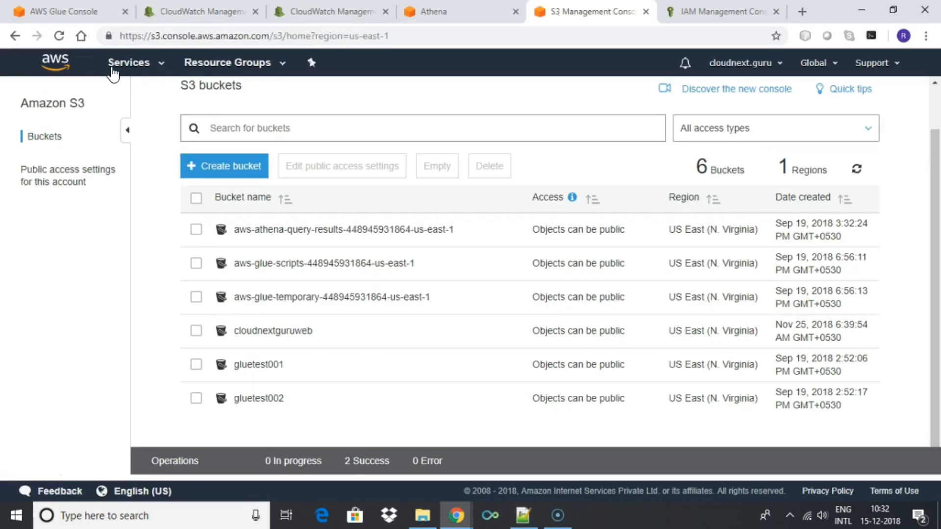
Step: Create the raw-purchase-data bucket, accepting default options and permissions
{"action": "left_click", "coordinate": [128, 62]}
{"action": "type", "text": "raw-purchase-data"}
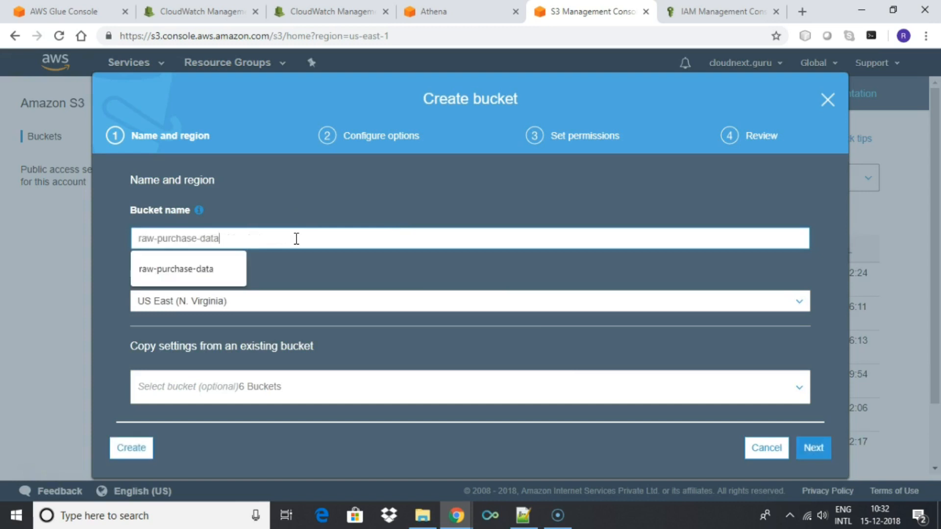
{"action": "left_click", "coordinate": [813, 447]}
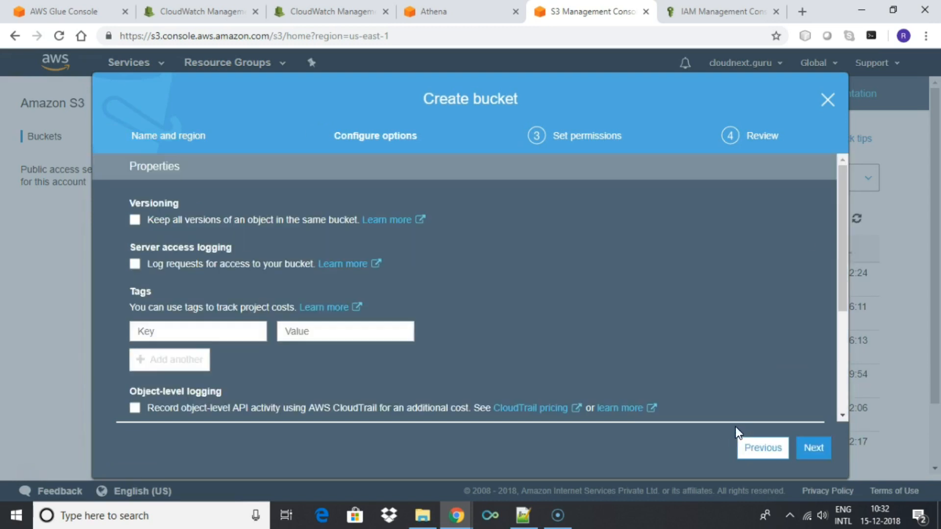
{"action": "scroll", "scroll_direction": "down", "scroll_amount": 3}
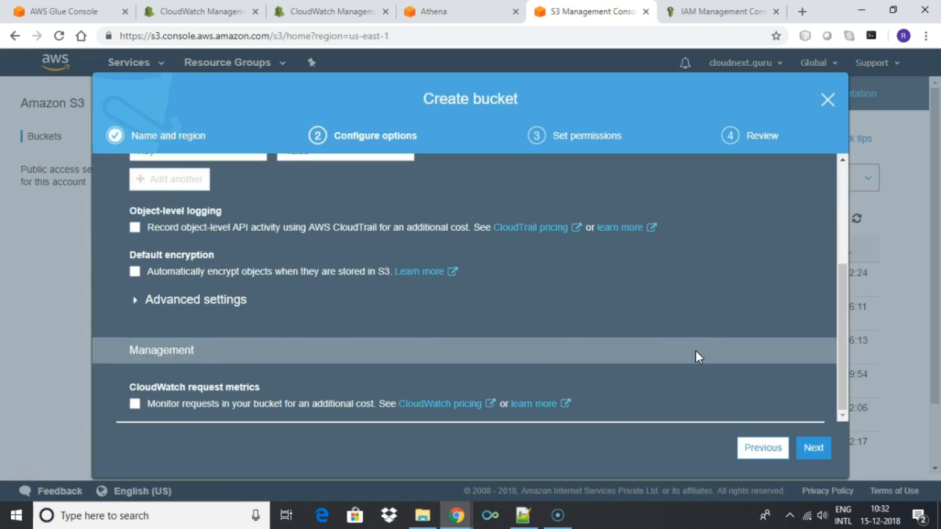
{"action": "left_click", "coordinate": [813, 447]}
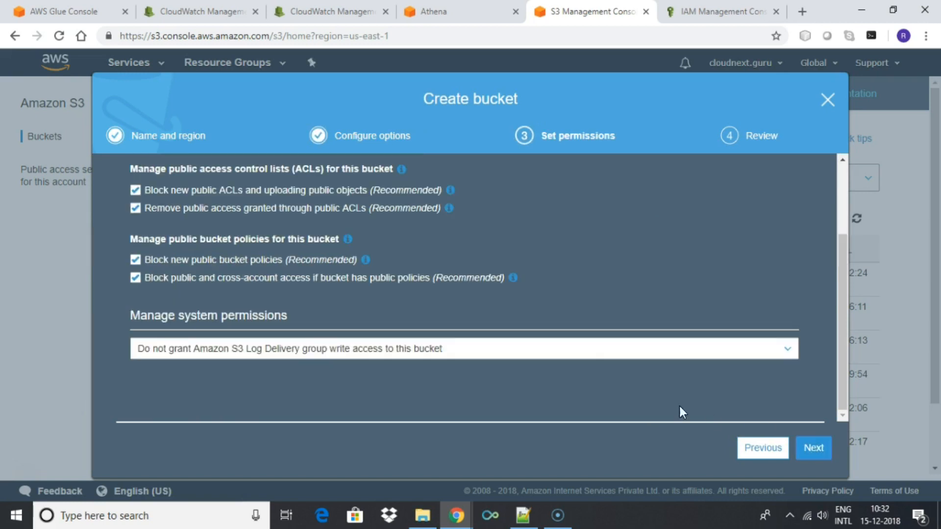
{"action": "mouse_move", "coordinate": [743, 428]}
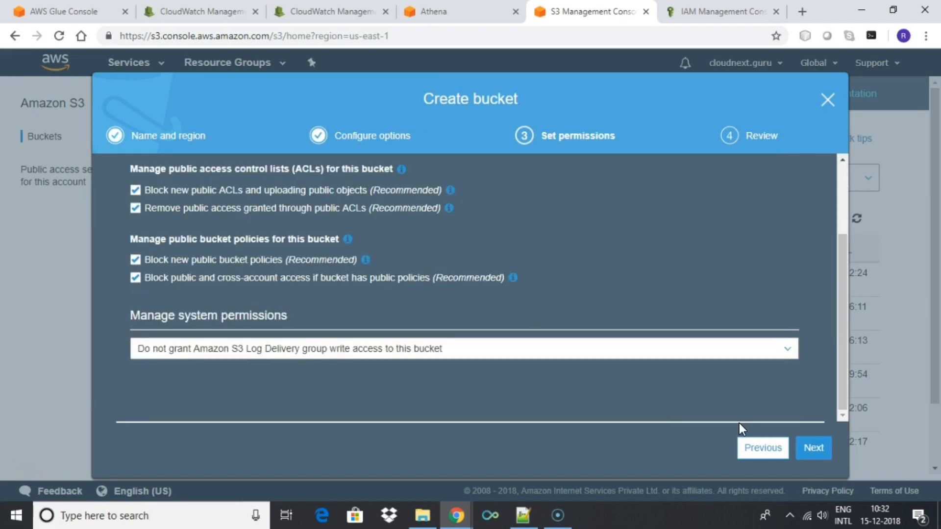
{"action": "left_click", "coordinate": [813, 448]}
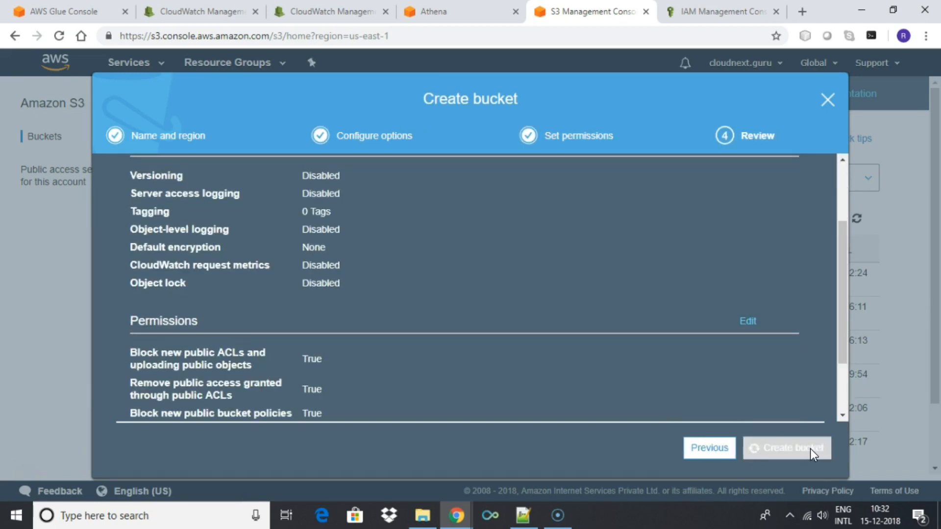
{"action": "left_click", "coordinate": [786, 447]}
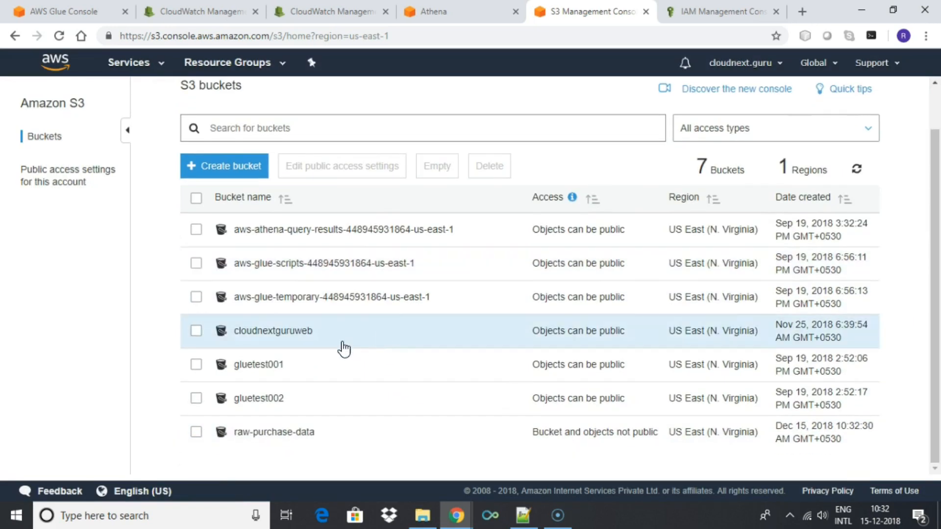
Step: Upload the consumer_purchase_data file into the raw-purchase-data bucket
{"action": "left_click", "coordinate": [273, 432]}
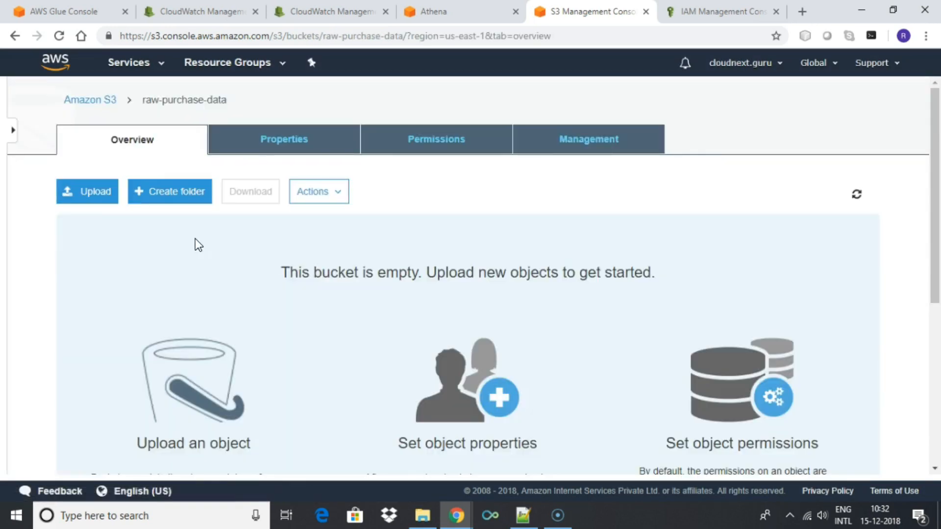
{"action": "left_click", "coordinate": [86, 191]}
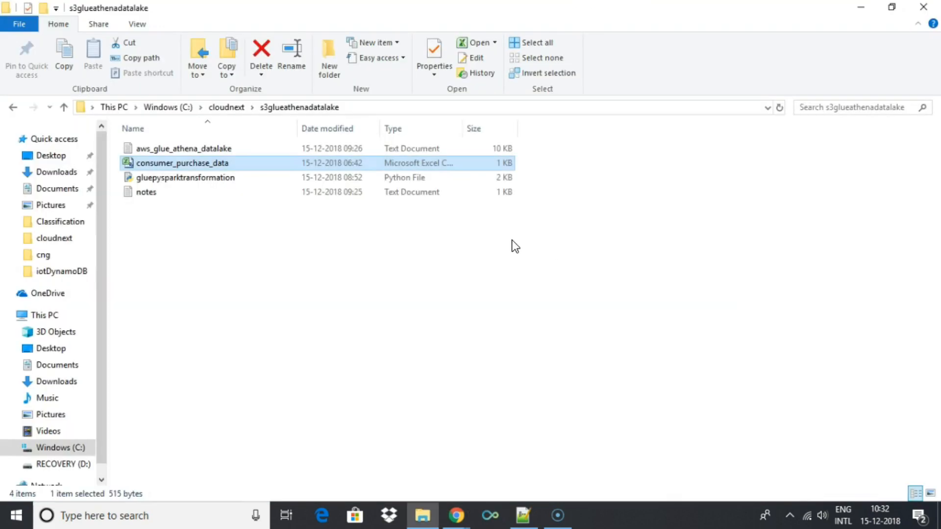
{"action": "key", "text": "alt+tab"}
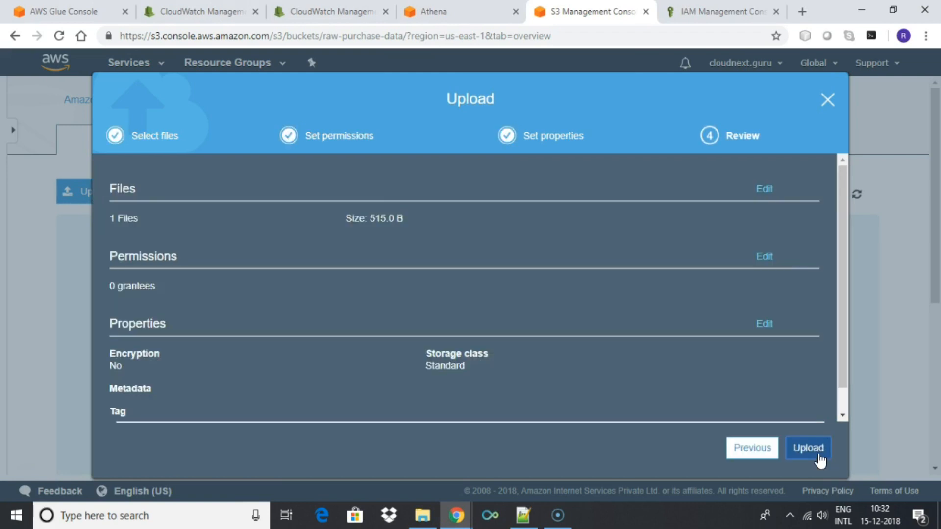
{"action": "left_click", "coordinate": [808, 447]}
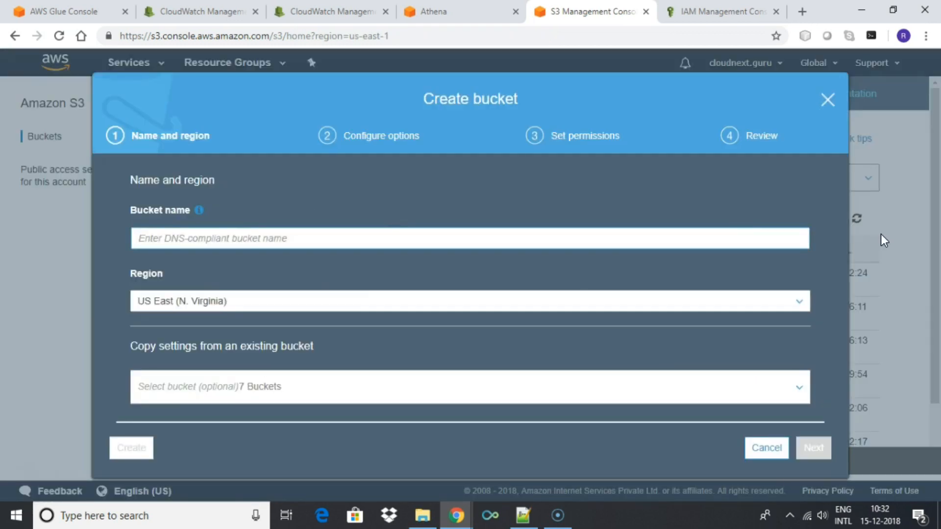
Step: Create the transformed-purchase-data bucket with defaults and open its empty overview
{"action": "left_click", "coordinate": [522, 515]}
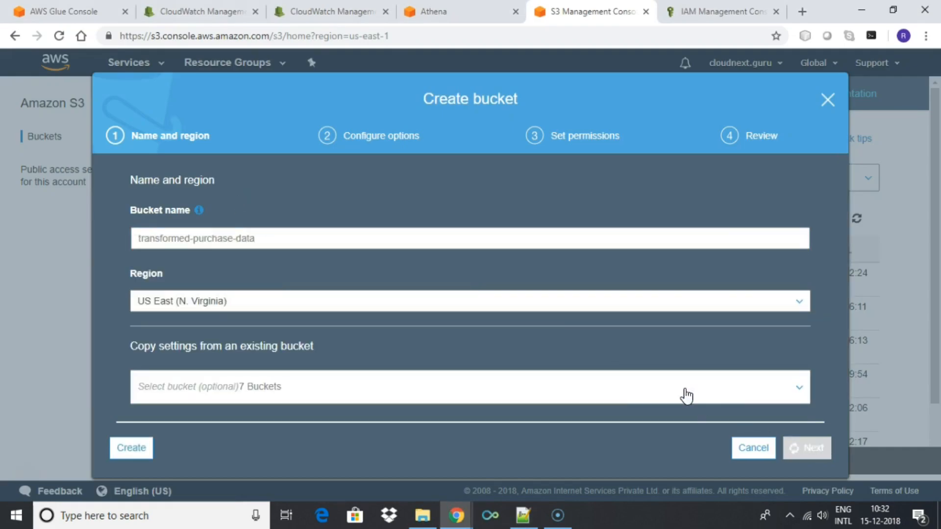
{"action": "left_click", "coordinate": [806, 448]}
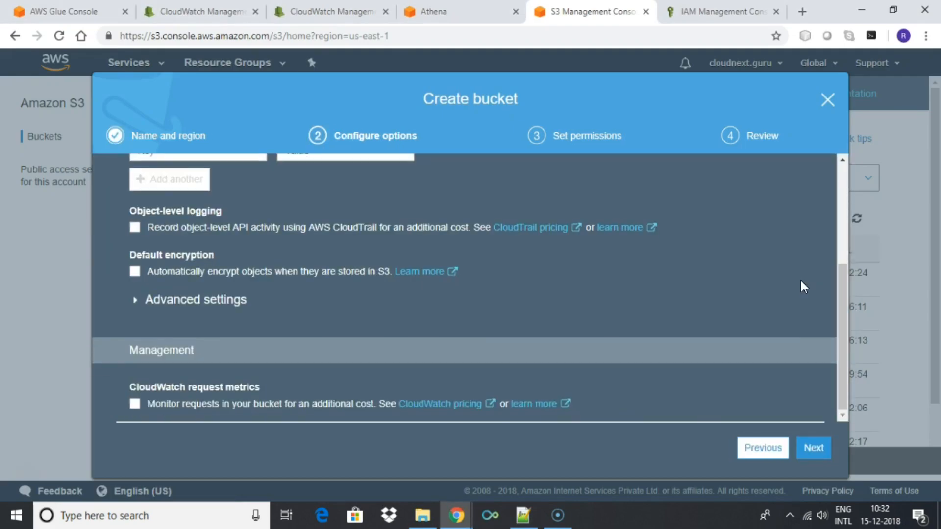
{"action": "left_click", "coordinate": [813, 447]}
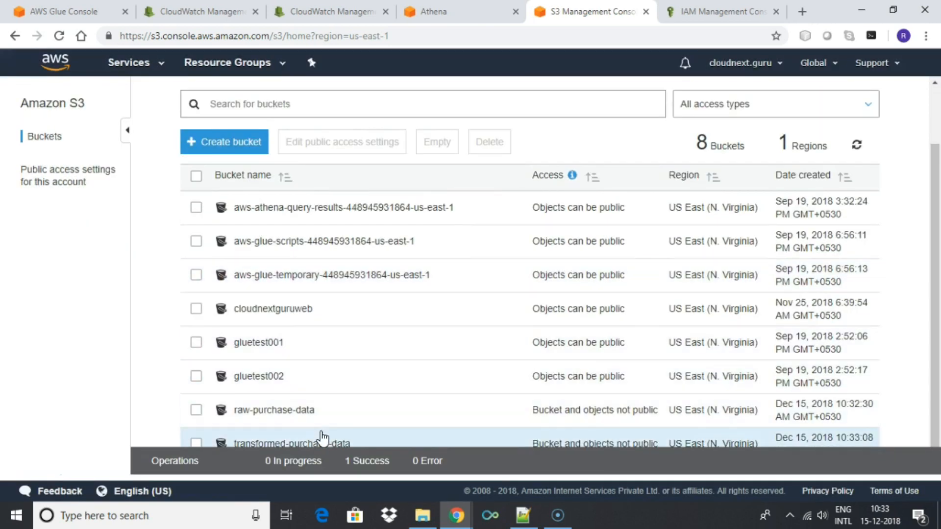
{"action": "left_click", "coordinate": [291, 444]}
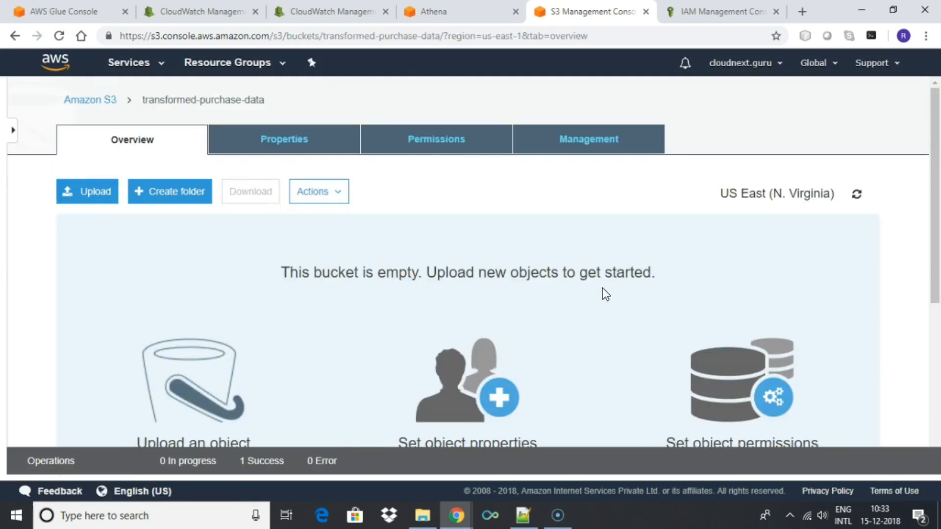
{"action": "mouse_move", "coordinate": [165, 85]}
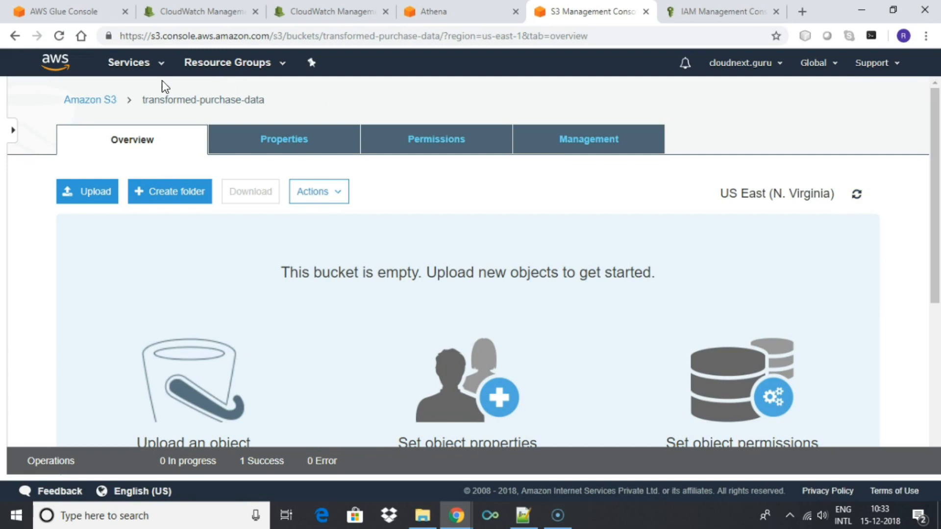
{"action": "mouse_move", "coordinate": [534, 506]}
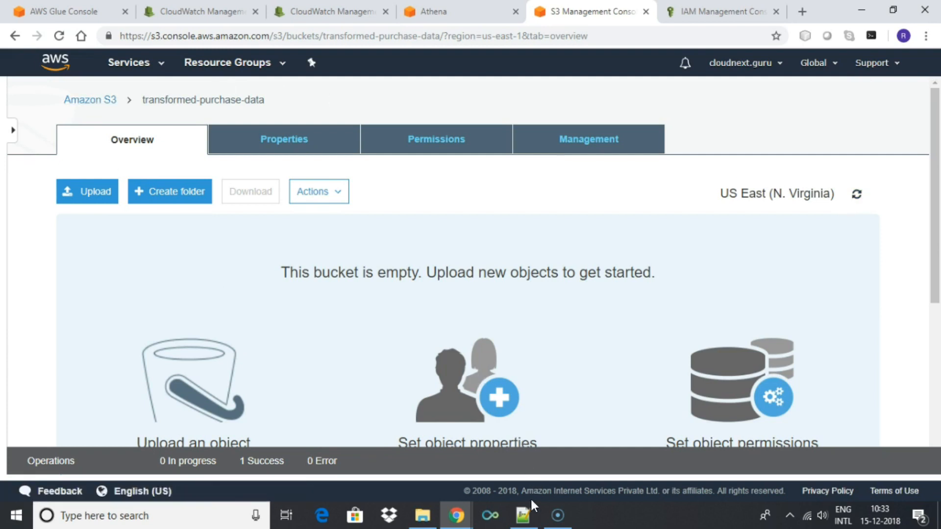
{"action": "left_click", "coordinate": [522, 515]}
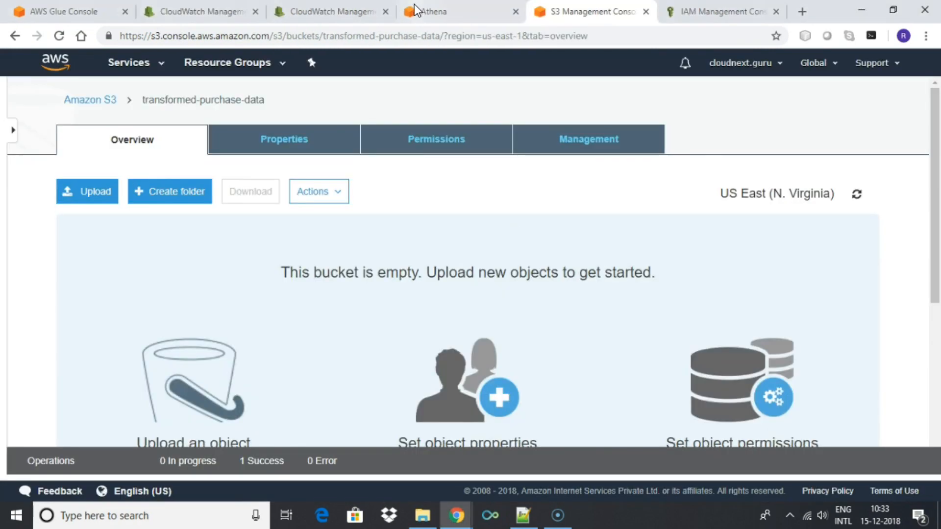
Step: Find AWS Glue in the Services search and open it
{"action": "scroll", "scroll_direction": "down", "scroll_amount": 3}
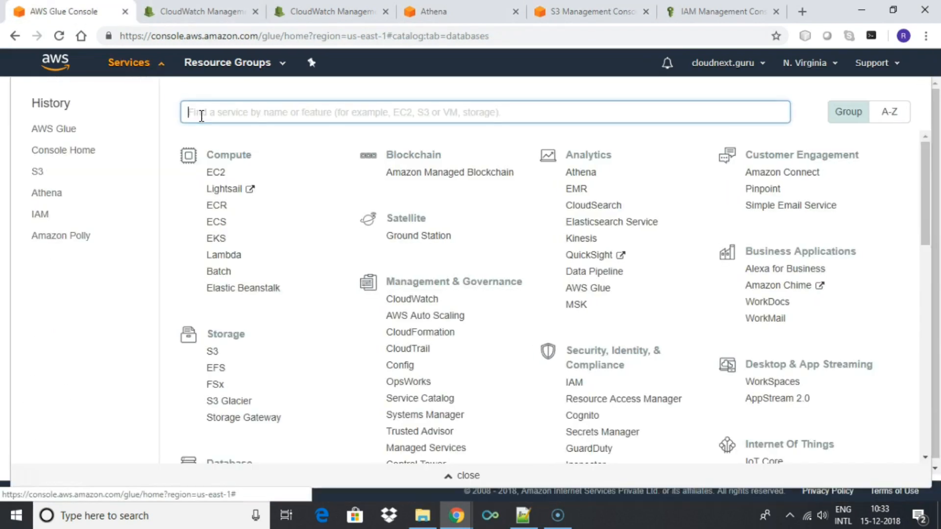
{"action": "type", "text": "glue"}
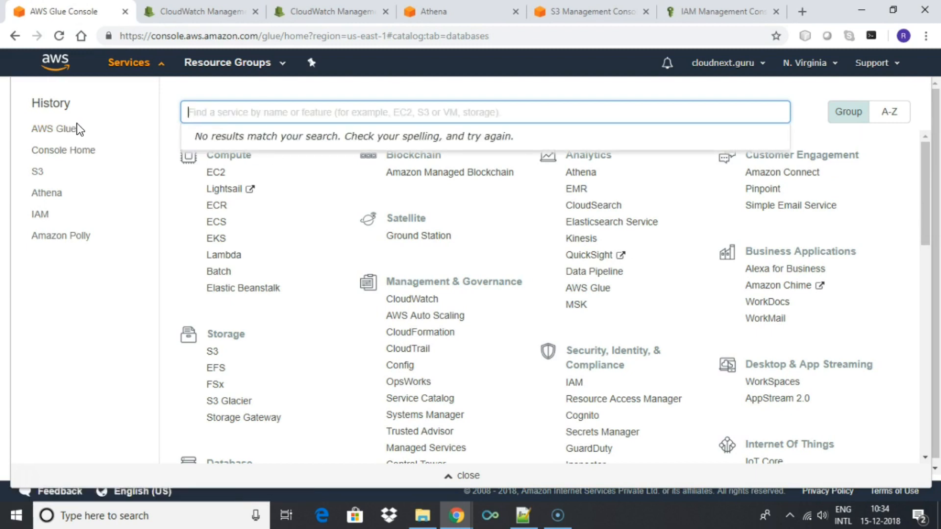
{"action": "type", "text": "aws"}
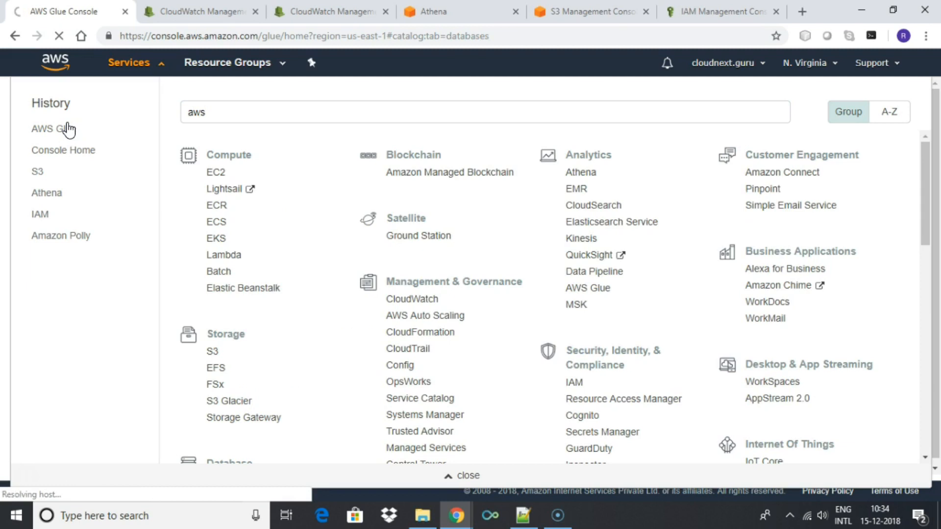
{"action": "left_click", "coordinate": [47, 129]}
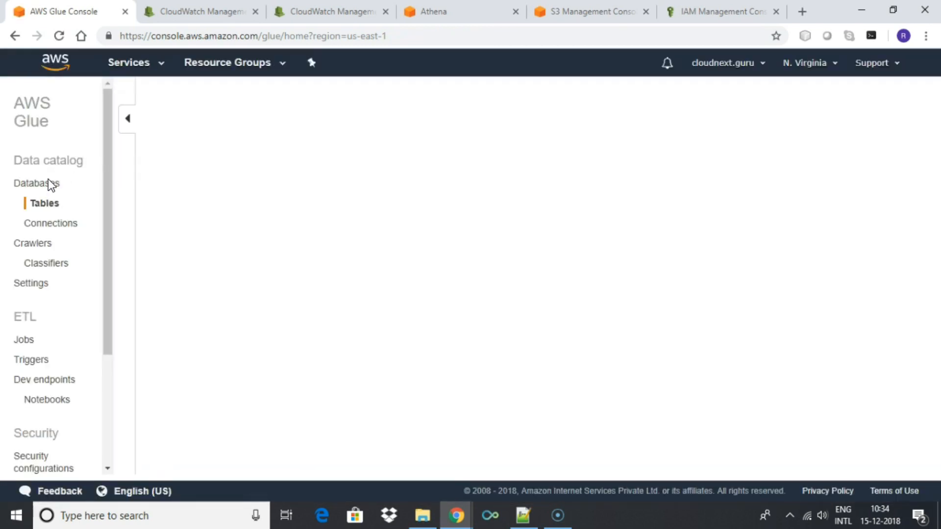
Step: Add a catalog database named purchased-data
{"action": "left_click", "coordinate": [36, 183]}
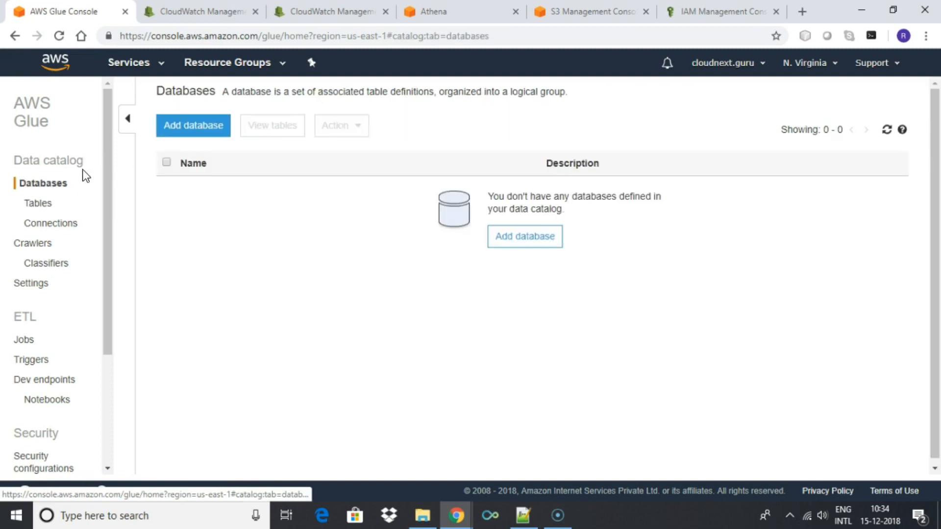
{"action": "left_click", "coordinate": [193, 125]}
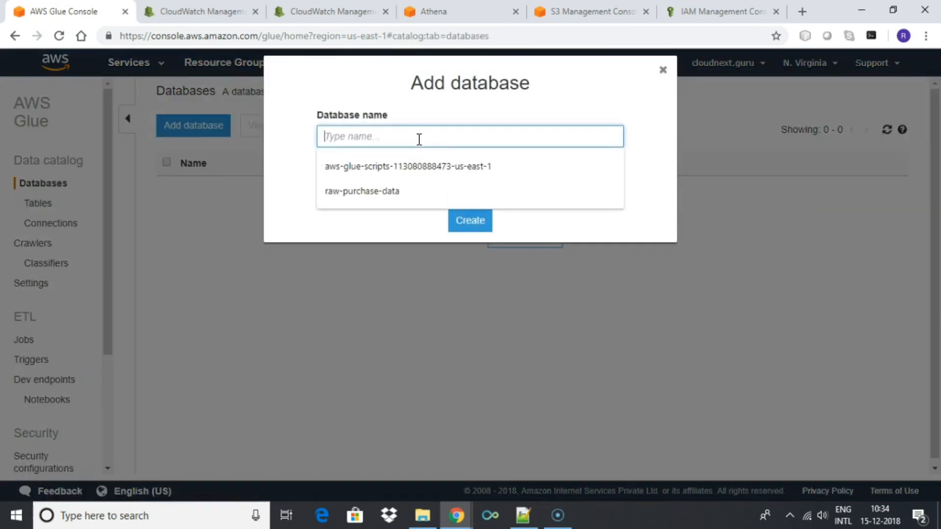
{"action": "type", "text": "purchased-data"}
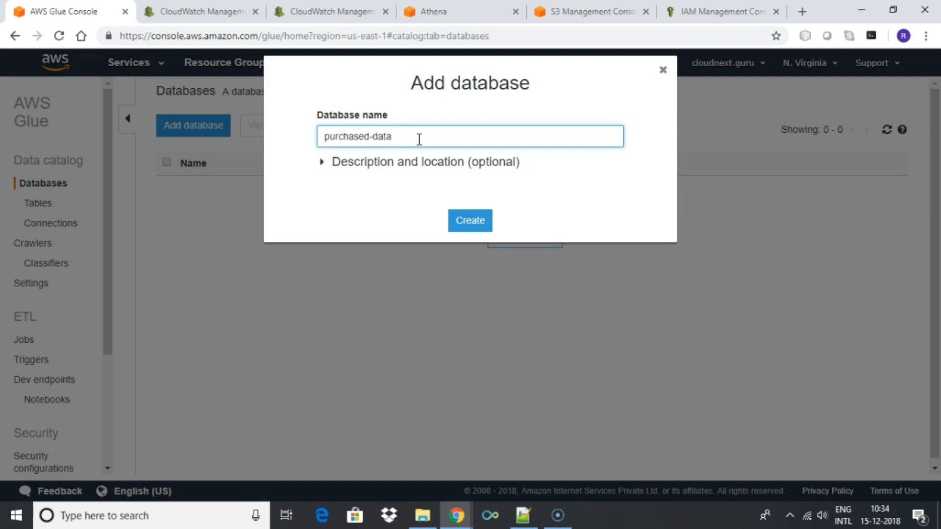
{"action": "left_click", "coordinate": [470, 220]}
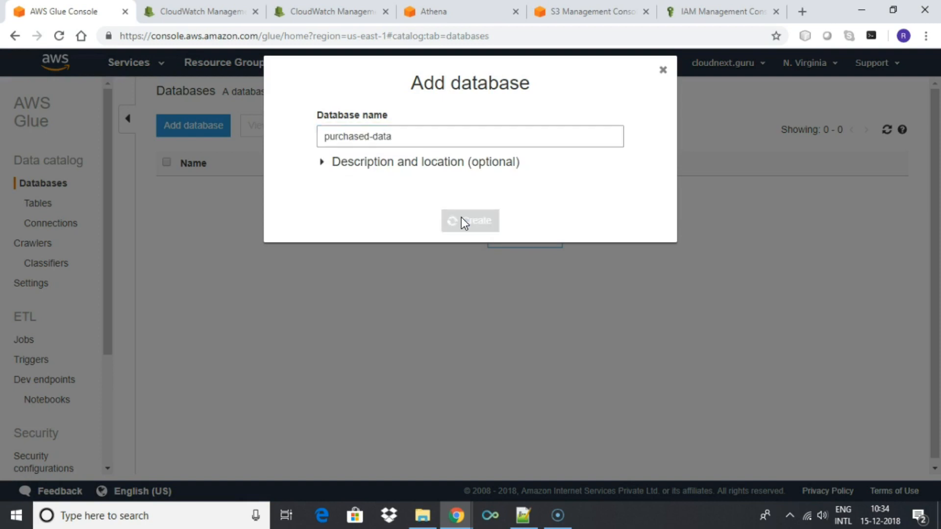
{"action": "left_click", "coordinate": [470, 220]}
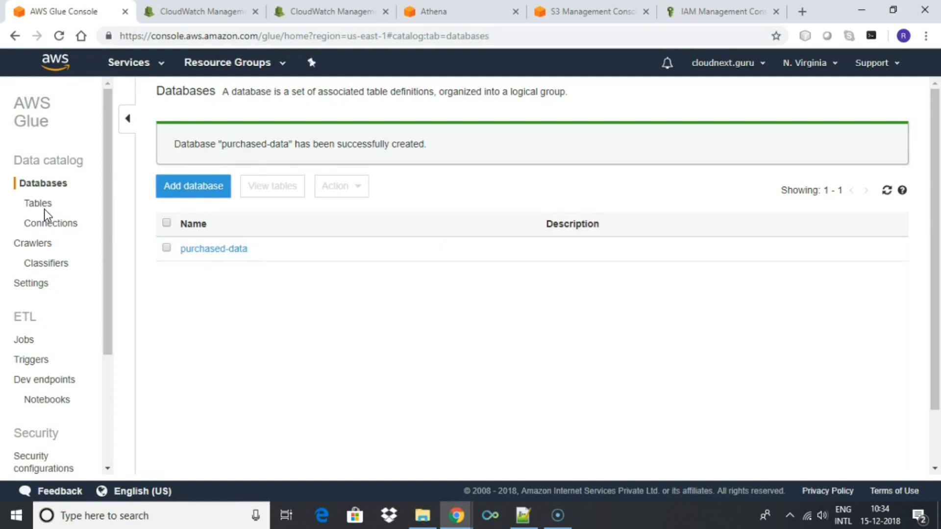
Step: Add a new crawler named raw-data-crawler
{"action": "left_click", "coordinate": [38, 203]}
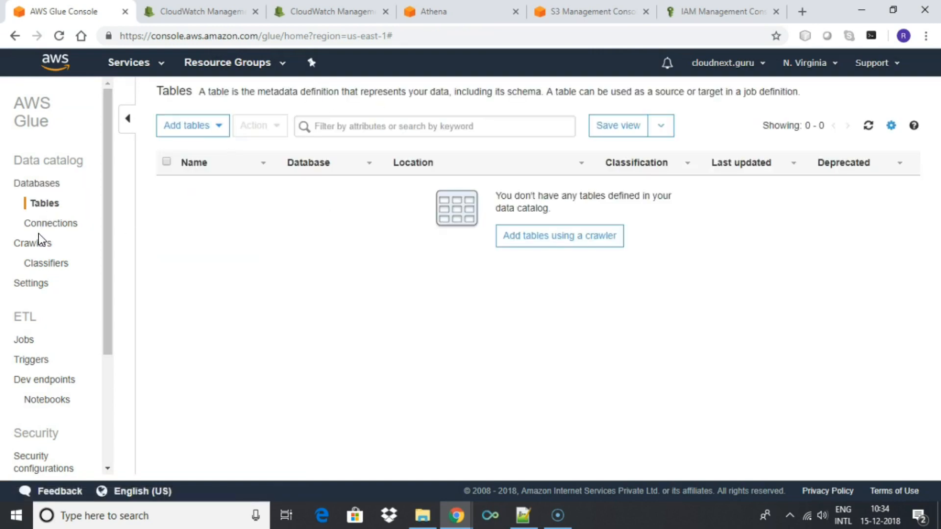
{"action": "left_click", "coordinate": [40, 243]}
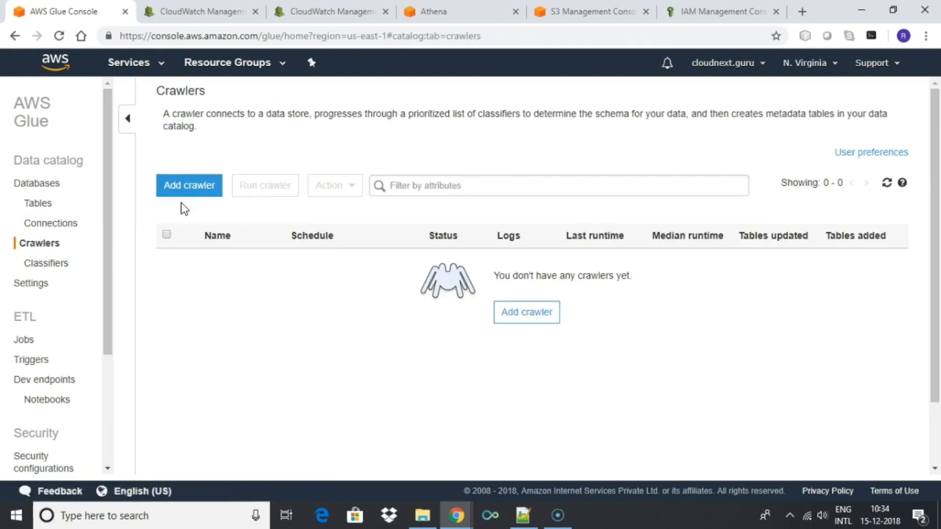
{"action": "mouse_move", "coordinate": [341, 247]}
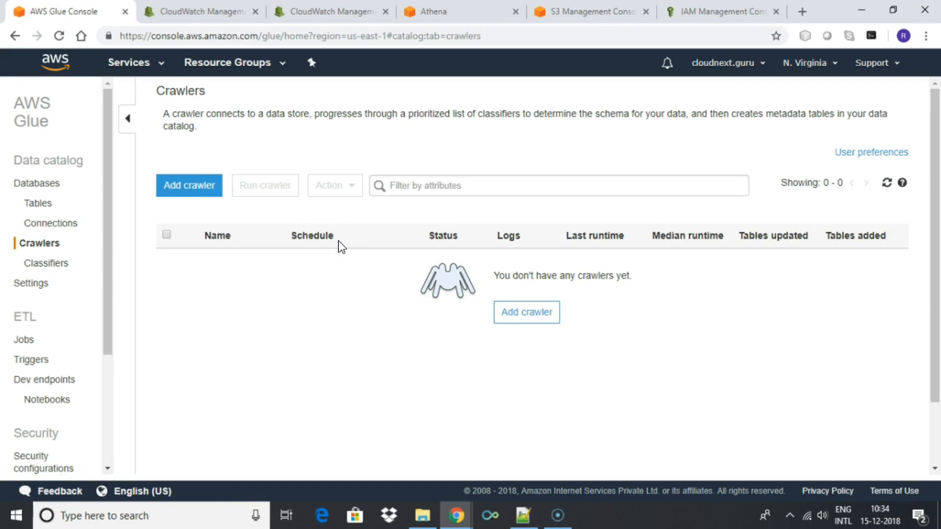
{"action": "left_click", "coordinate": [188, 186]}
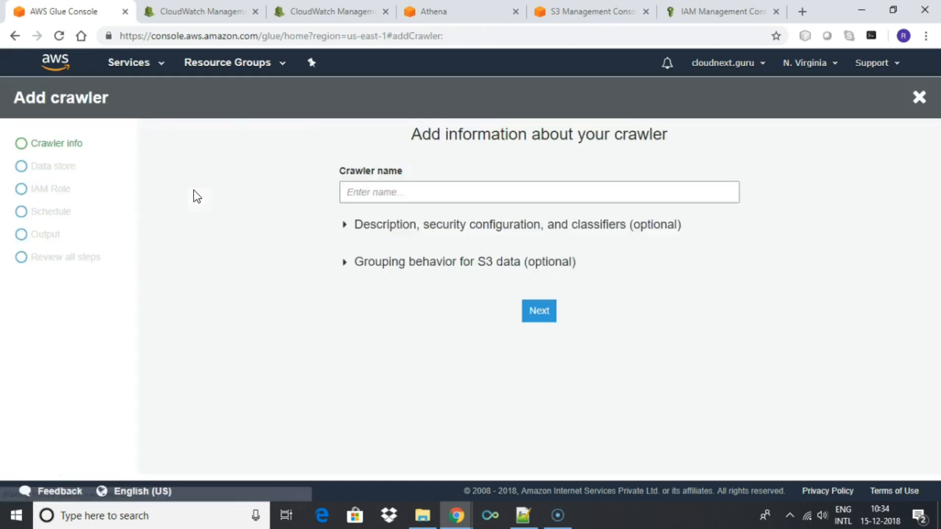
{"action": "left_click", "coordinate": [538, 192]}
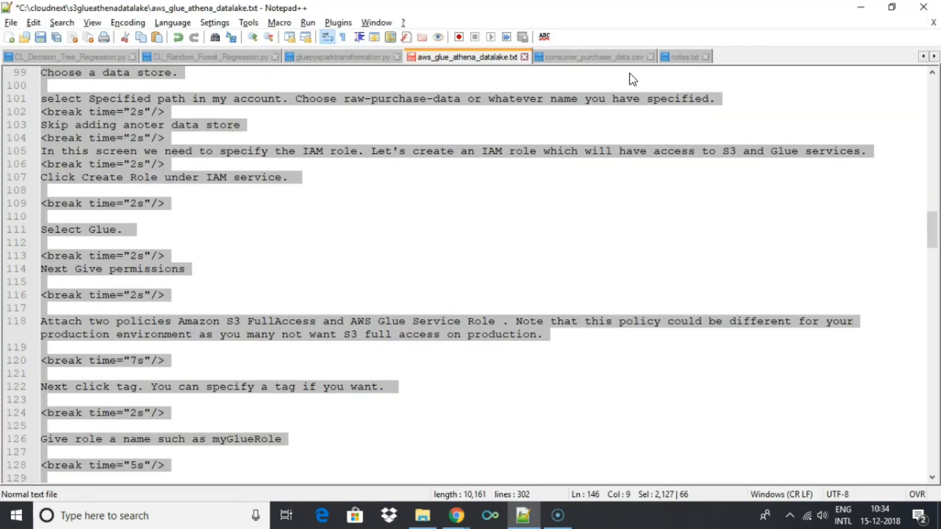
{"action": "left_click", "coordinate": [684, 56]}
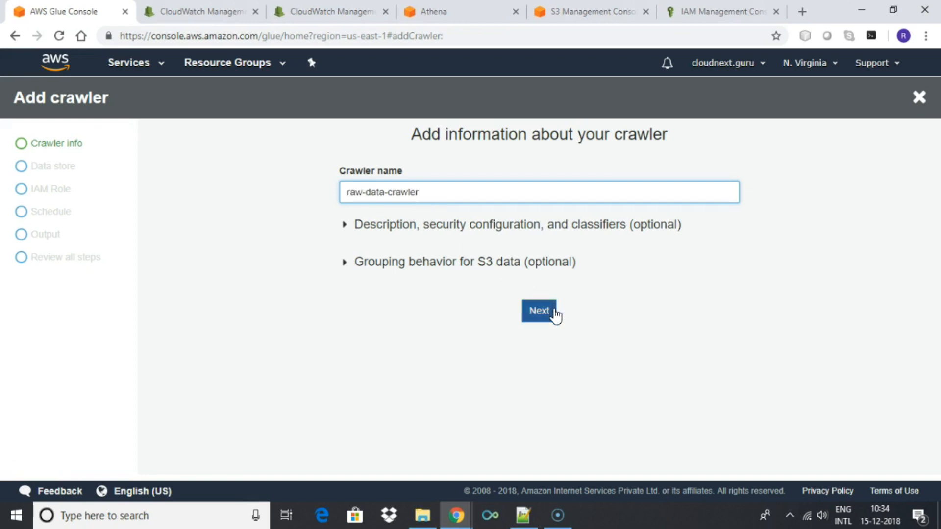
{"action": "left_click", "coordinate": [538, 311]}
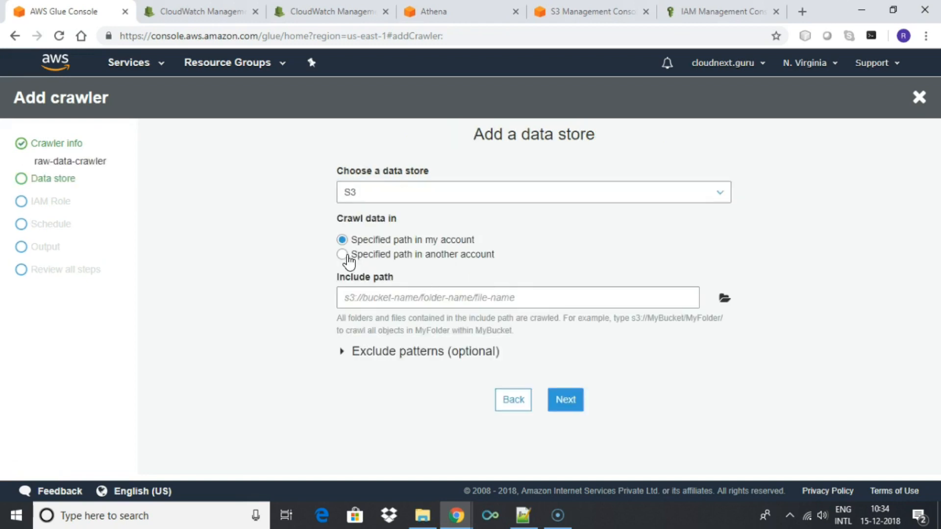
Step: Set s3://raw-purchase-data in my account as the crawler's S3 include path
{"action": "left_click", "coordinate": [342, 254]}
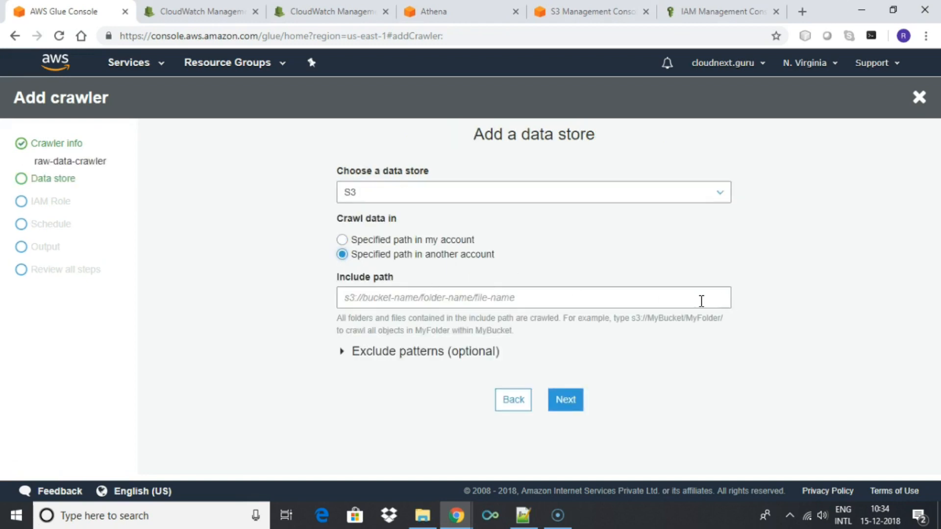
{"action": "left_click", "coordinate": [342, 240]}
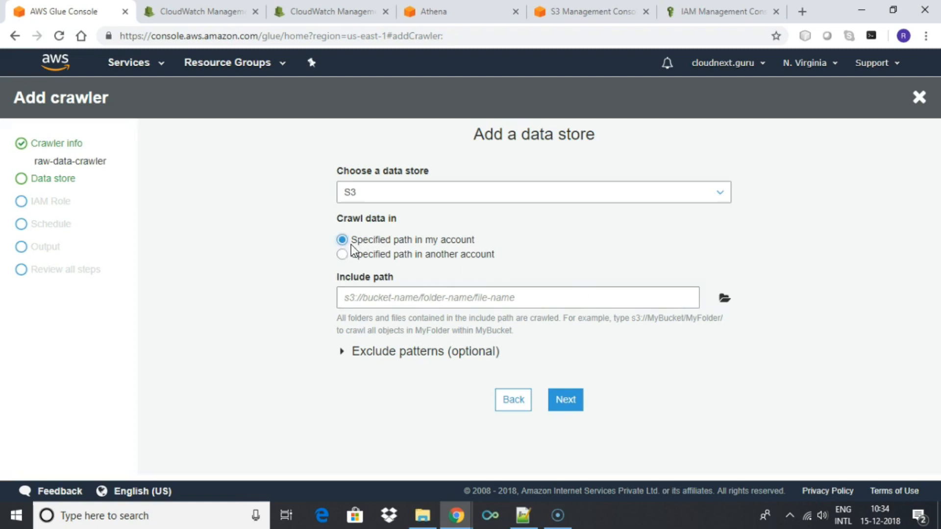
{"action": "left_click", "coordinate": [724, 299]}
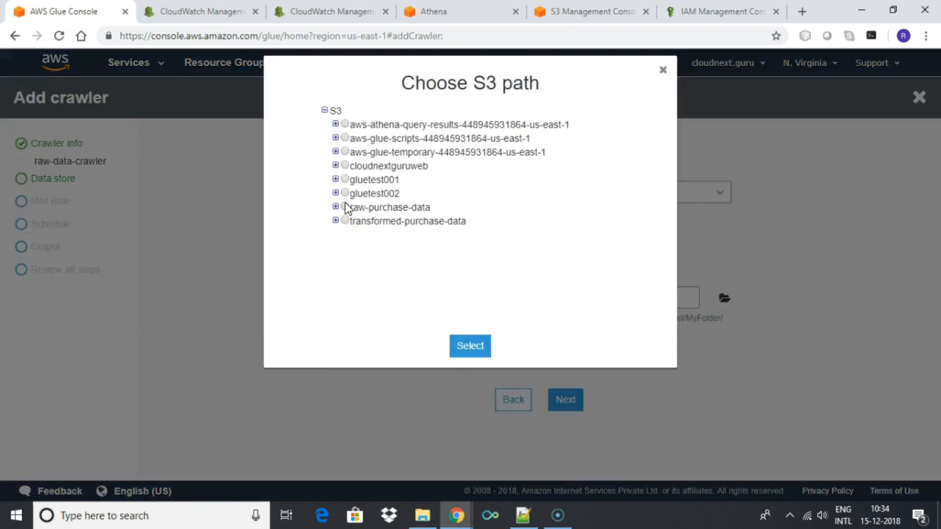
{"action": "left_click", "coordinate": [470, 345]}
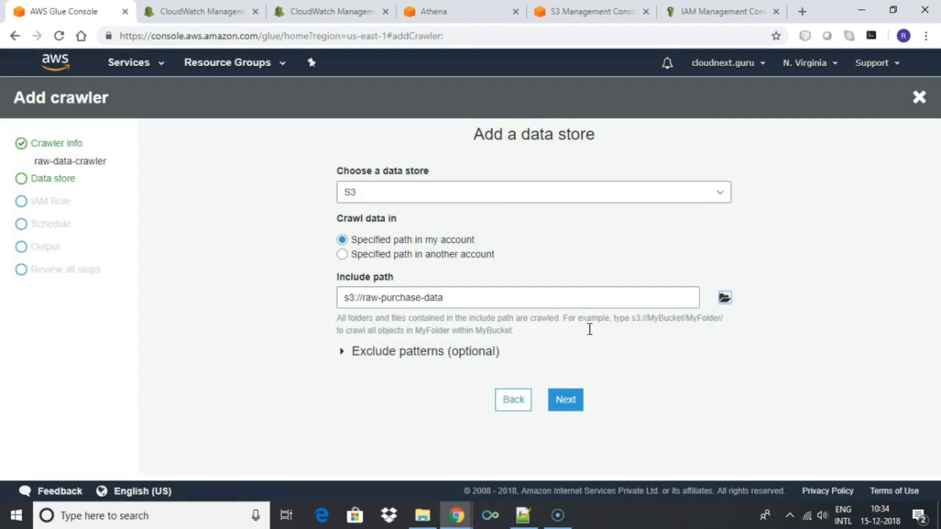
{"action": "left_click", "coordinate": [564, 400]}
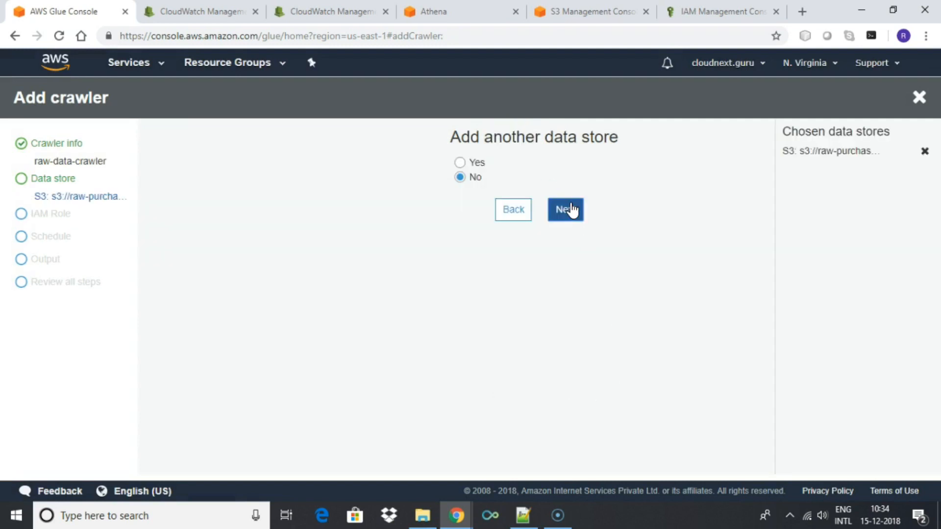
Step: Decline another data store, choose an existing IAM role, and view IAM roles
{"action": "left_click", "coordinate": [564, 209]}
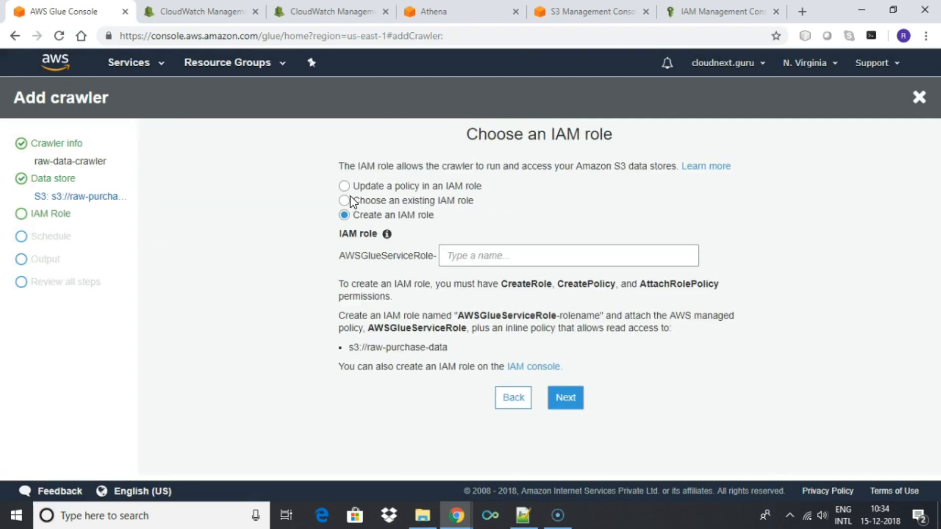
{"action": "left_click", "coordinate": [344, 201]}
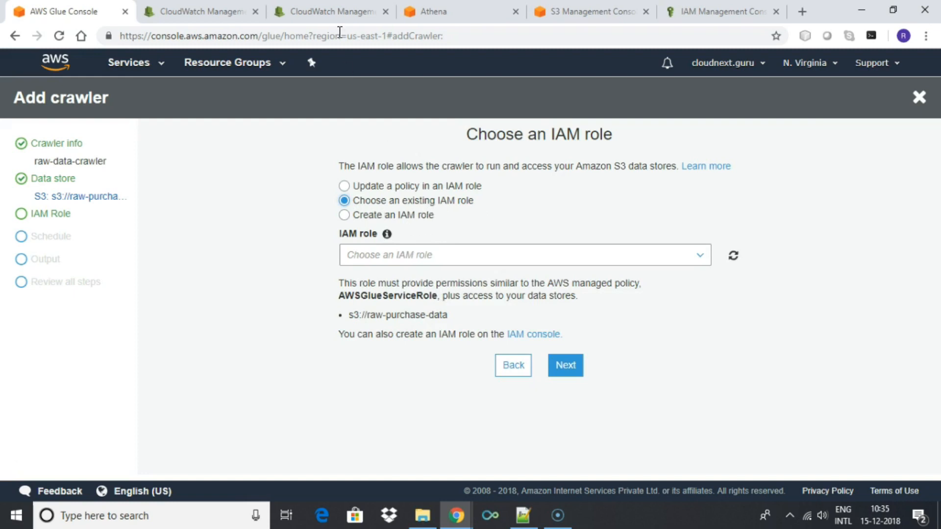
{"action": "left_click", "coordinate": [720, 11]}
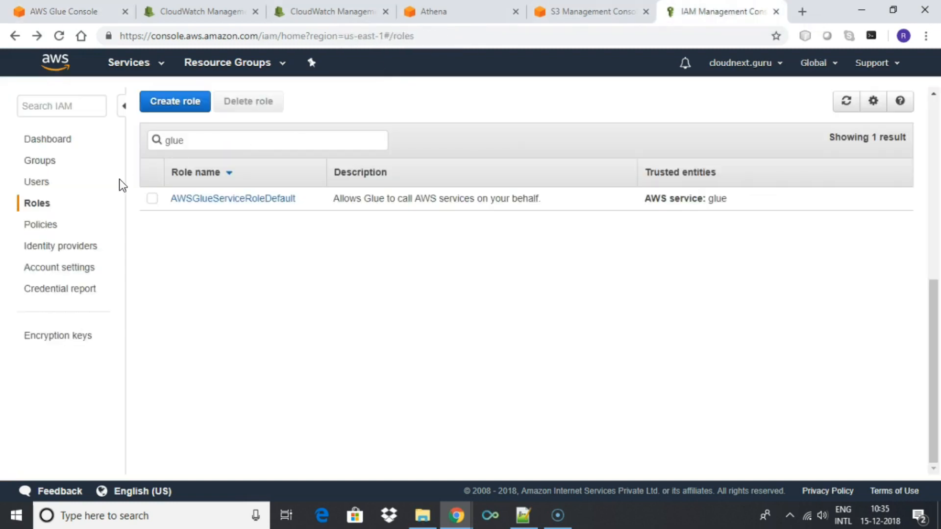
{"action": "left_click", "coordinate": [36, 203]}
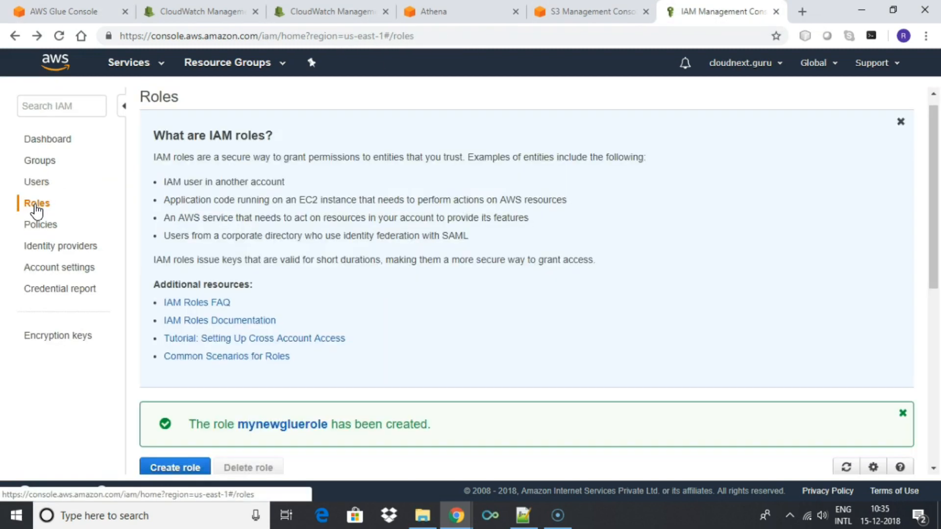
Step: Start a new IAM role with Glue as the trusted service
{"action": "scroll", "scroll_direction": "down", "scroll_amount": 3}
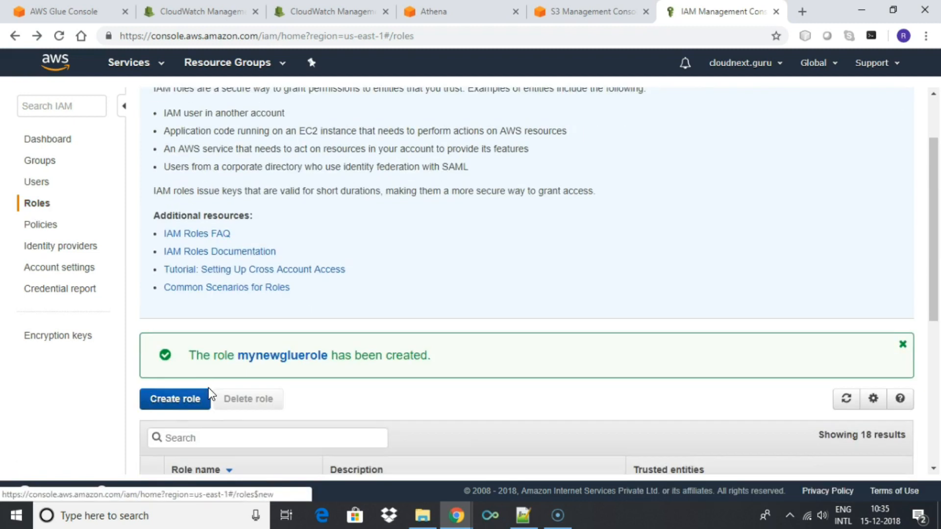
{"action": "left_click", "coordinate": [175, 399]}
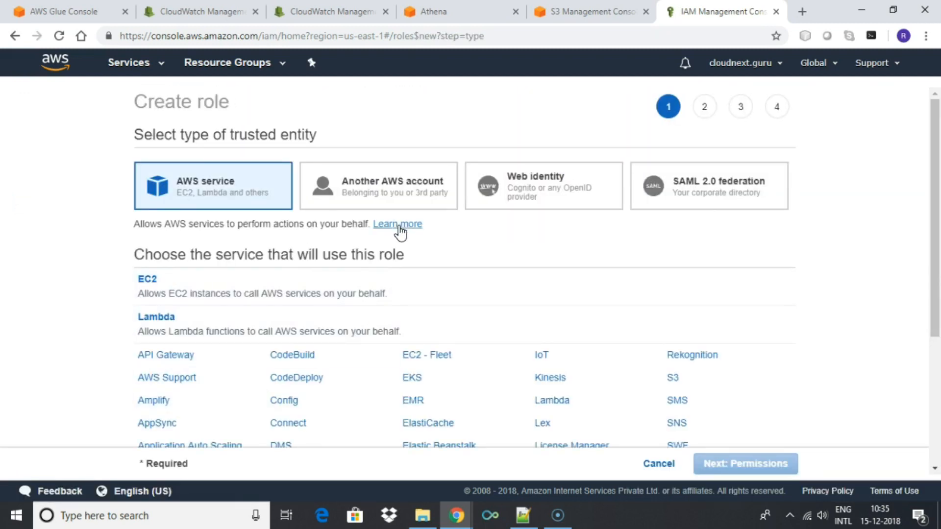
{"action": "scroll", "scroll_direction": "down", "scroll_amount": 3}
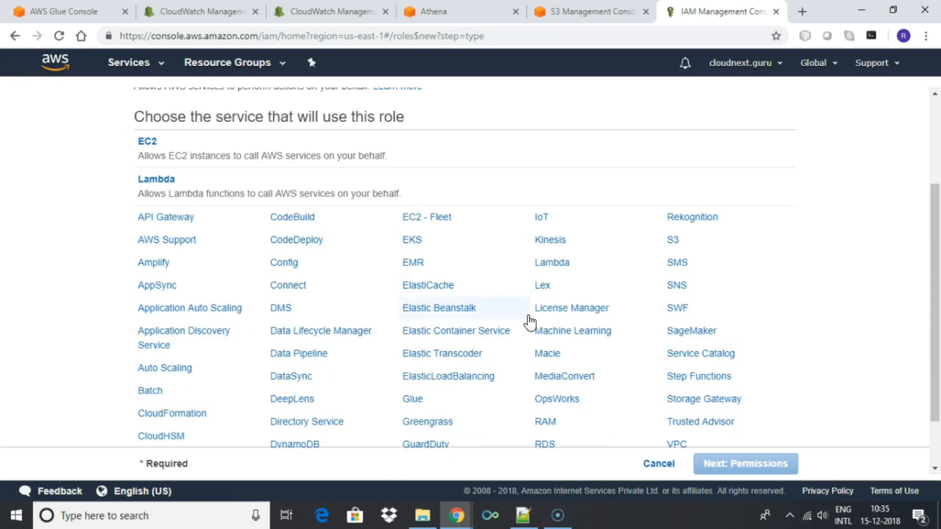
{"action": "scroll", "scroll_direction": "down", "scroll_amount": 3}
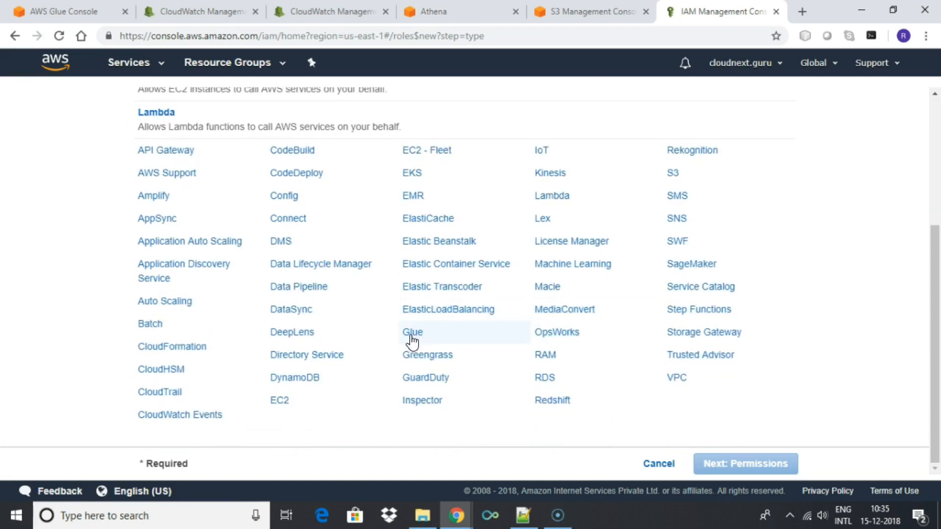
{"action": "left_click", "coordinate": [412, 332]}
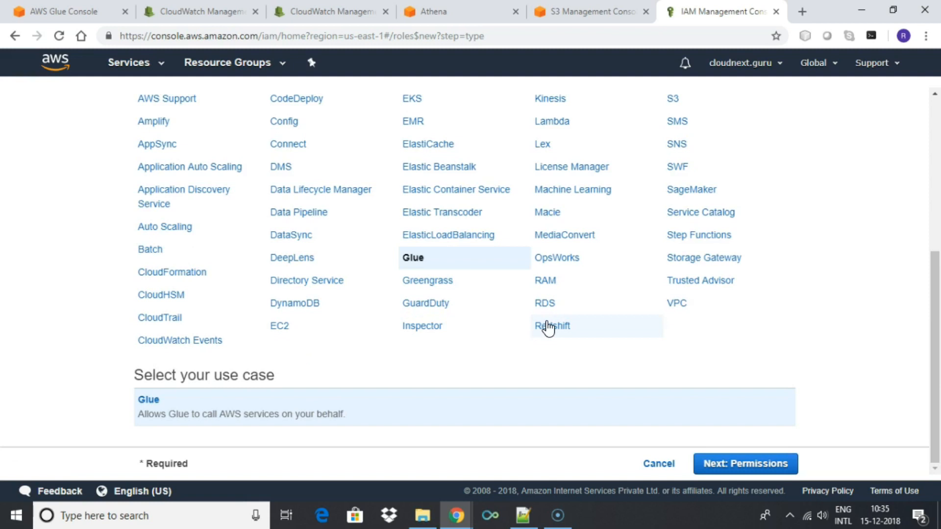
{"action": "mouse_move", "coordinate": [735, 438]}
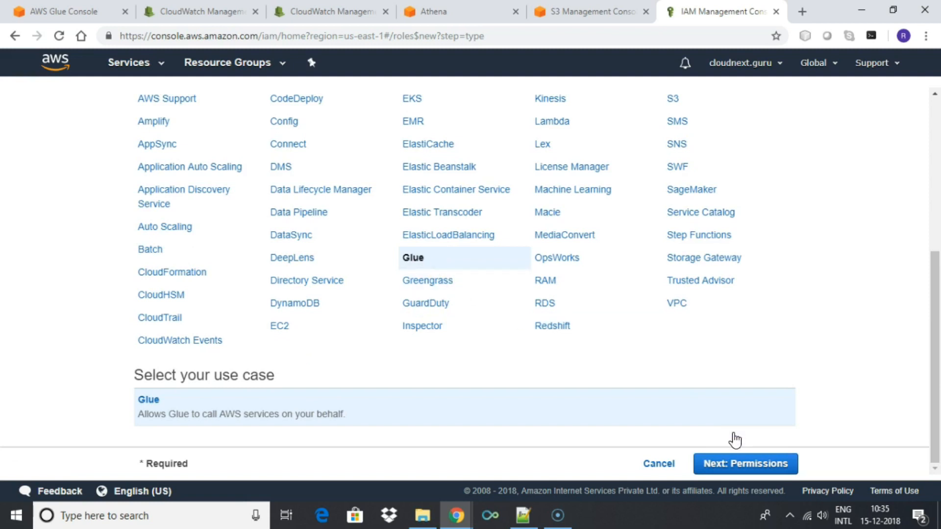
Step: Attach the AmazonS3FullAccess and AWSGlueServiceRole policies to the new role
{"action": "left_click", "coordinate": [744, 463]}
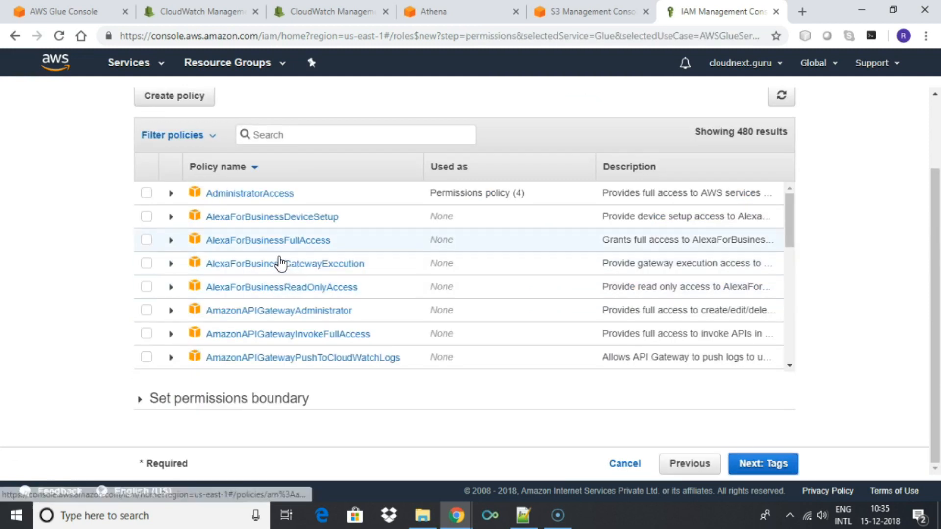
{"action": "type", "text": "s3"}
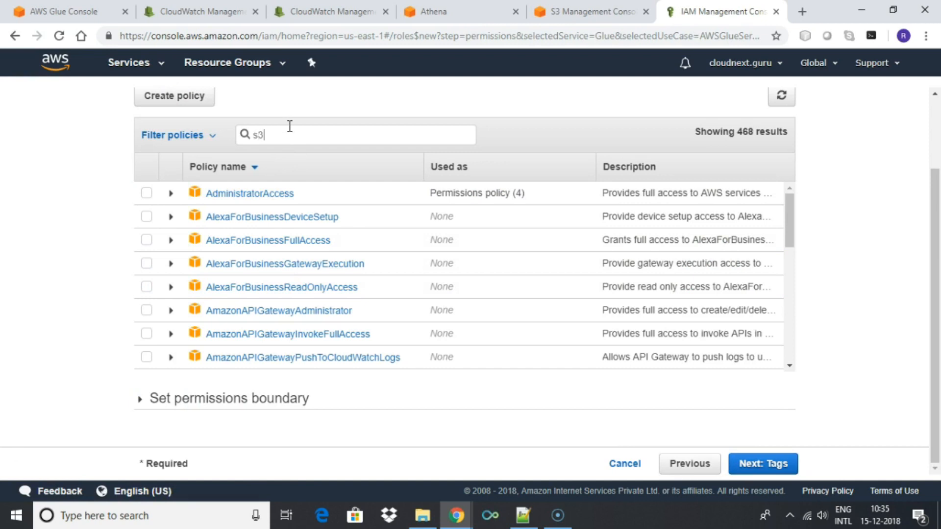
{"action": "left_click", "coordinate": [146, 216]}
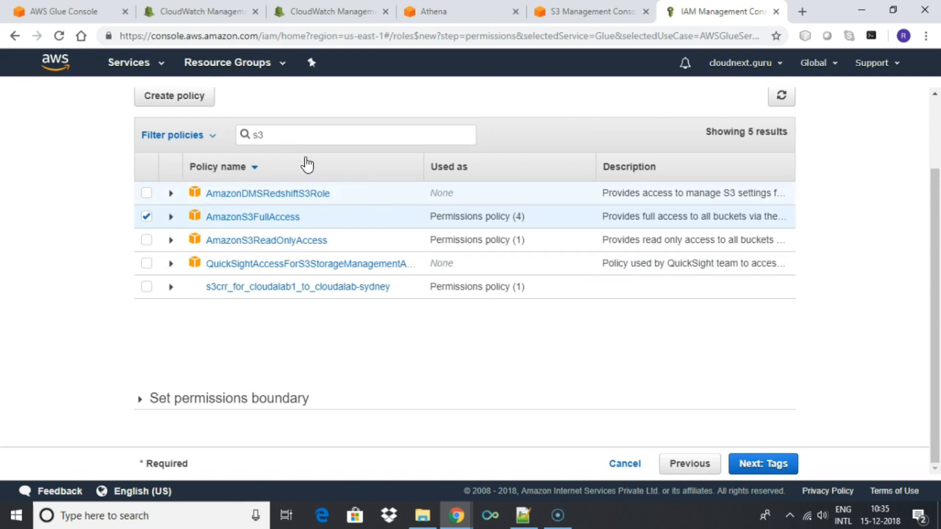
{"action": "type", "text": "glue"}
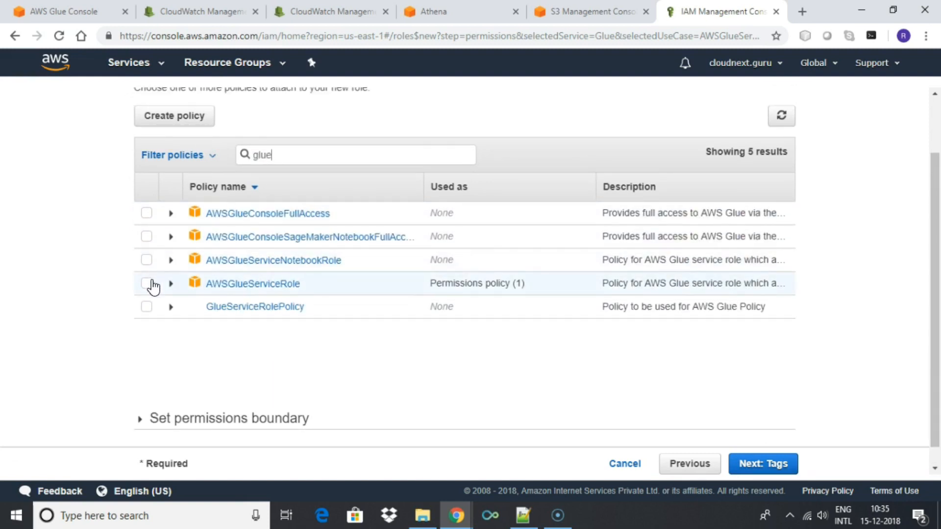
{"action": "left_click", "coordinate": [146, 283]}
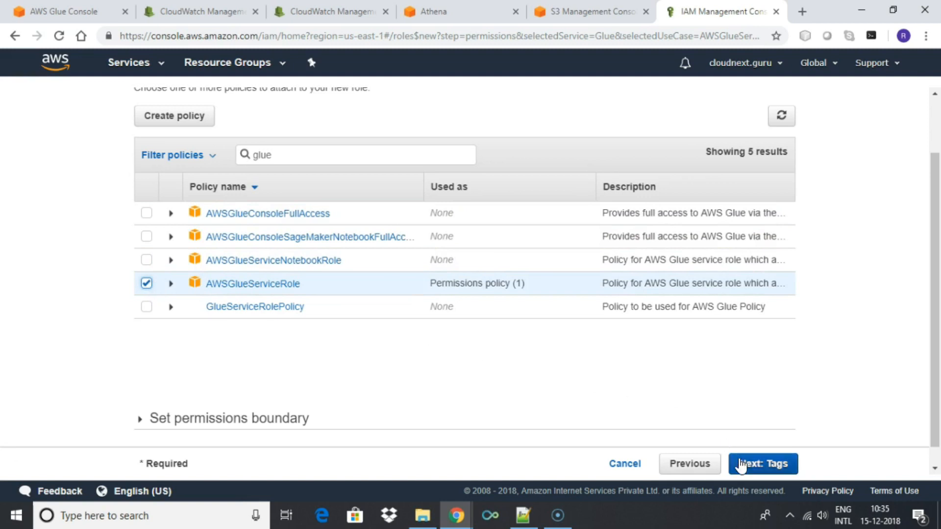
Step: Skip tags, name the role mygluerole, and create it
{"action": "left_click", "coordinate": [761, 463]}
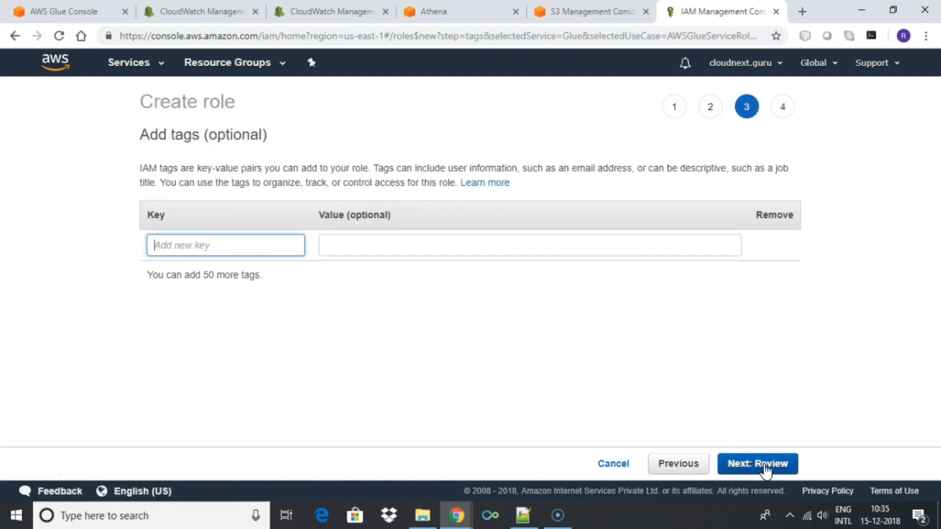
{"action": "left_click", "coordinate": [757, 463]}
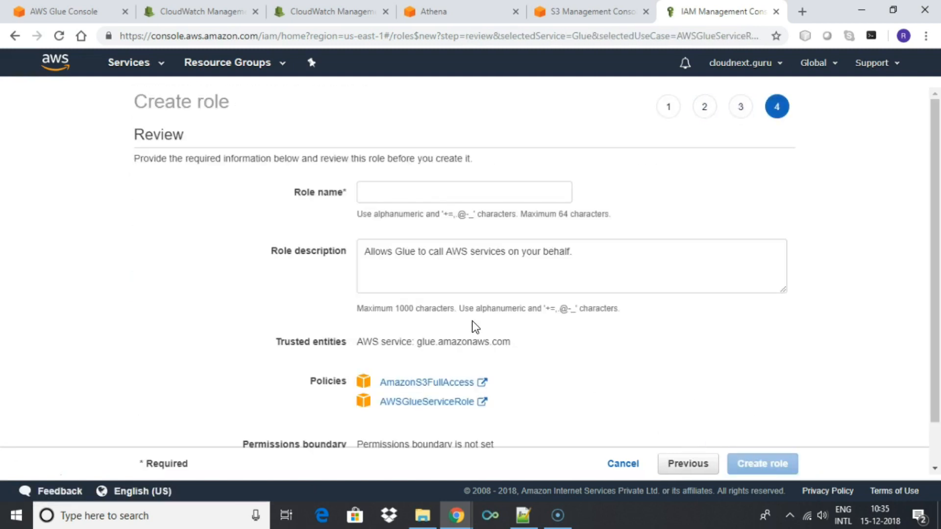
{"action": "mouse_move", "coordinate": [576, 440]}
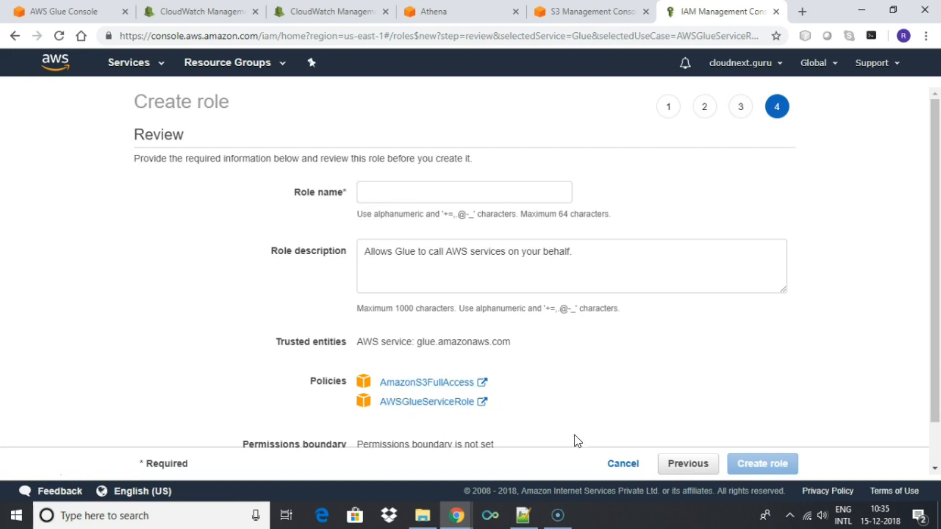
{"action": "left_click", "coordinate": [687, 463]}
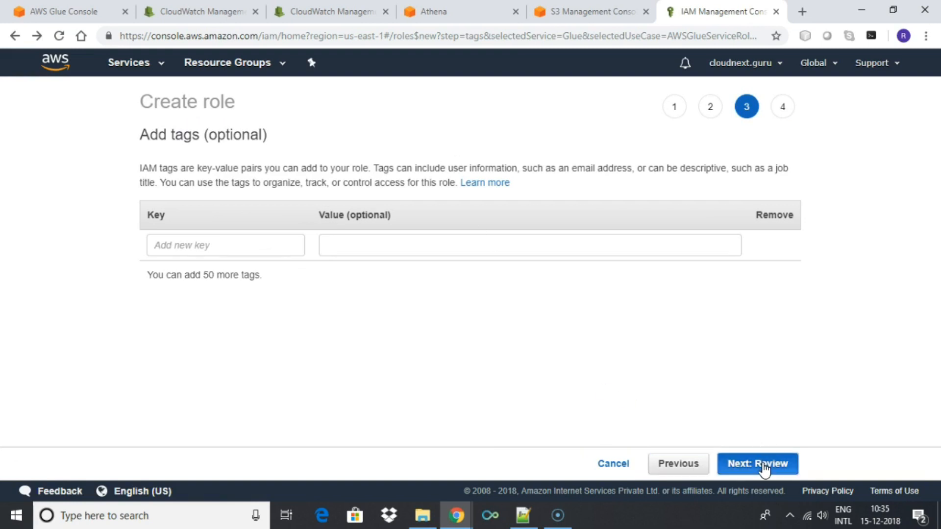
{"action": "left_click", "coordinate": [756, 463]}
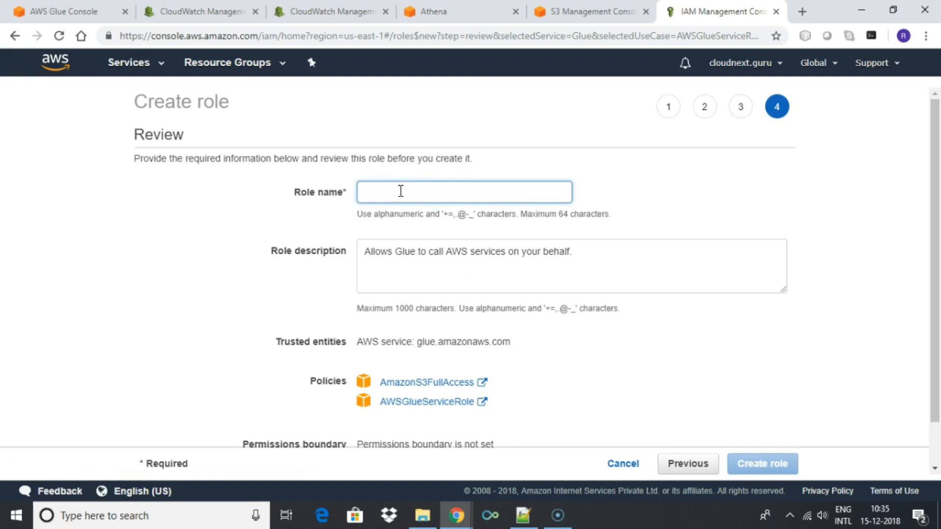
{"action": "type", "text": "mygluerole"}
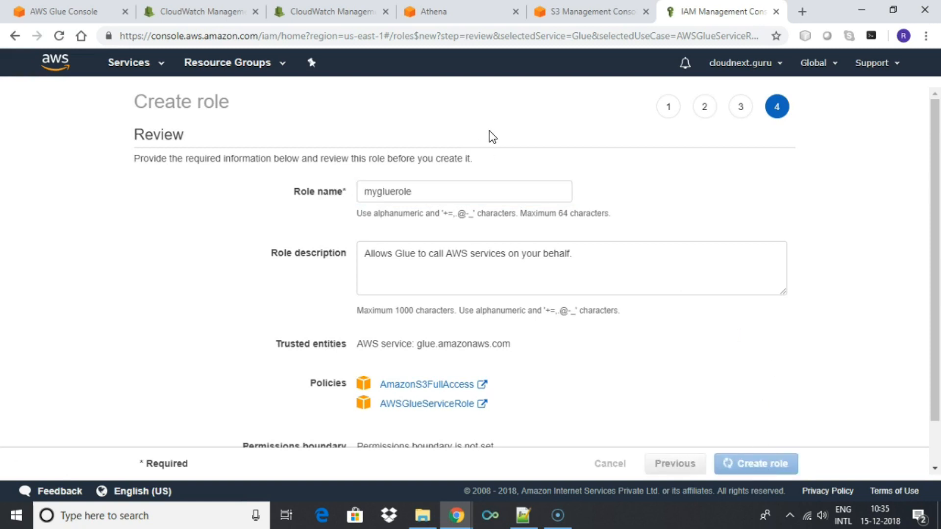
{"action": "left_click", "coordinate": [755, 463]}
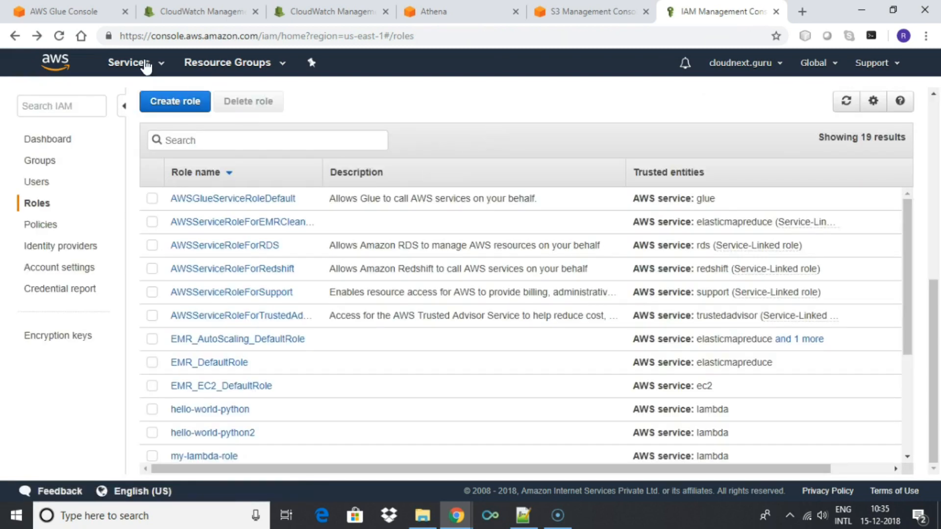
Step: Assign mygluerole as the IAM role for raw-data-crawler
{"action": "left_click", "coordinate": [66, 11]}
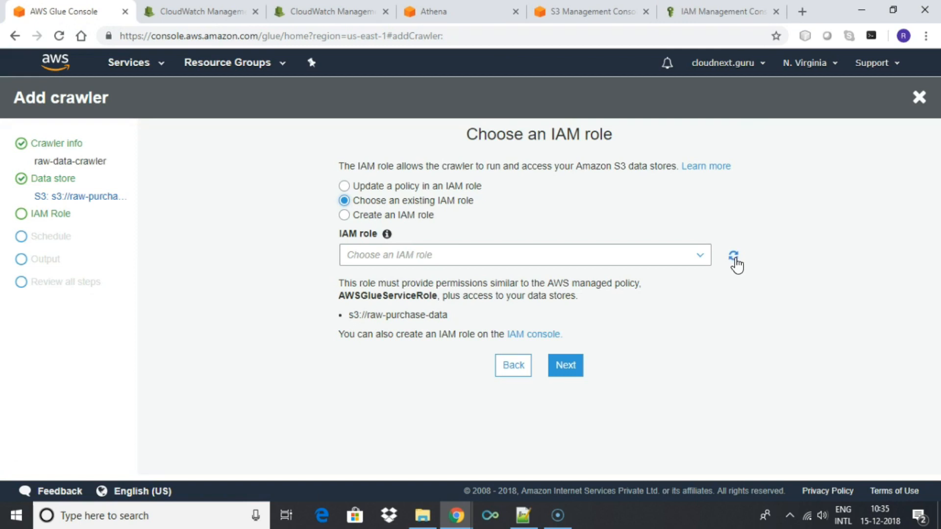
{"action": "left_click", "coordinate": [522, 255]}
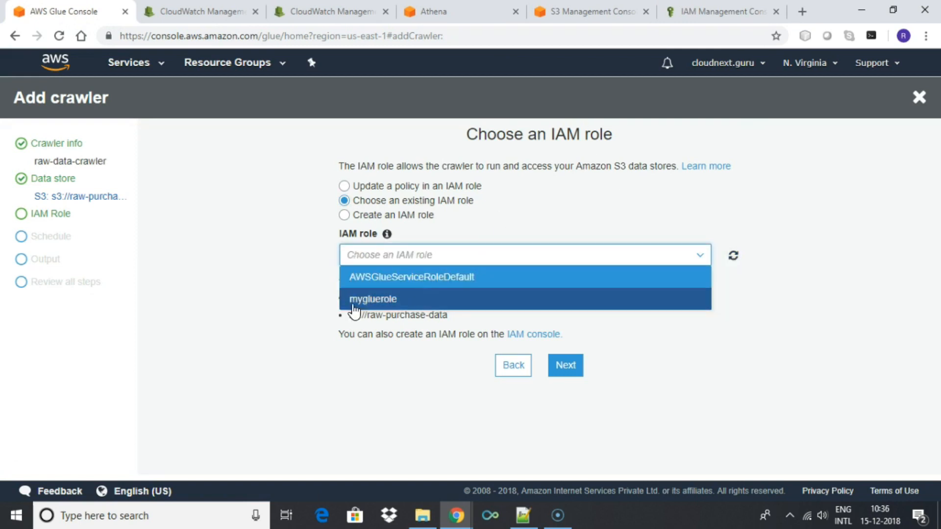
{"action": "left_click", "coordinate": [372, 299]}
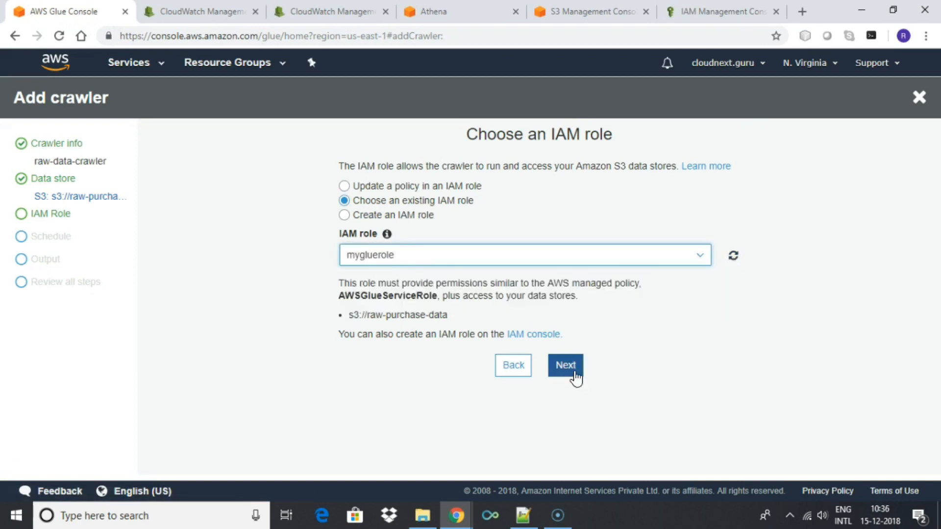
{"action": "left_click", "coordinate": [564, 365]}
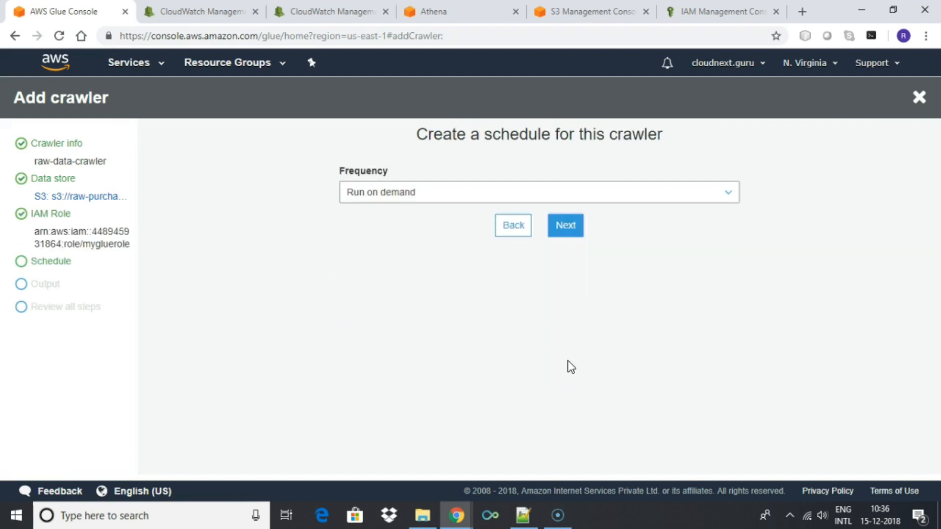
Step: Keep the Run on demand schedule, output to purchased-data, and finish the crawler
{"action": "left_click", "coordinate": [537, 192]}
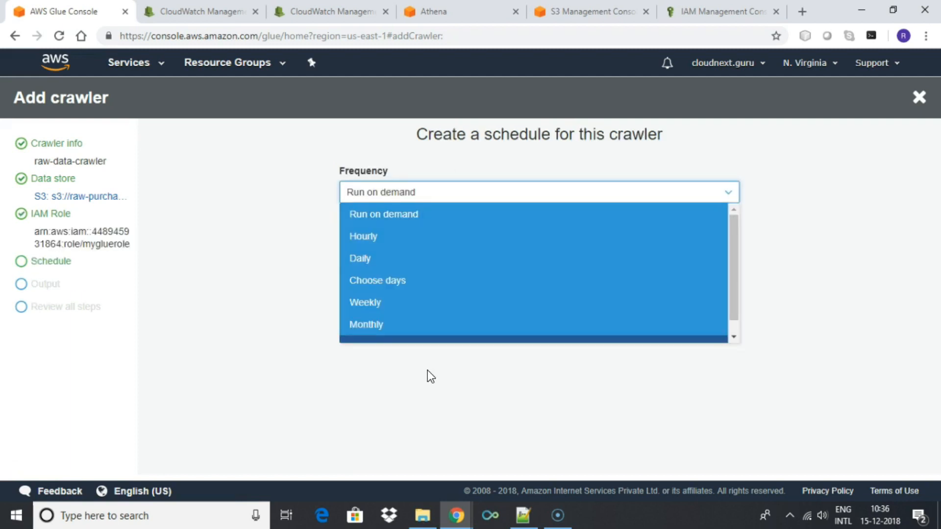
{"action": "left_click", "coordinate": [383, 214]}
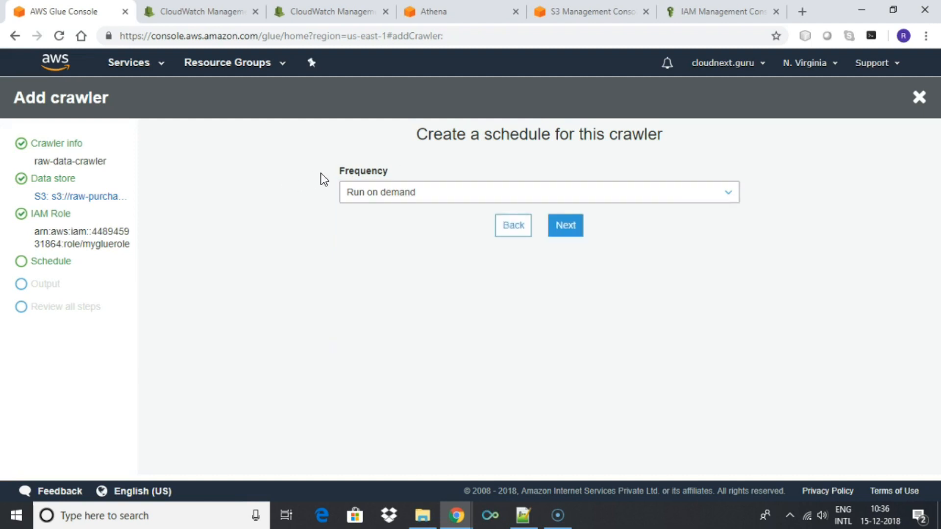
{"action": "left_click", "coordinate": [564, 225]}
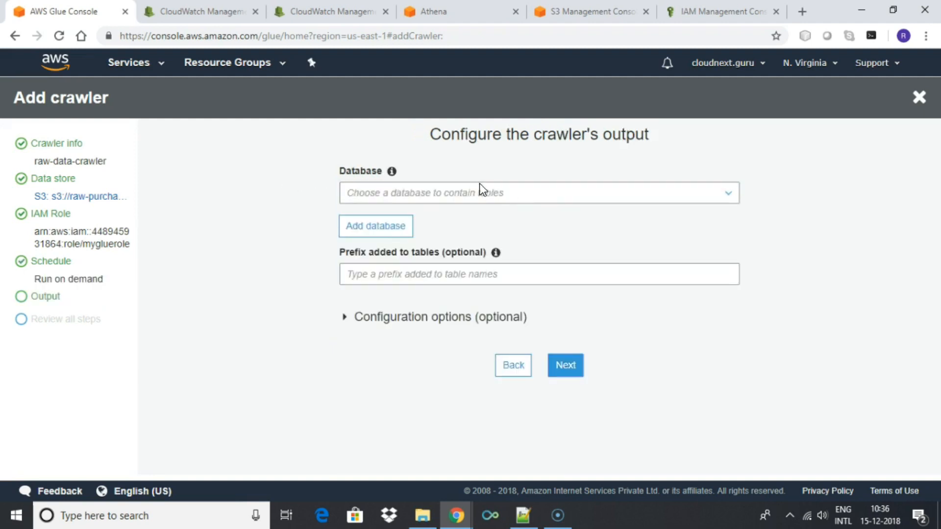
{"action": "left_click", "coordinate": [538, 193]}
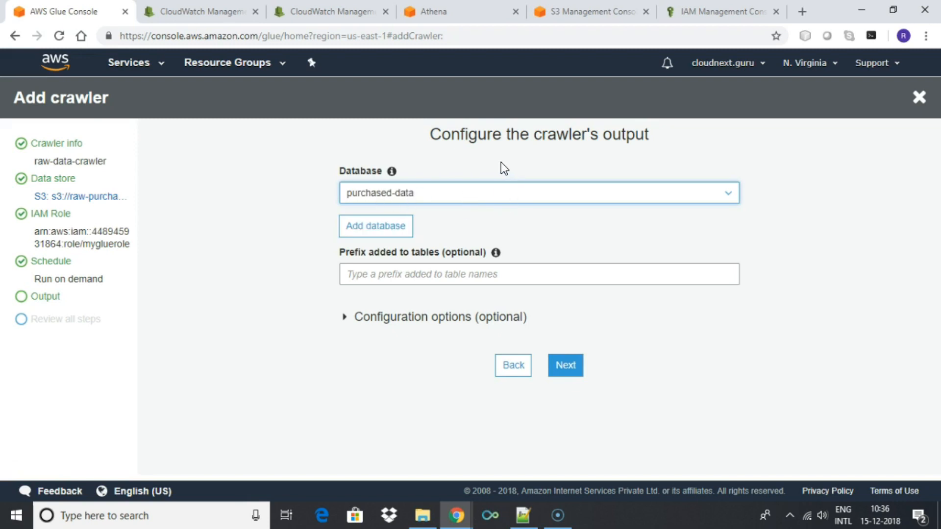
{"action": "mouse_move", "coordinate": [387, 280]}
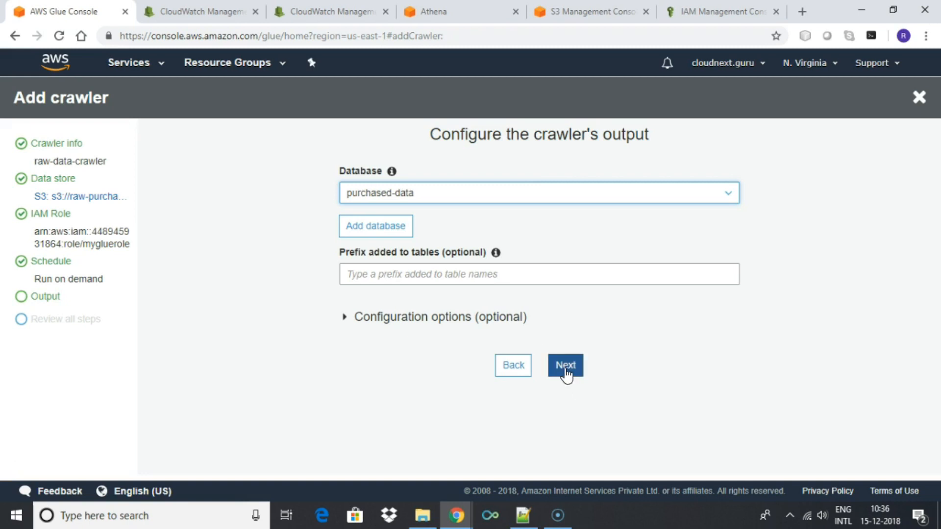
{"action": "left_click", "coordinate": [564, 364]}
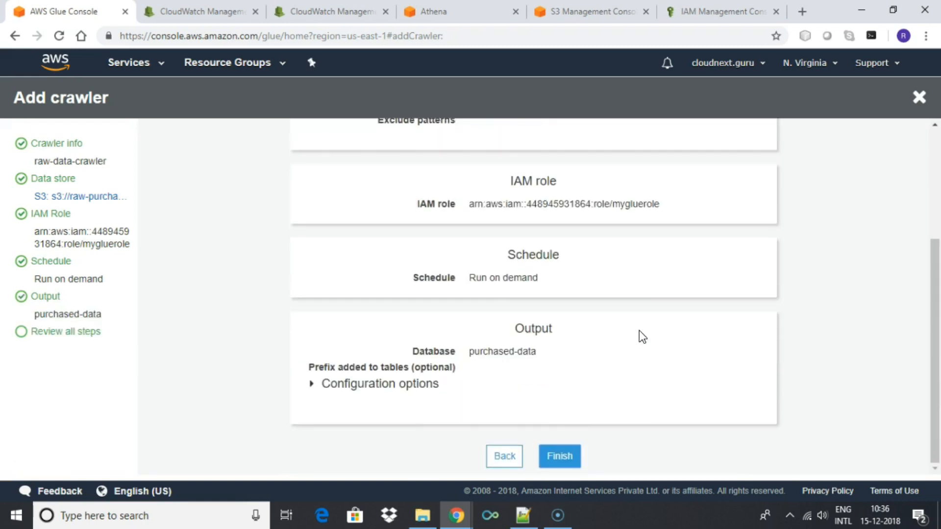
{"action": "left_click", "coordinate": [558, 456]}
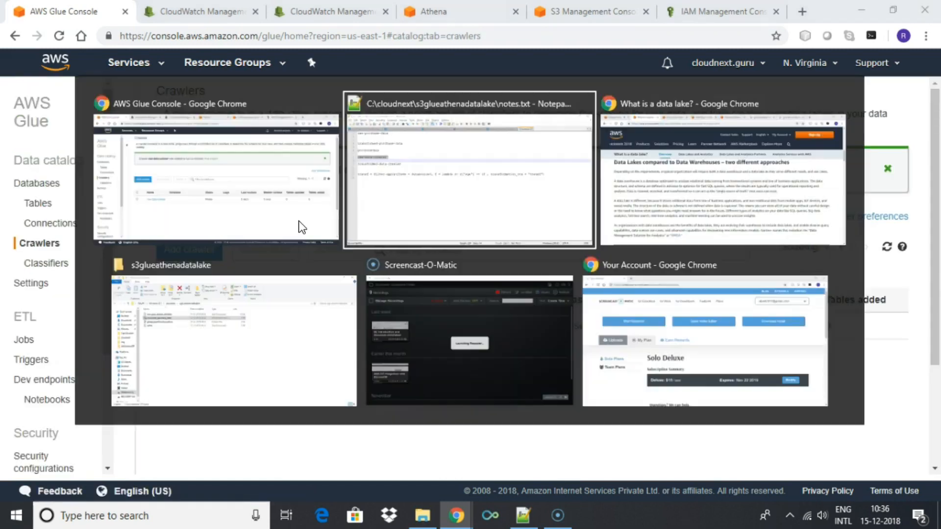
Step: Start a second crawler named transformed-crawler
{"action": "left_click", "coordinate": [470, 174]}
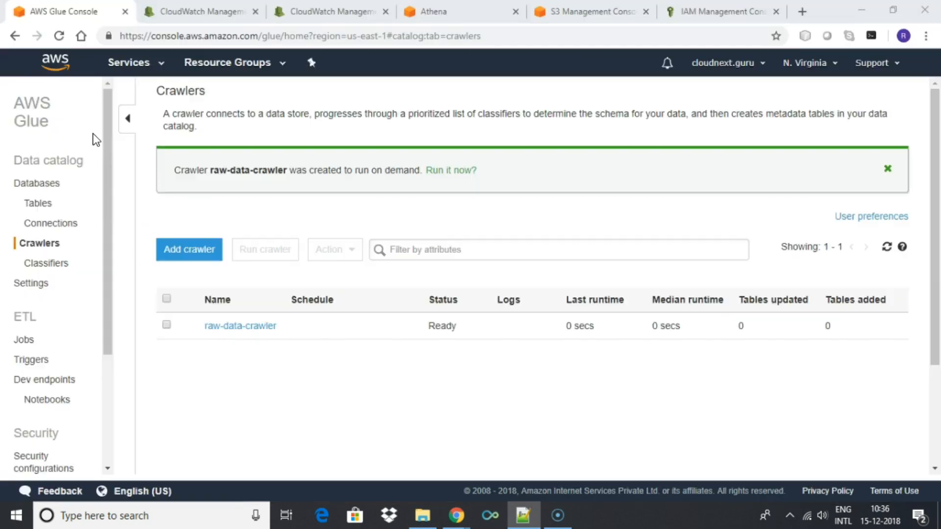
{"action": "left_click", "coordinate": [188, 249]}
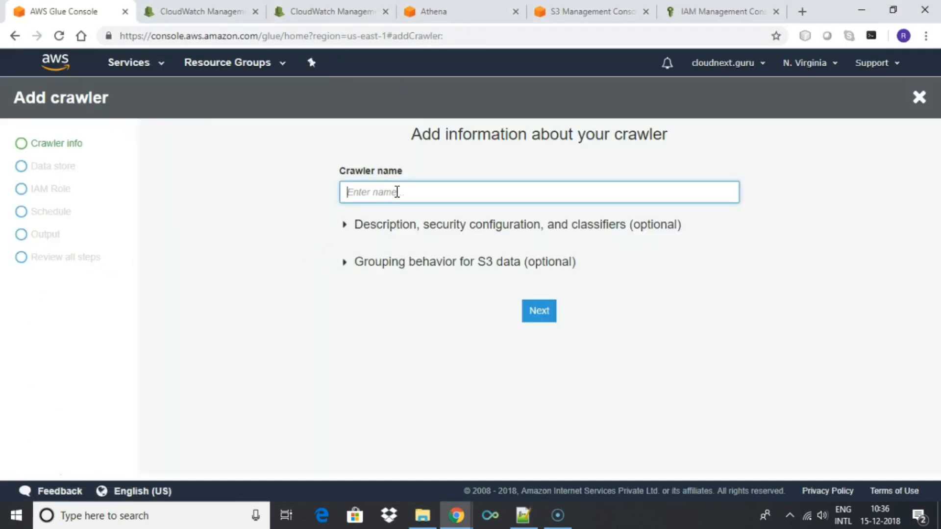
{"action": "type", "text": "transformed"}
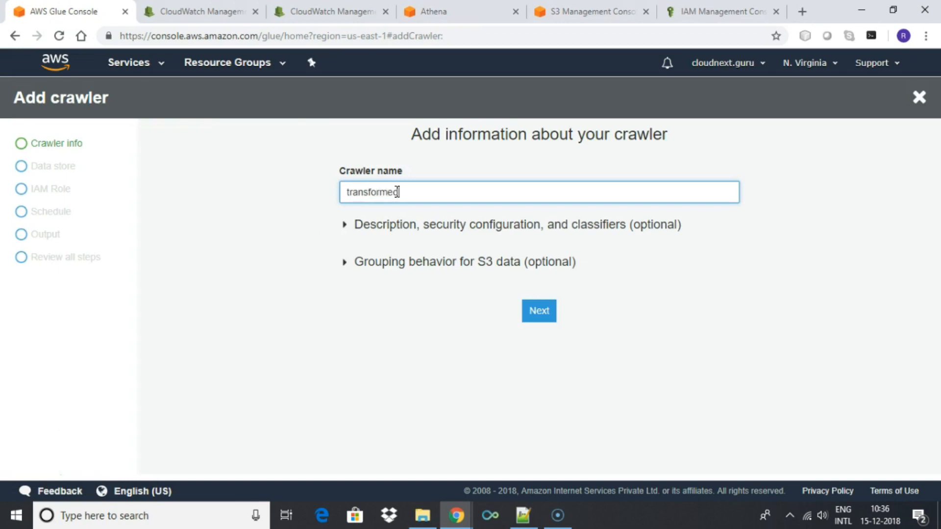
{"action": "type", "text": "-crawler"}
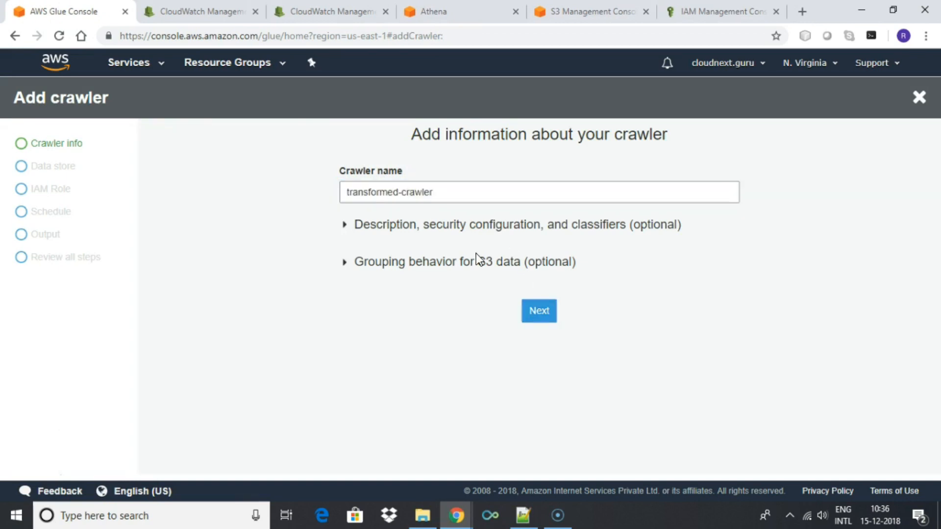
{"action": "left_click", "coordinate": [538, 310]}
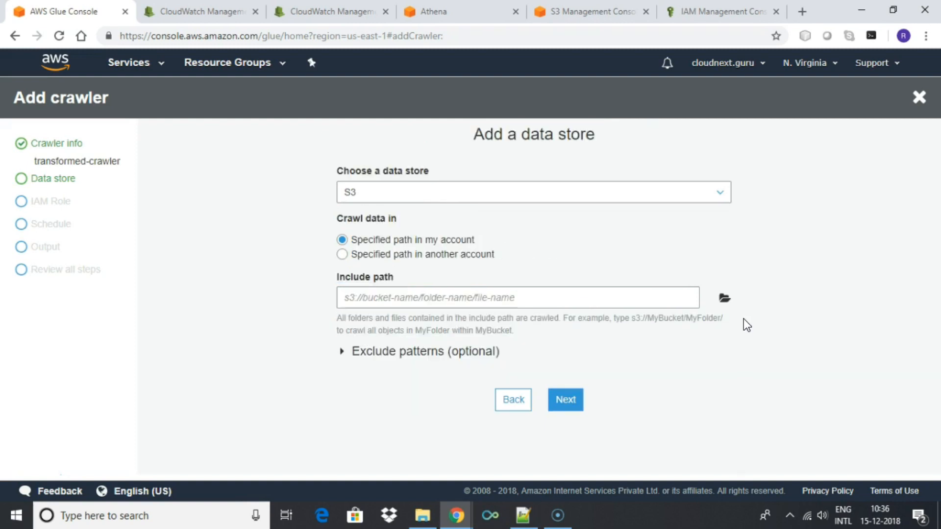
Step: Point it at transformed-purchase-data with mygluerole, on demand, outputting to purchased-data
{"action": "left_click", "coordinate": [724, 297]}
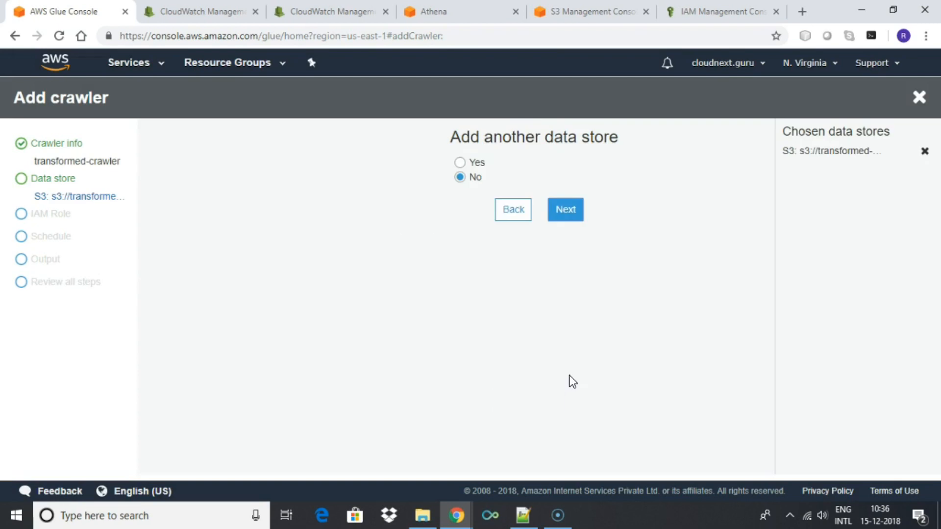
{"action": "left_click", "coordinate": [564, 209]}
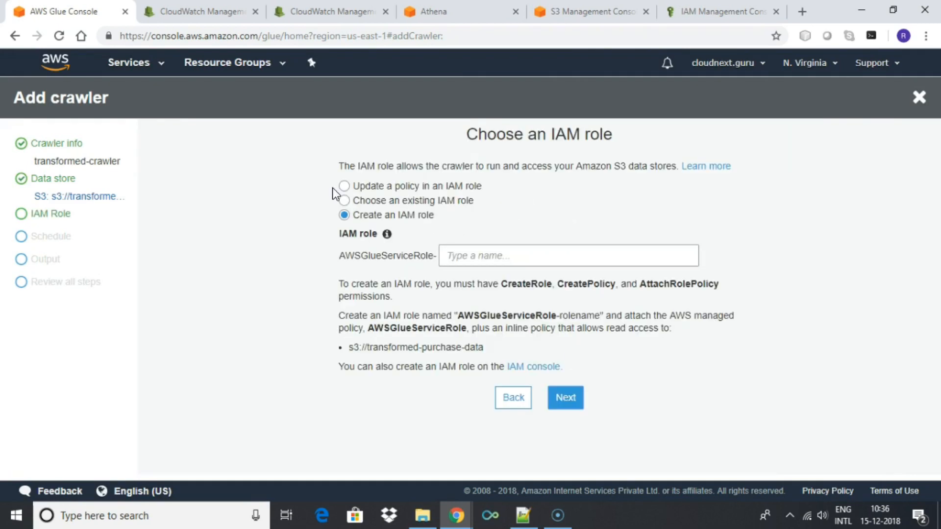
{"action": "left_click", "coordinate": [345, 201]}
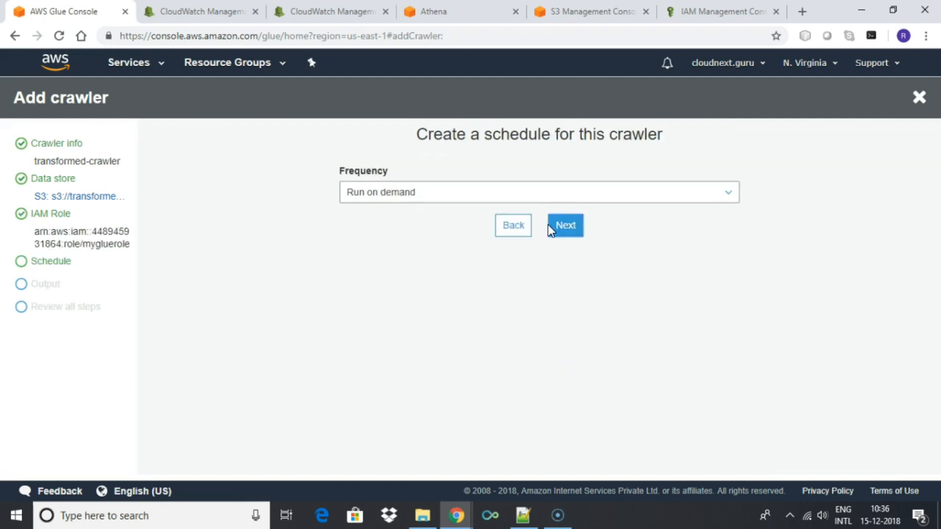
{"action": "left_click", "coordinate": [564, 225]}
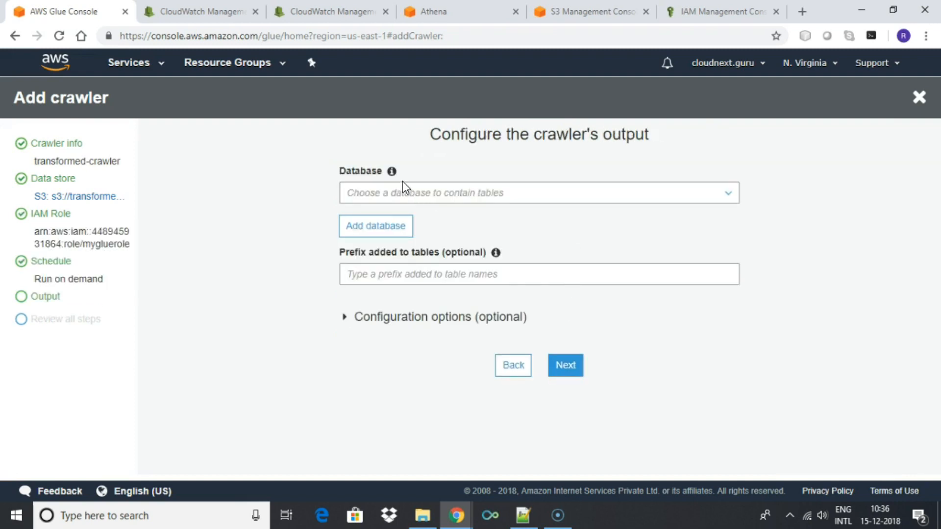
{"action": "left_click", "coordinate": [564, 364]}
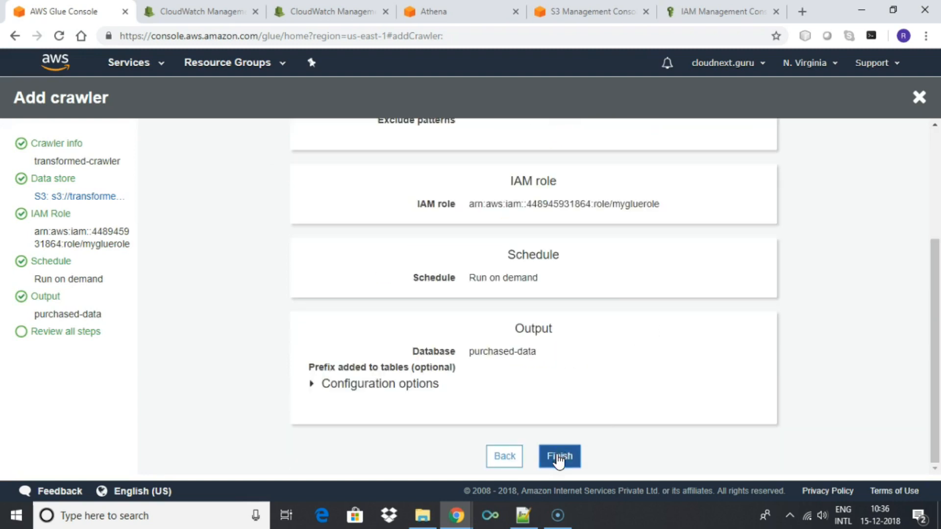
{"action": "left_click", "coordinate": [558, 456]}
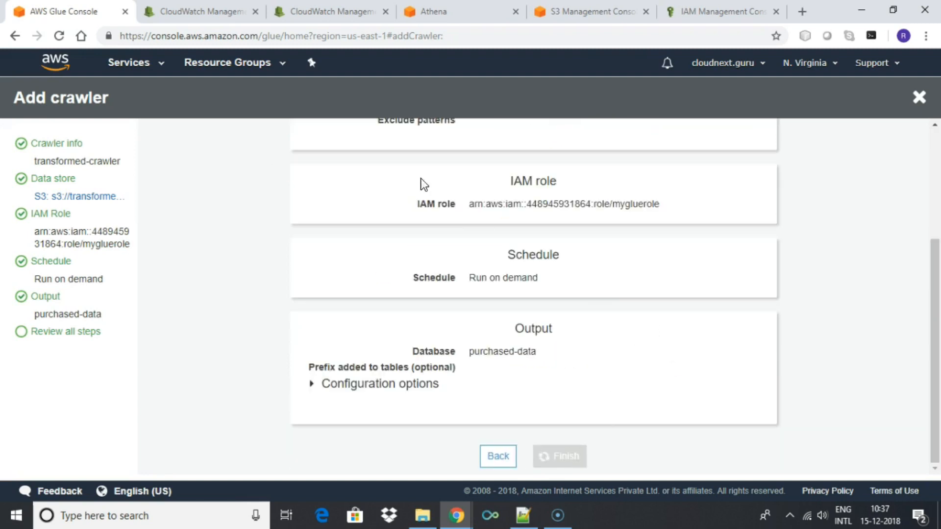
{"action": "left_click", "coordinate": [559, 456]}
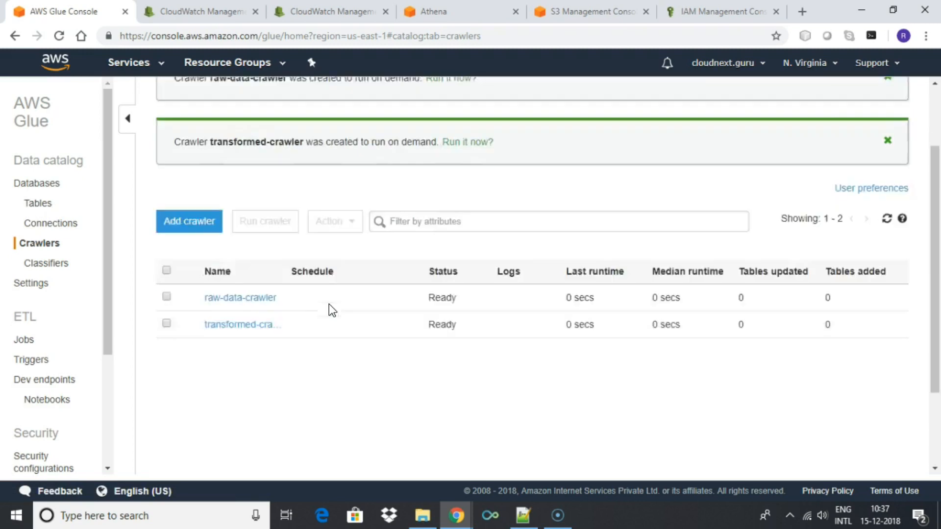
{"action": "scroll", "scroll_direction": "down", "scroll_amount": 3}
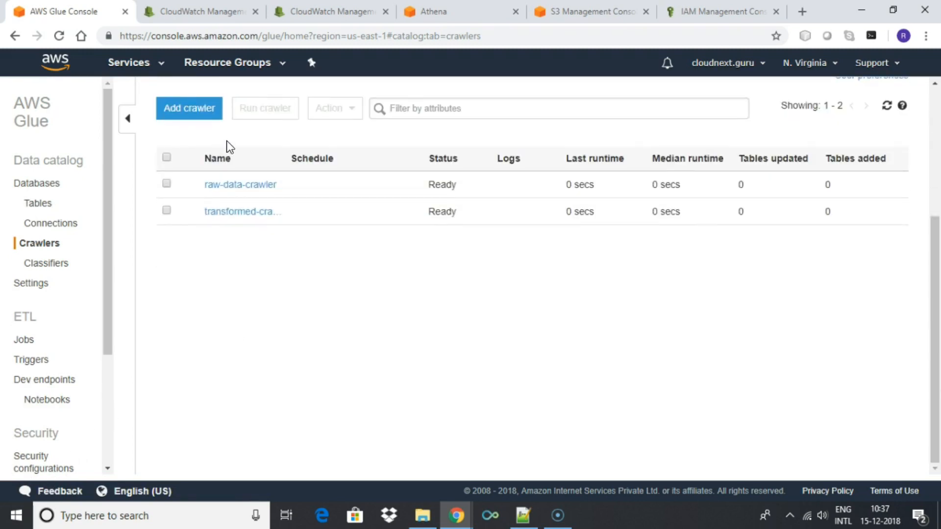
{"action": "mouse_move", "coordinate": [260, 292]}
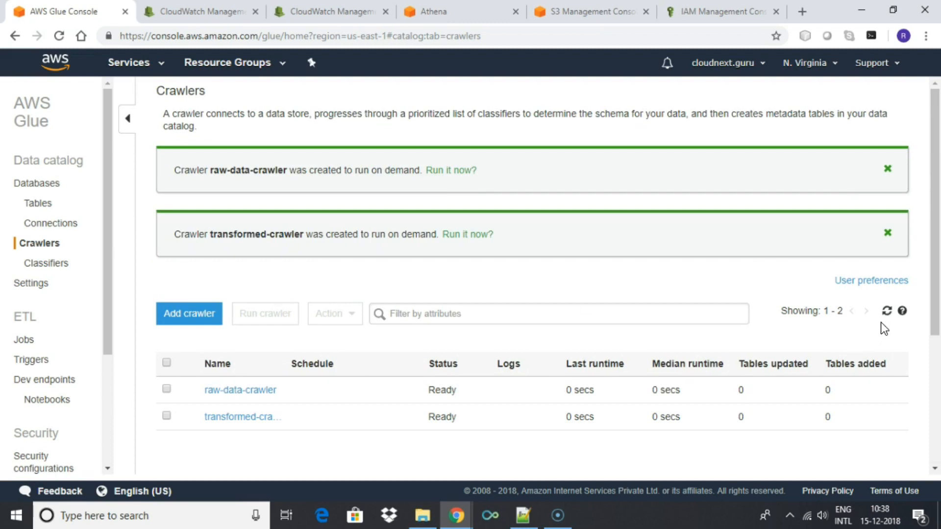
Step: Run raw-data-crawler and refresh until it is Ready with 1 table added
{"action": "left_click", "coordinate": [887, 310]}
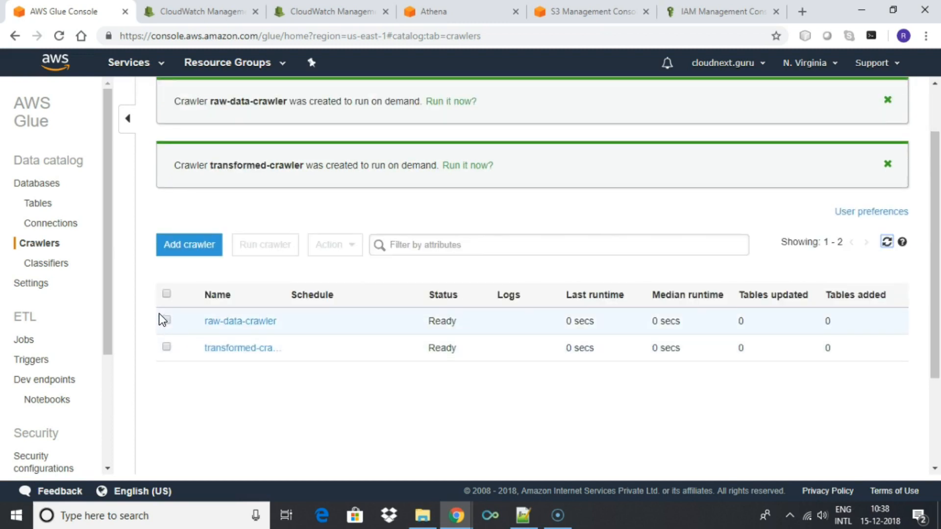
{"action": "left_click", "coordinate": [166, 321]}
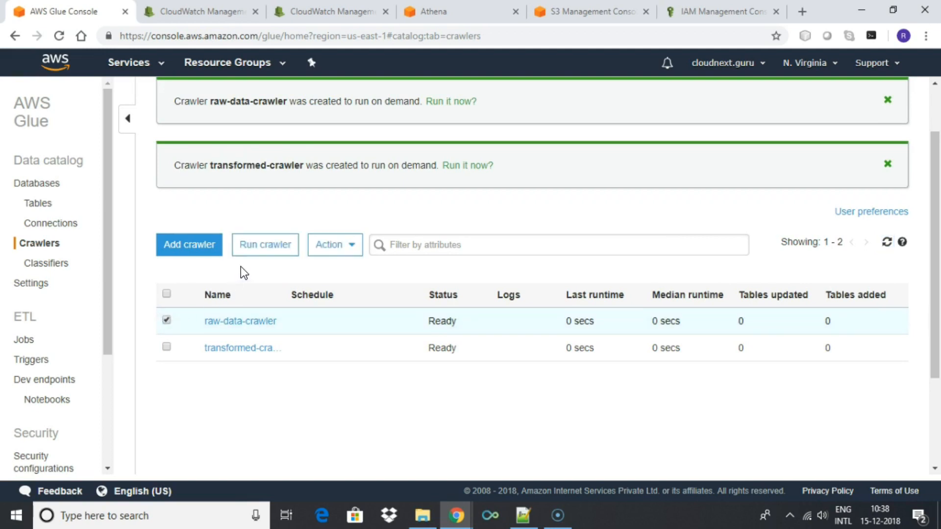
{"action": "left_click", "coordinate": [265, 244]}
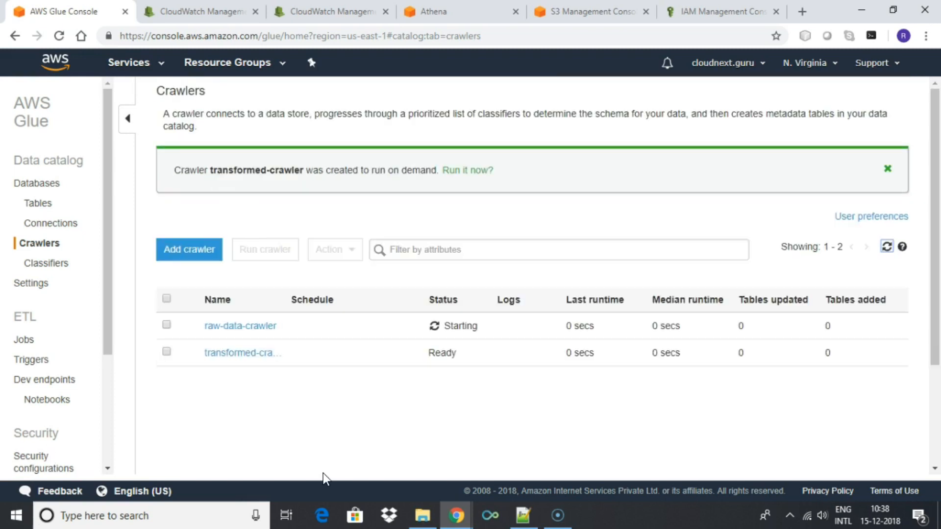
{"action": "left_click", "coordinate": [888, 246]}
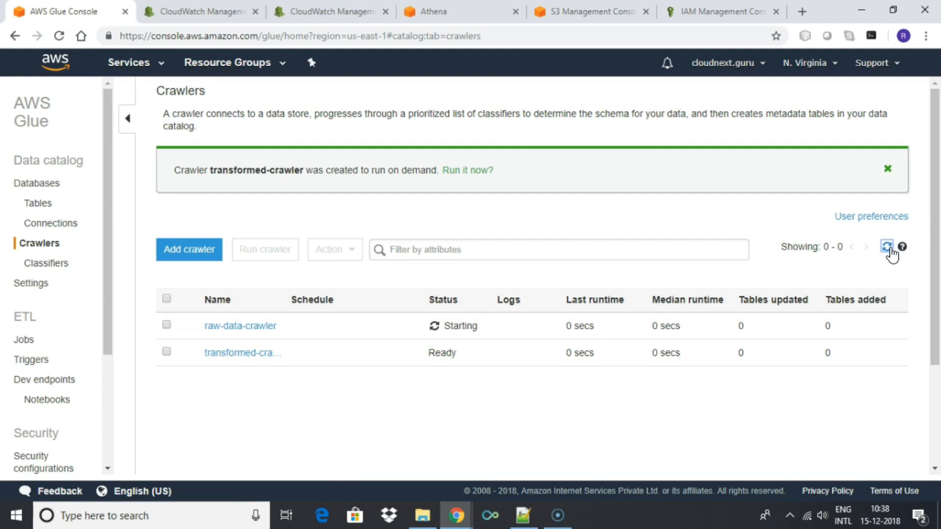
{"action": "left_click", "coordinate": [887, 246]}
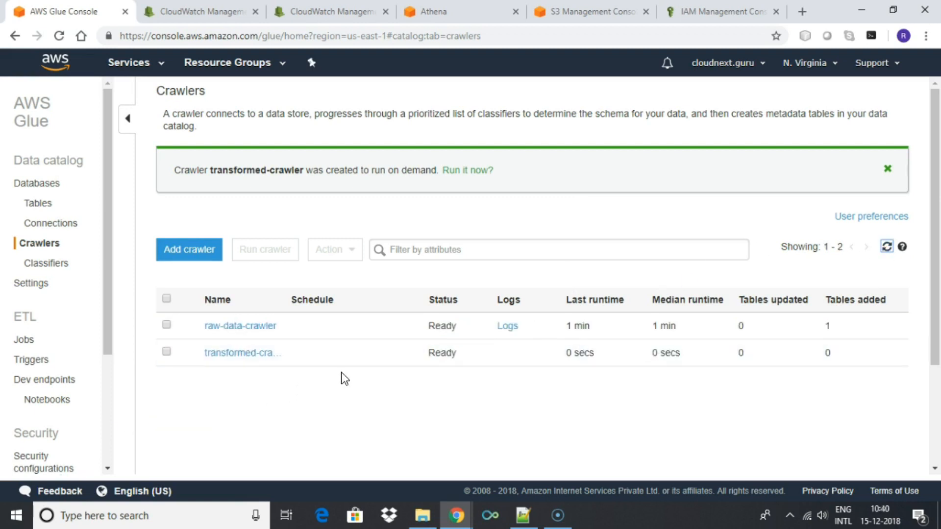
{"action": "mouse_move", "coordinate": [465, 321]}
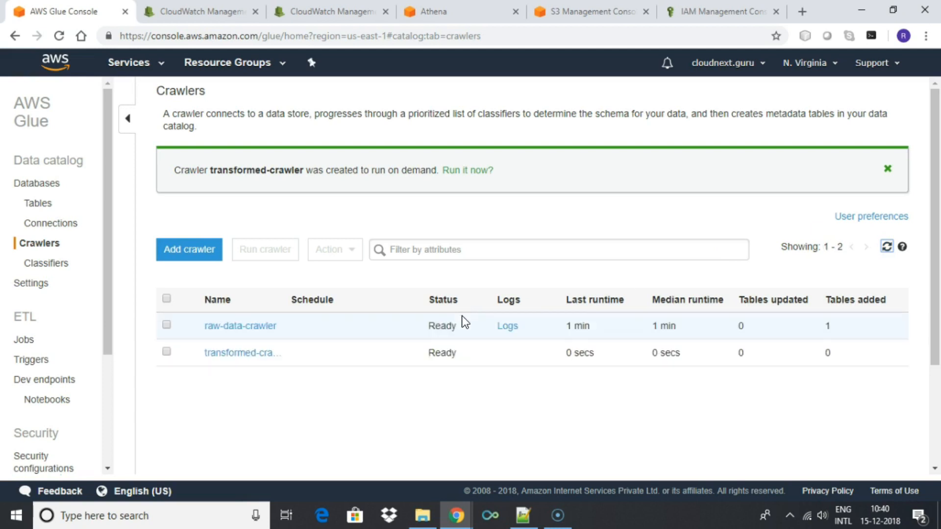
{"action": "mouse_move", "coordinate": [240, 325]}
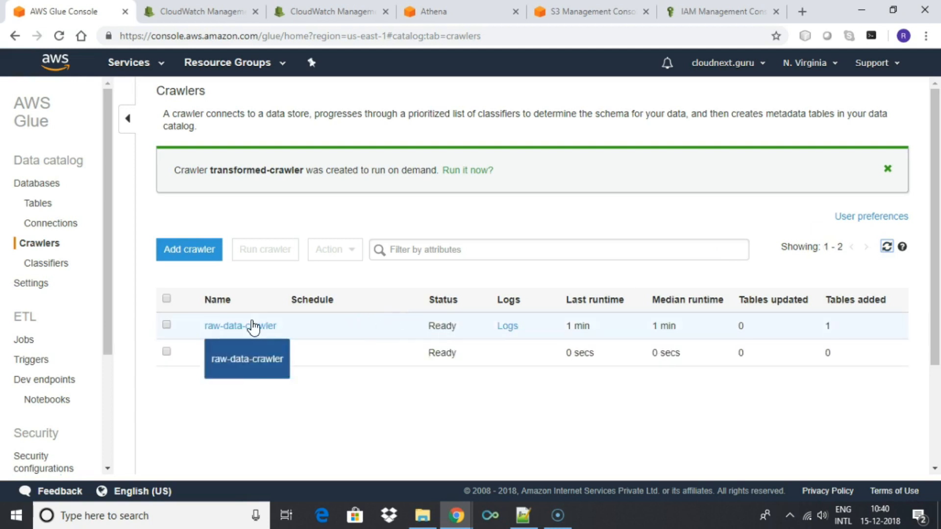
{"action": "left_click", "coordinate": [166, 325]}
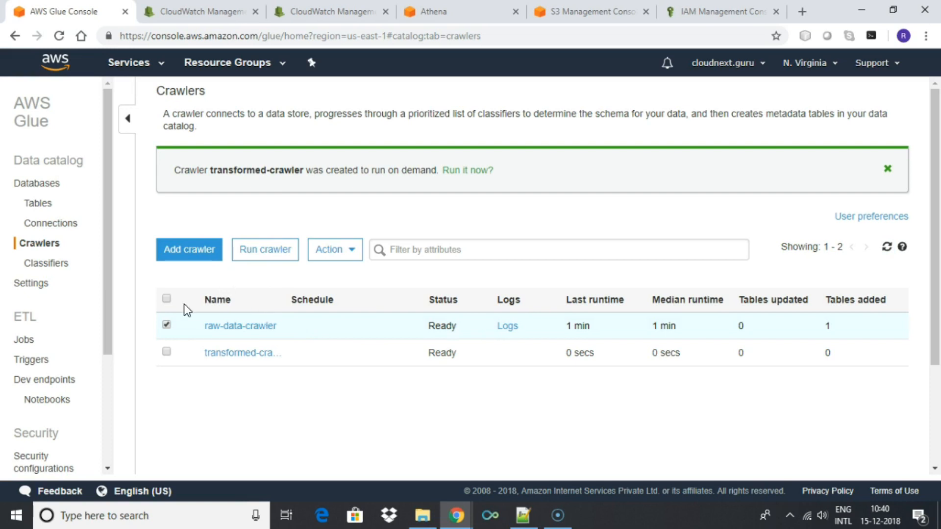
Step: Inspect the raw_purchase_data table schema and preview its data in Athena
{"action": "left_click", "coordinate": [37, 203]}
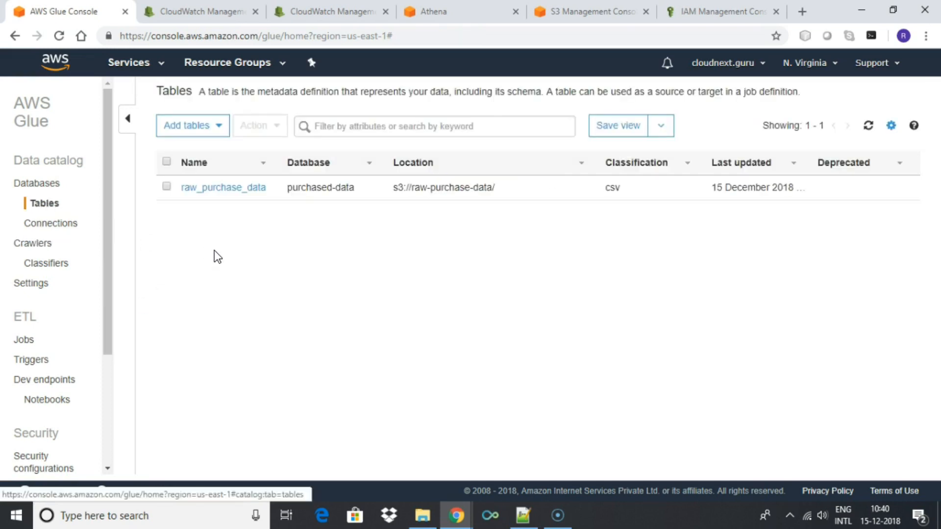
{"action": "left_click", "coordinate": [222, 187]}
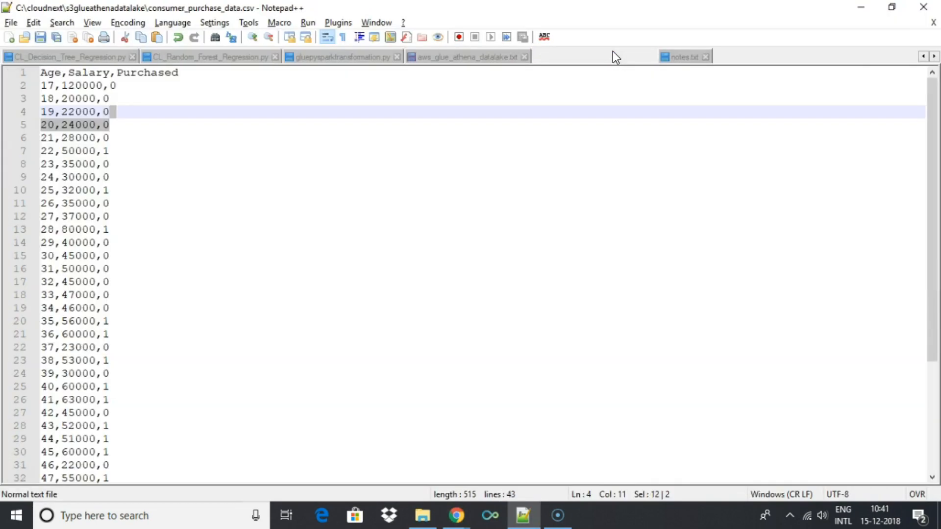
{"action": "left_click", "coordinate": [454, 516]}
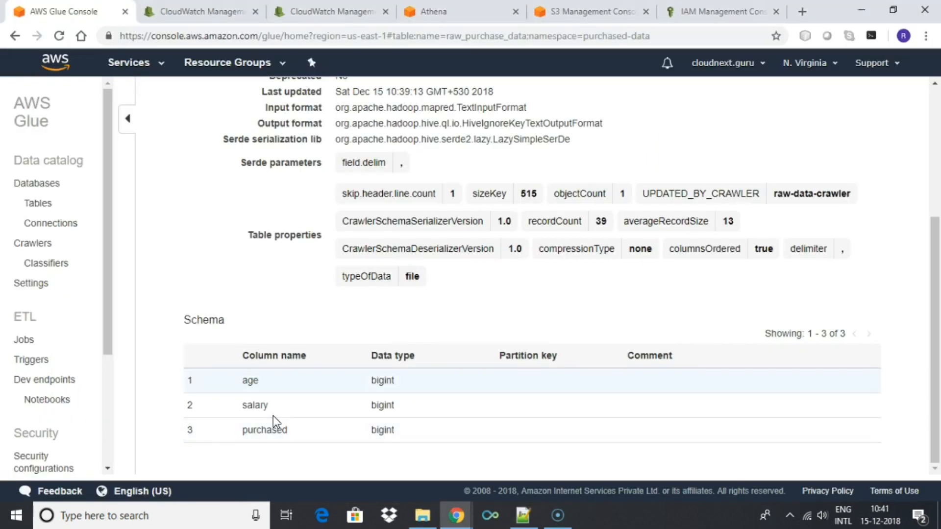
{"action": "mouse_move", "coordinate": [37, 204]}
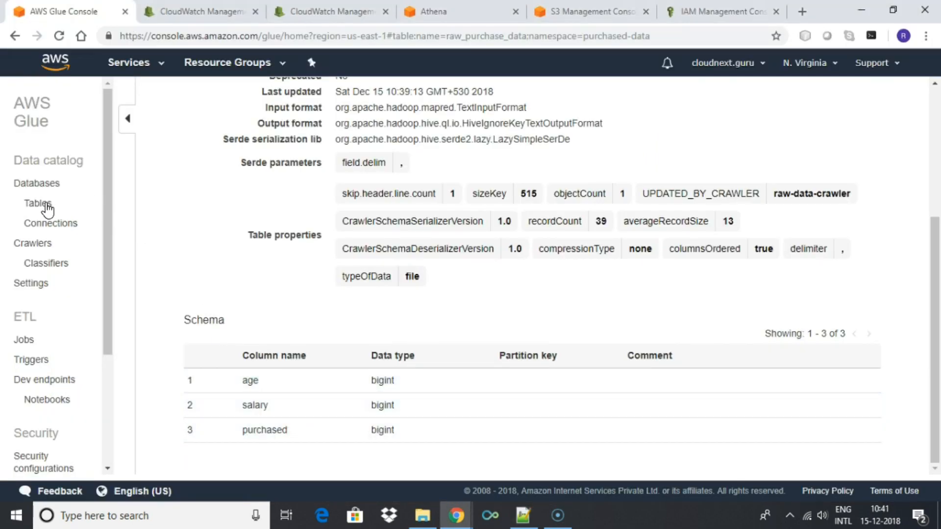
{"action": "left_click", "coordinate": [38, 204]}
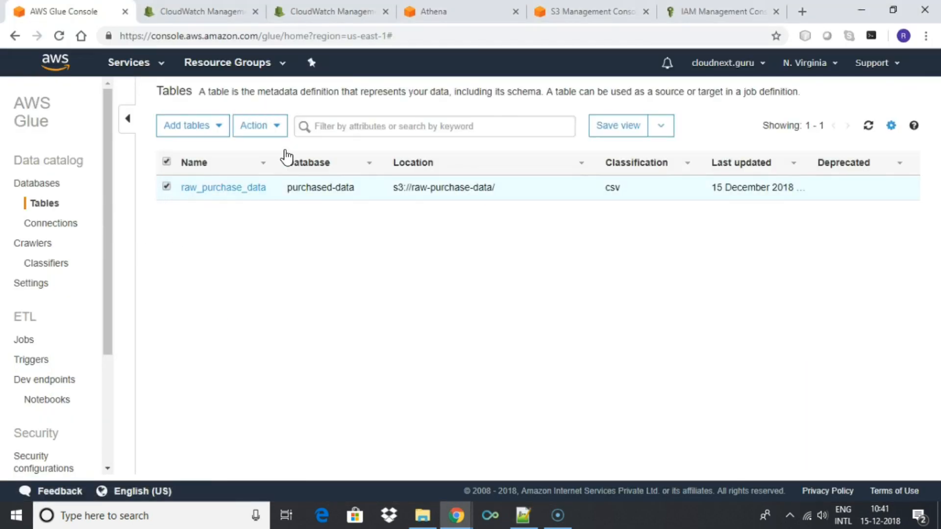
{"action": "mouse_move", "coordinate": [435, 222]}
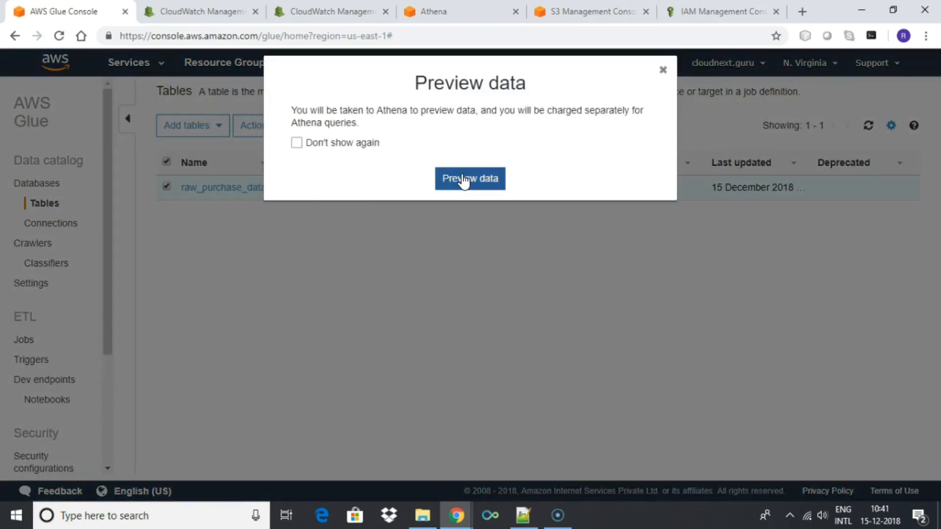
{"action": "left_click", "coordinate": [470, 178]}
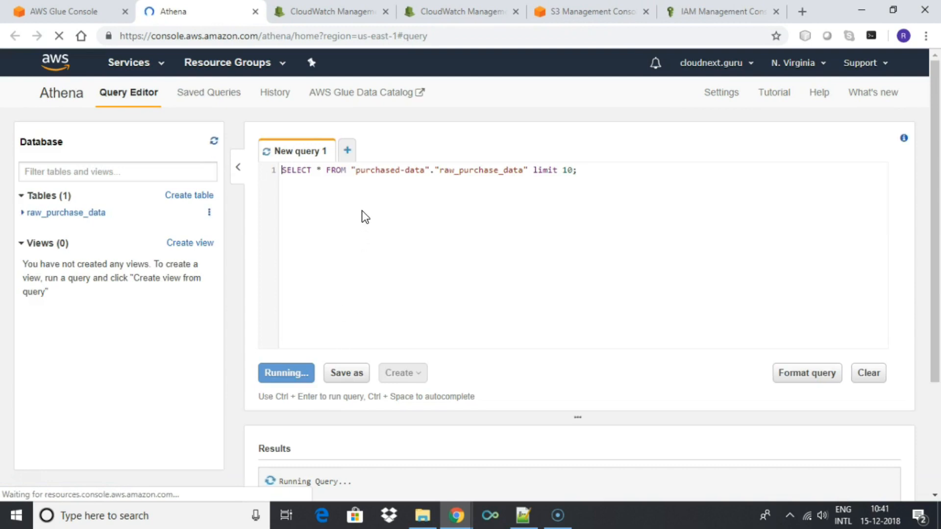
Step: Replace 'limit 10' with 'where age = 10', then rerun with 'where age = 17'
{"action": "left_click", "coordinate": [286, 372]}
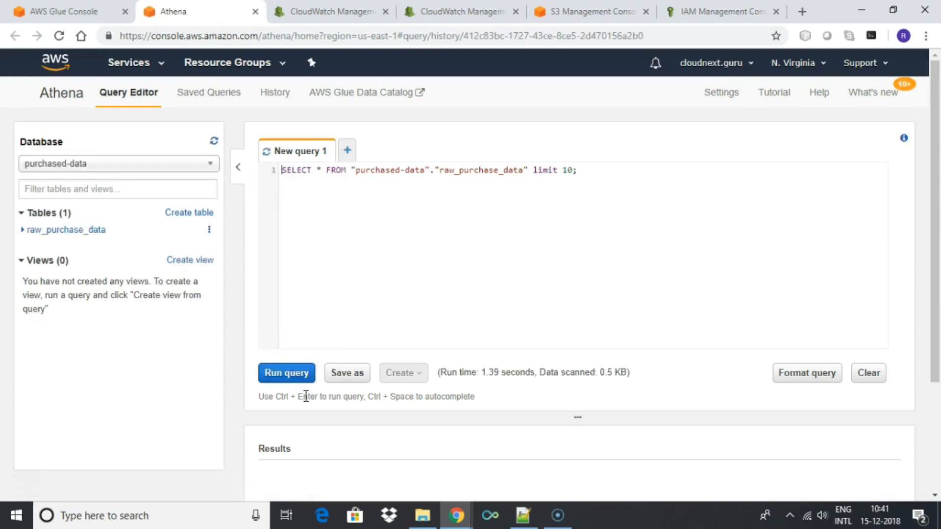
{"action": "left_click", "coordinate": [287, 372]}
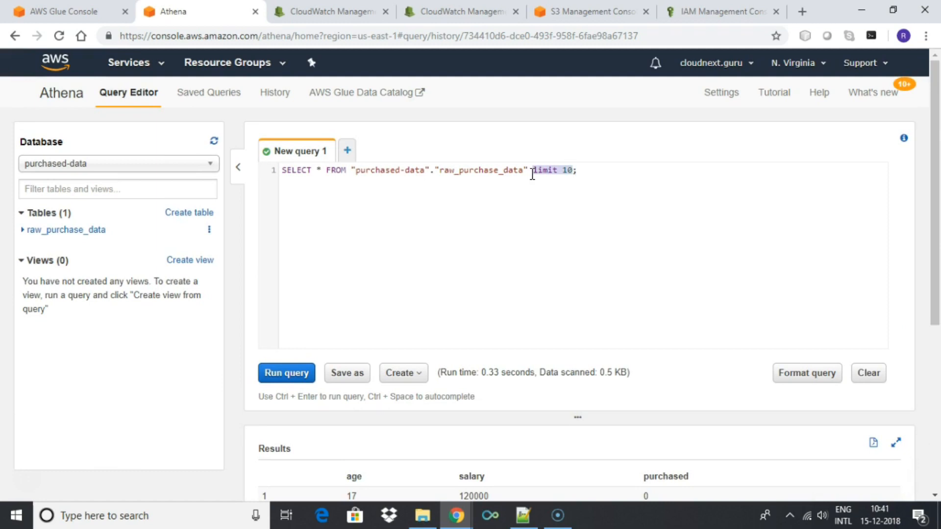
{"action": "type", "text": "where age ="}
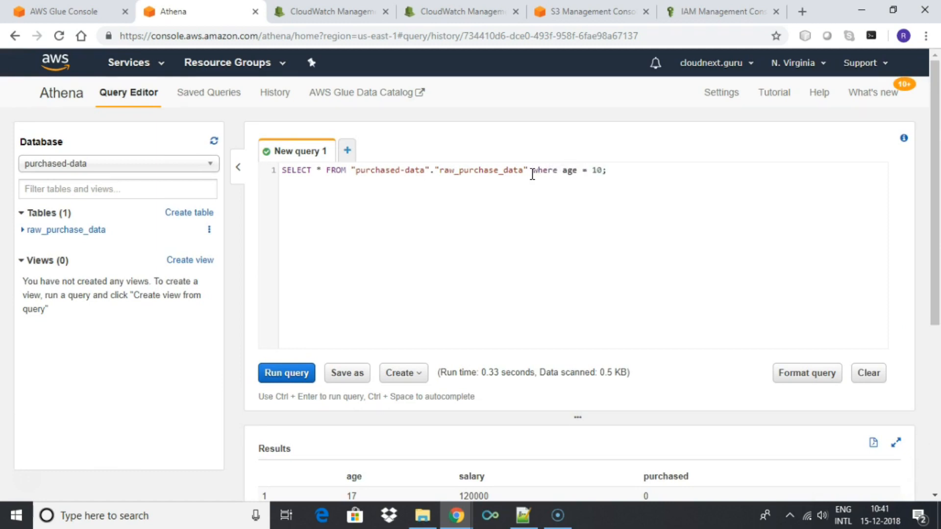
{"action": "left_click", "coordinate": [286, 373]}
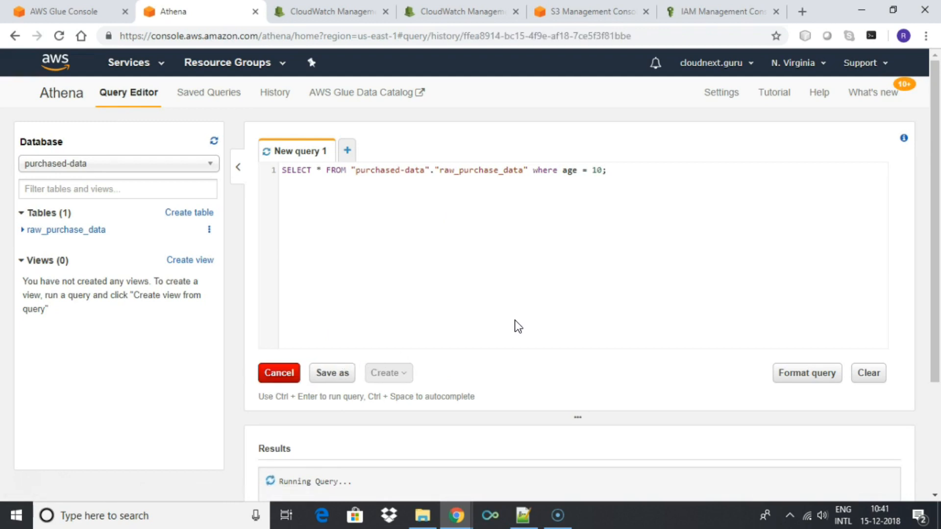
{"action": "scroll", "scroll_direction": "down", "scroll_amount": 3}
{"action": "type", "text": "7"}
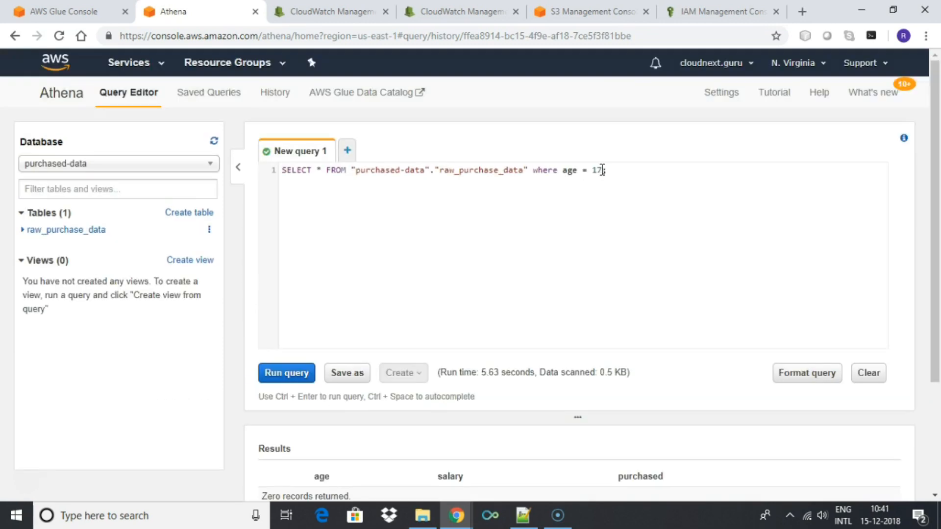
{"action": "left_click", "coordinate": [286, 373]}
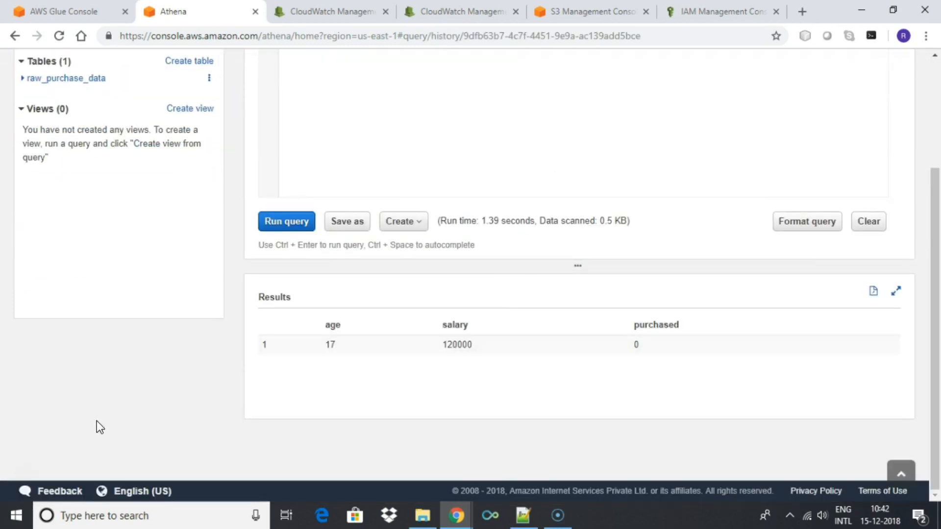
Step: Start a new Glue ETL job named transformer
{"action": "left_click", "coordinate": [60, 11]}
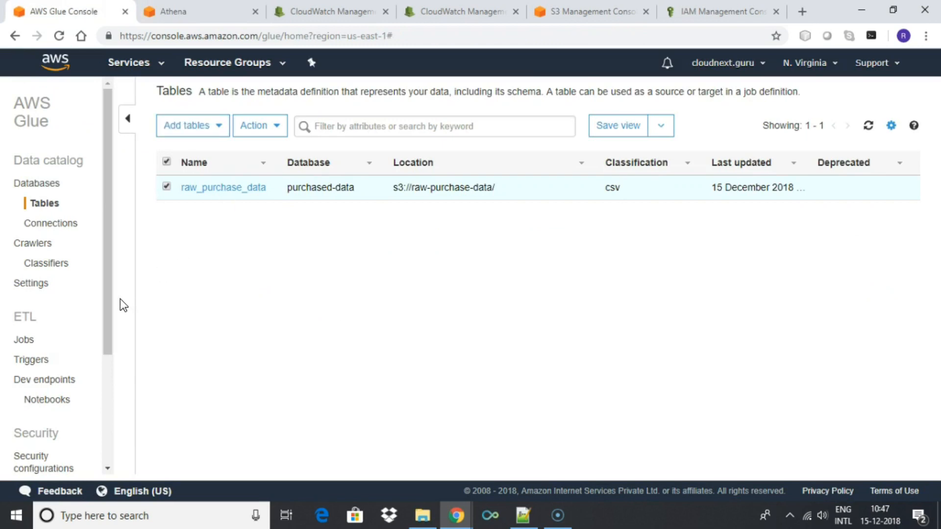
{"action": "mouse_move", "coordinate": [24, 339]}
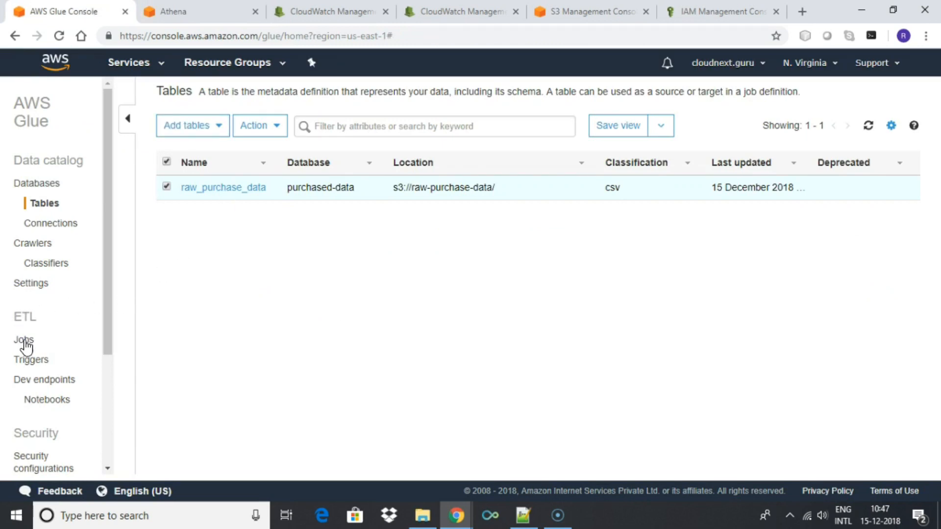
{"action": "left_click", "coordinate": [24, 340]}
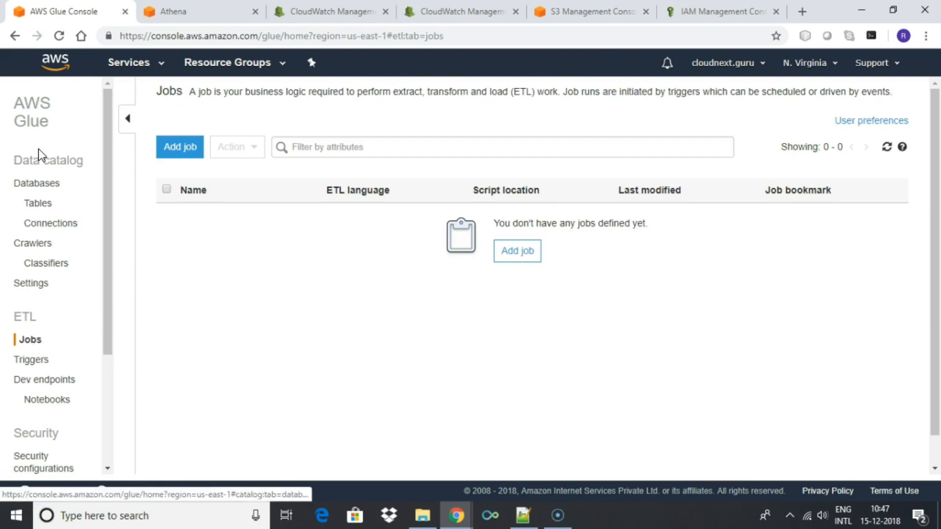
{"action": "left_click", "coordinate": [178, 146]}
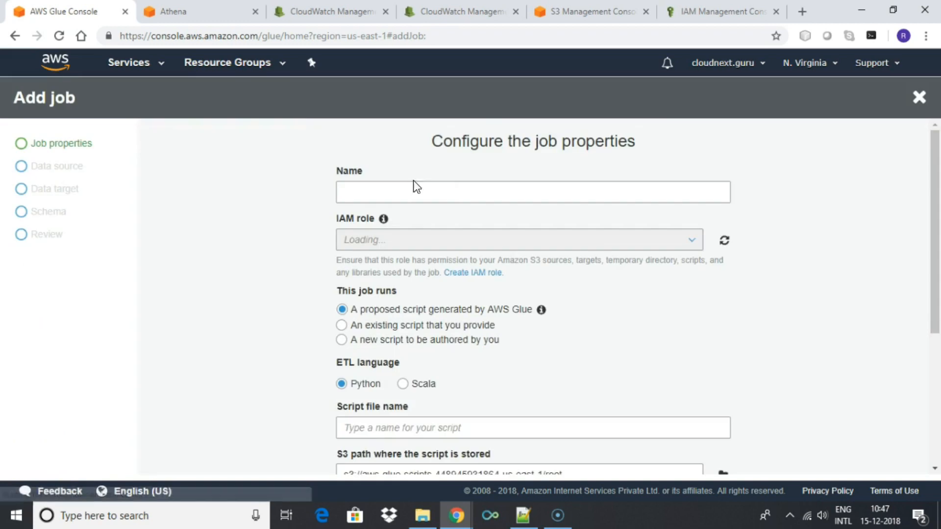
{"action": "type", "text": "transformer"}
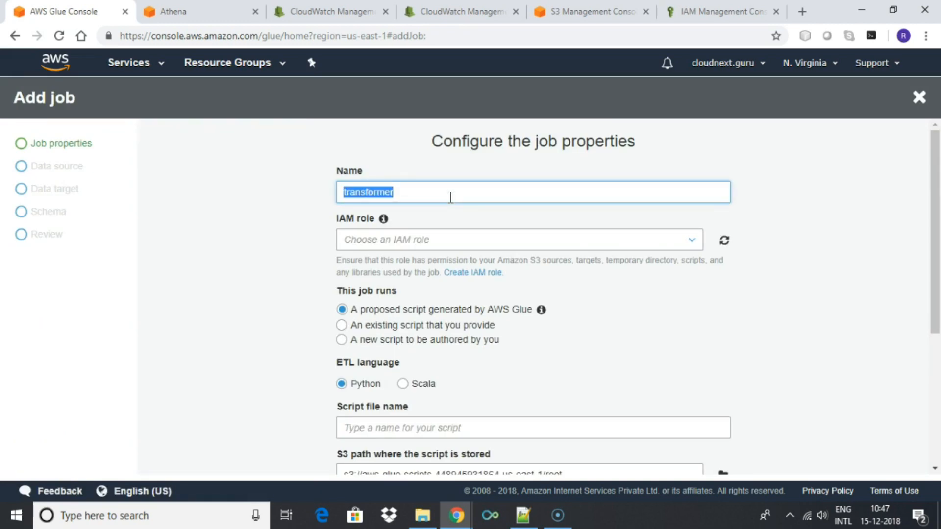
Step: Give the transformer job the mygluerole IAM role and 2 DPUs
{"action": "left_click", "coordinate": [516, 240]}
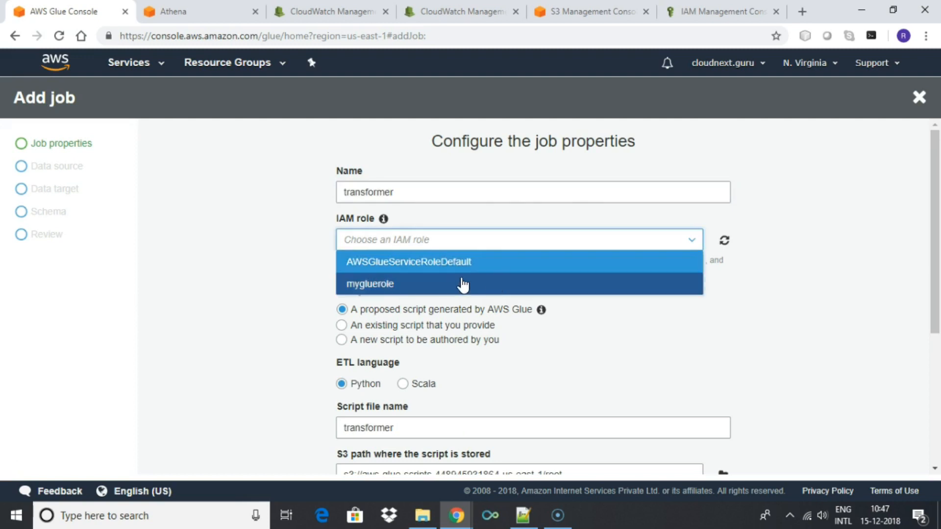
{"action": "left_click", "coordinate": [370, 284]}
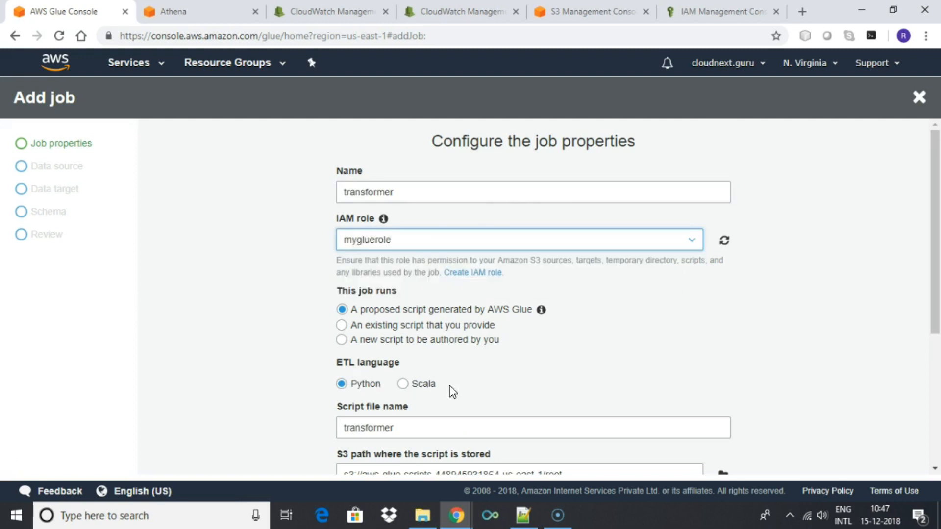
{"action": "scroll", "scroll_direction": "down", "scroll_amount": 3}
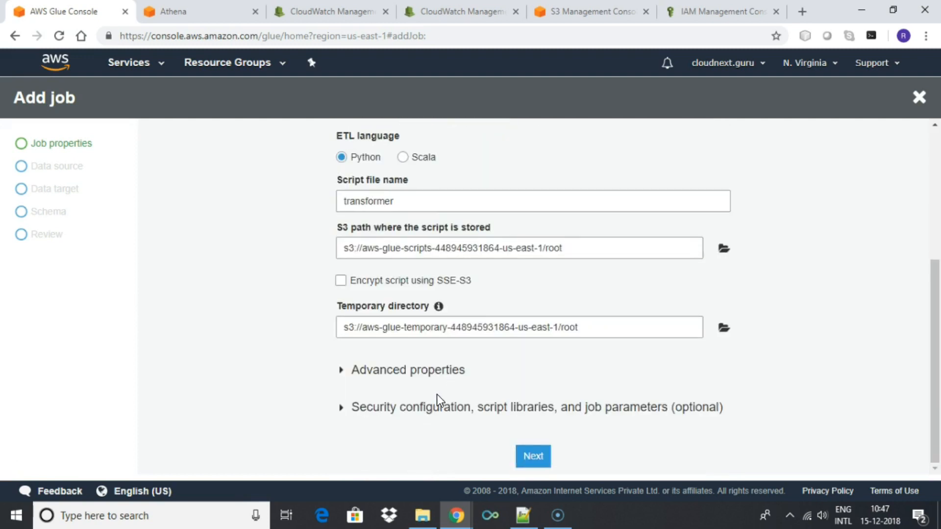
{"action": "left_click", "coordinate": [341, 406]}
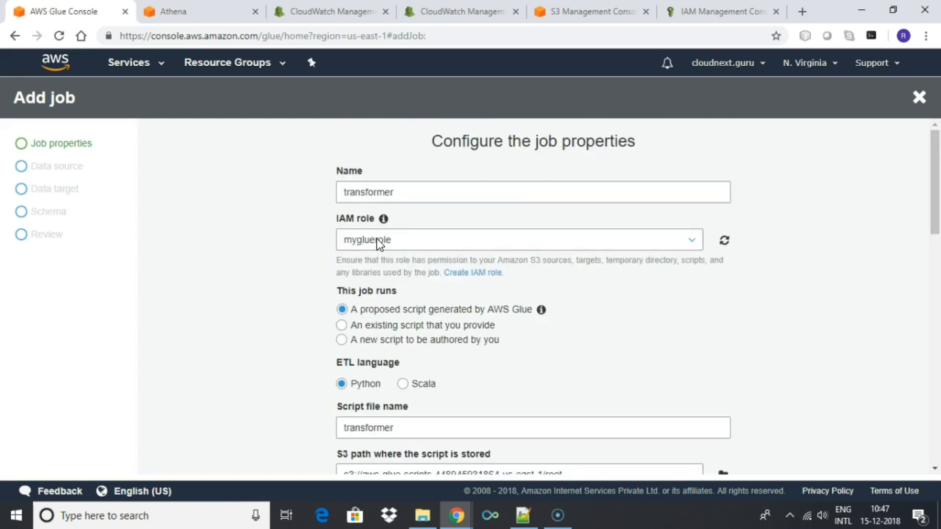
{"action": "scroll", "scroll_direction": "down", "scroll_amount": 3}
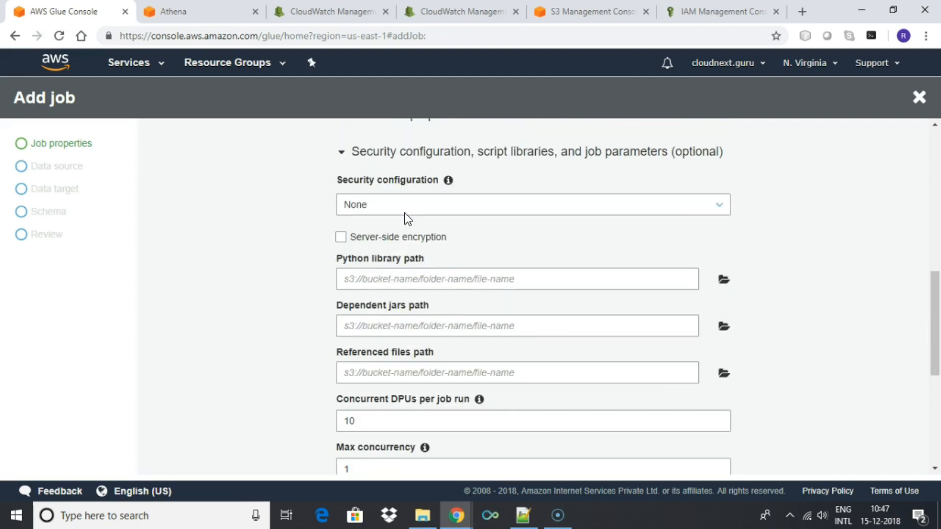
{"action": "scroll", "scroll_direction": "down", "scroll_amount": 3}
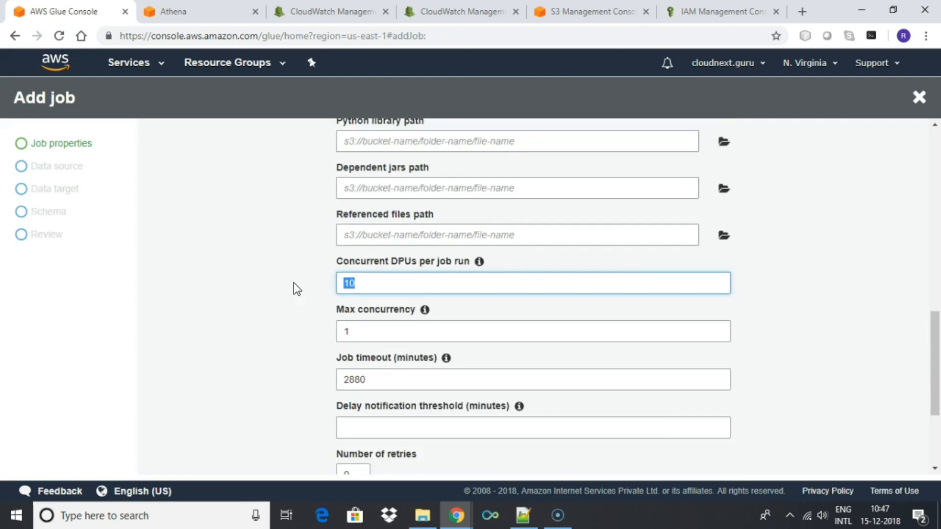
{"action": "type", "text": "2"}
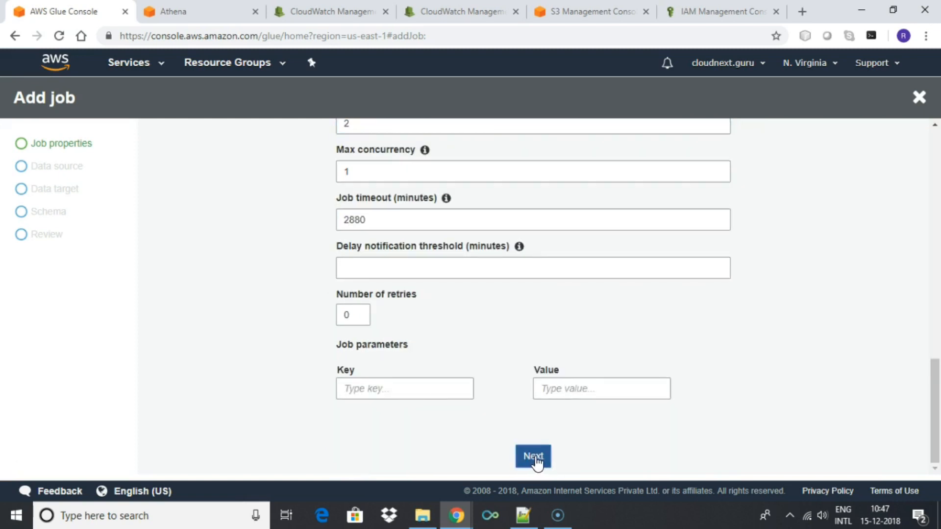
{"action": "left_click", "coordinate": [532, 456]}
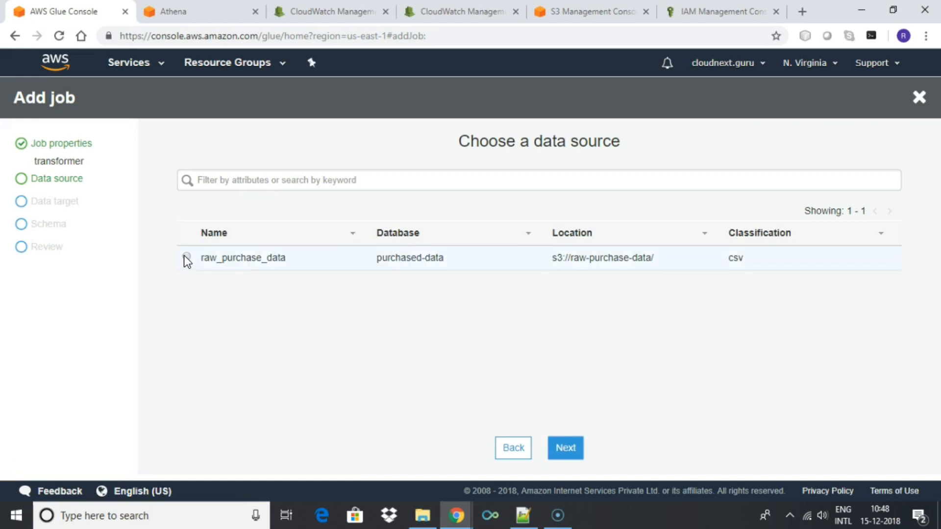
Step: Choose raw_purchase_data as the job's data source
{"action": "left_click", "coordinate": [186, 258]}
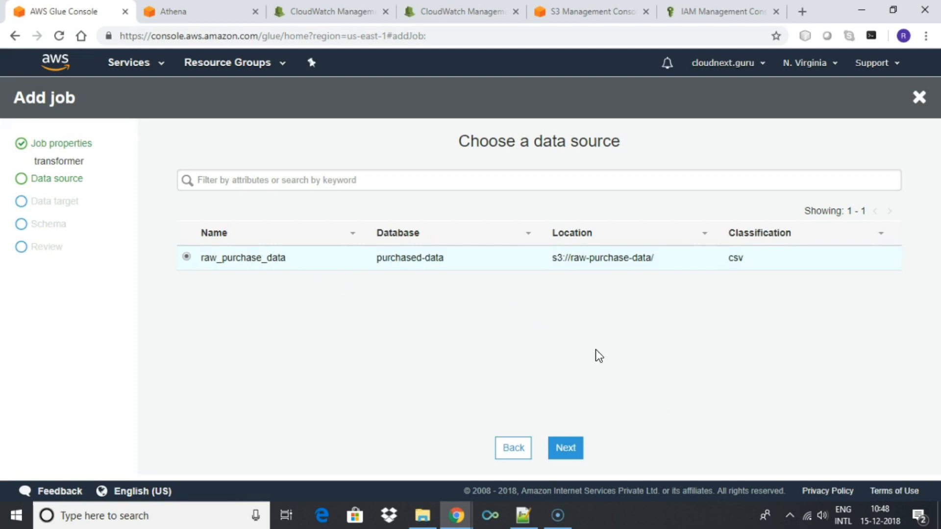
{"action": "mouse_move", "coordinate": [655, 300]}
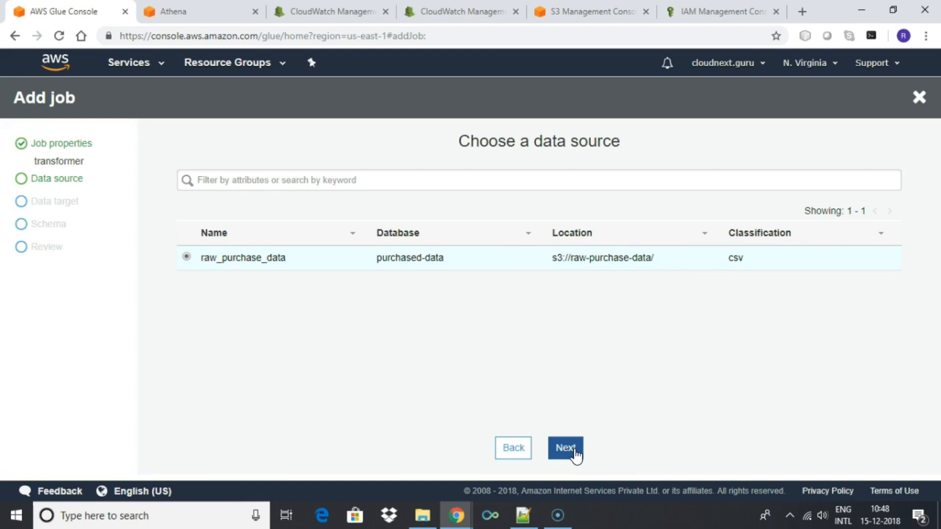
{"action": "left_click", "coordinate": [565, 447]}
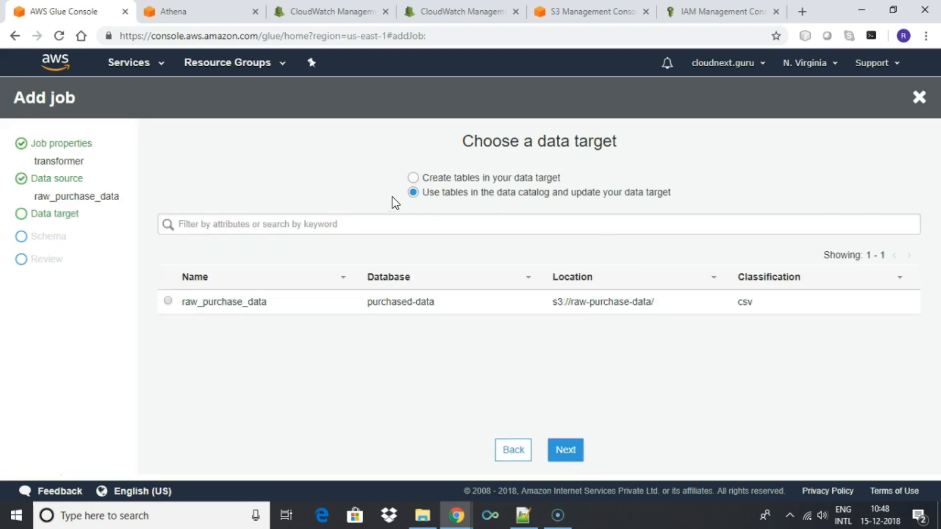
Step: Write new JSON tables to S3 at transformed-purchase-data, keeping the default mappings
{"action": "left_click", "coordinate": [413, 178]}
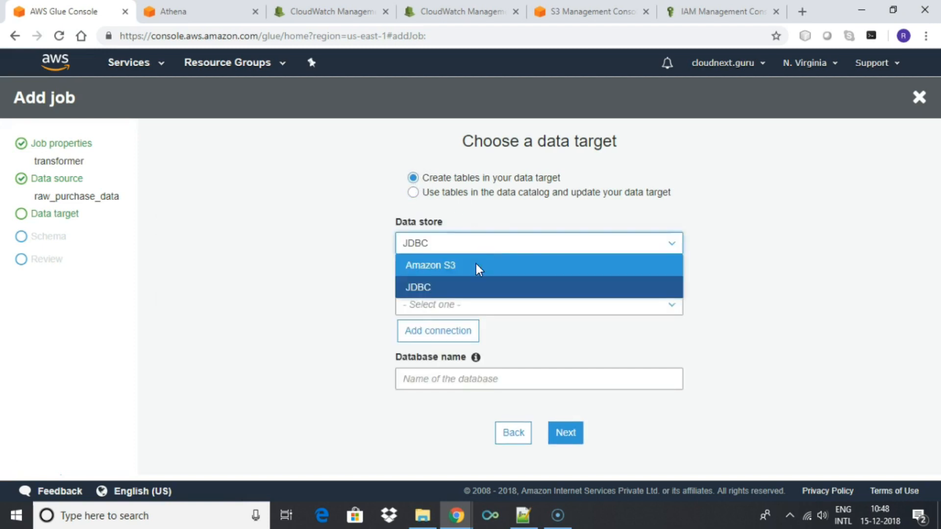
{"action": "left_click", "coordinate": [418, 287]}
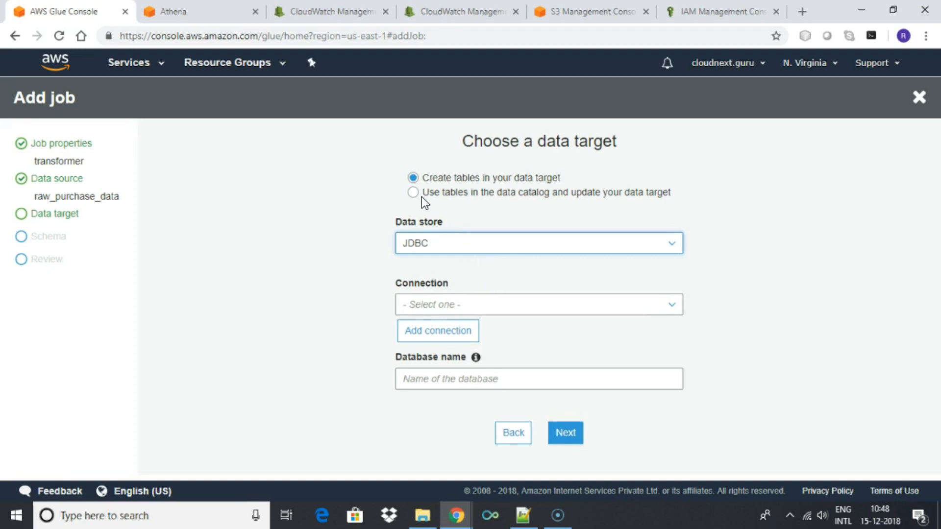
{"action": "left_click", "coordinate": [538, 243]}
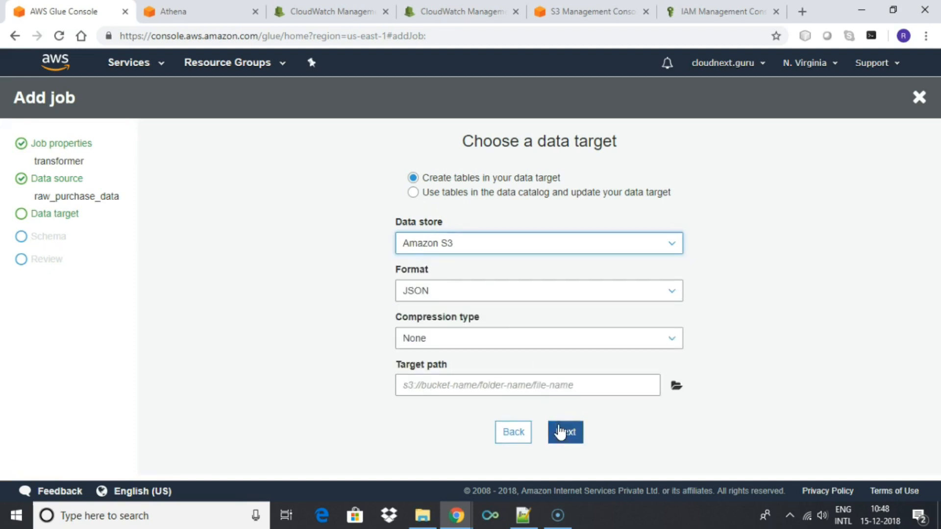
{"action": "left_click", "coordinate": [676, 386]}
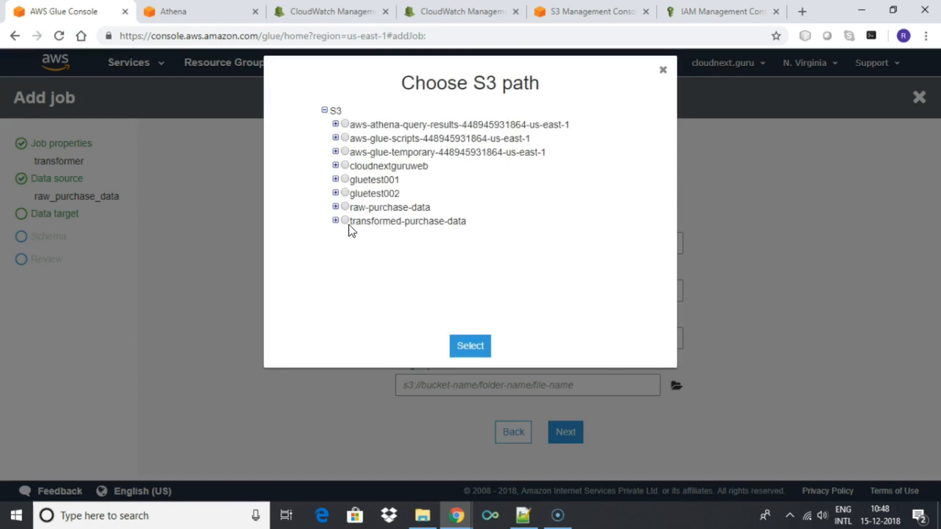
{"action": "left_click", "coordinate": [469, 346]}
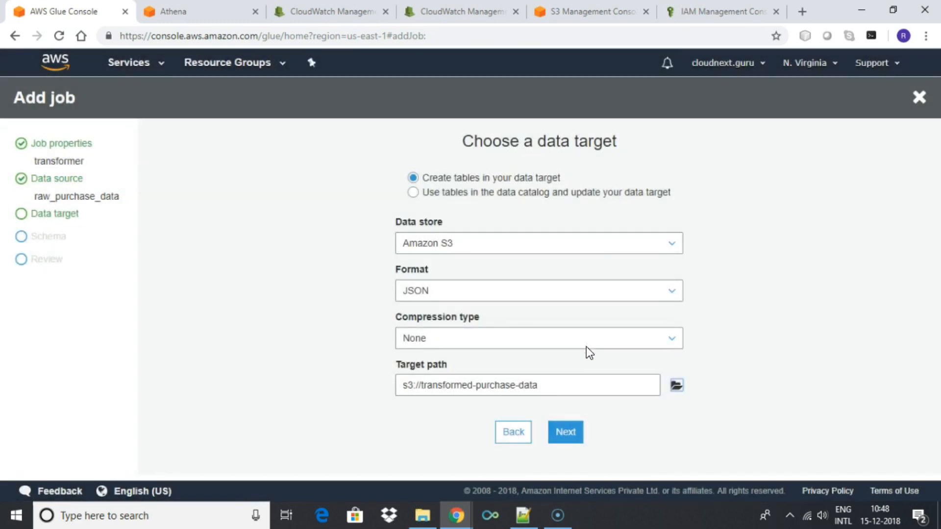
{"action": "left_click", "coordinate": [564, 432]}
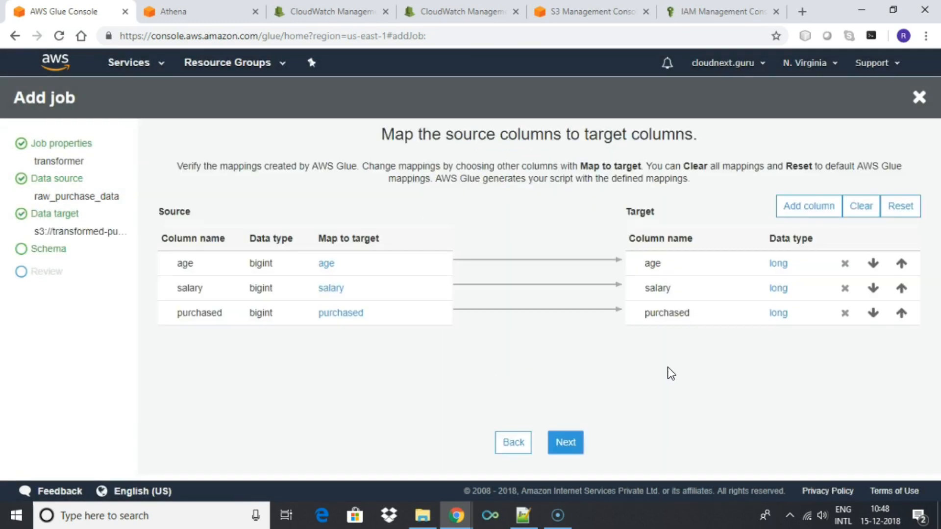
{"action": "mouse_move", "coordinate": [559, 193]}
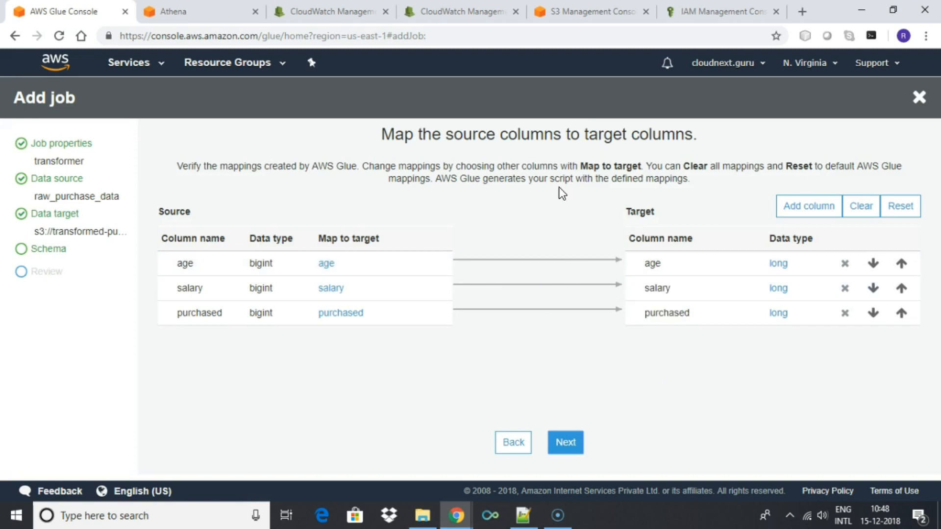
{"action": "left_click", "coordinate": [565, 442]}
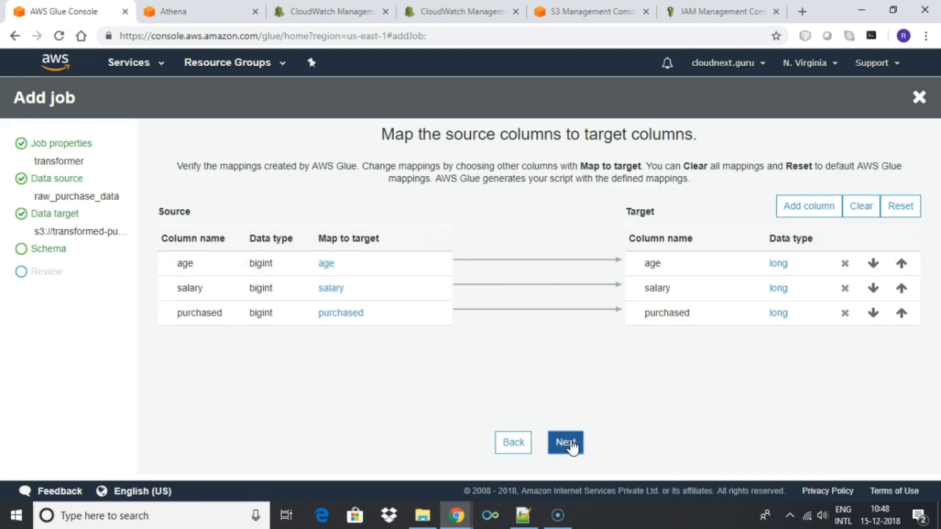
{"action": "left_click", "coordinate": [564, 442]}
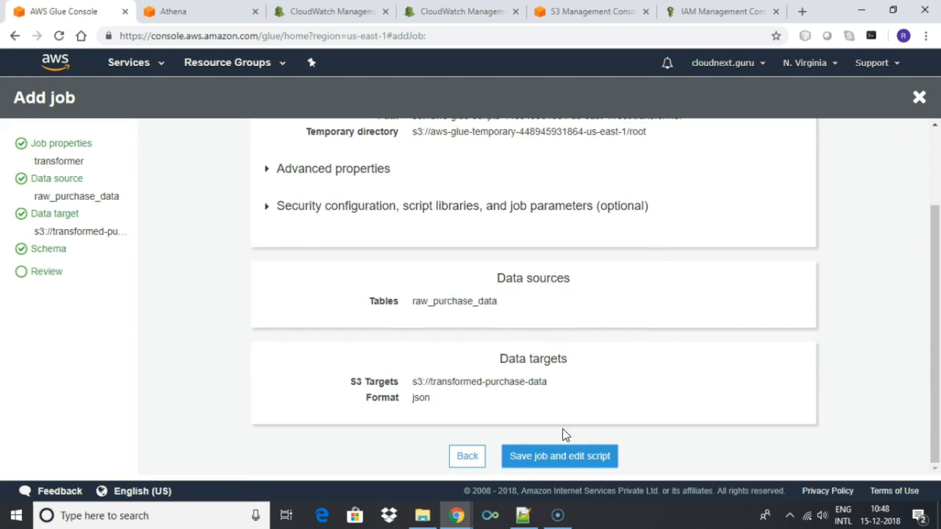
Step: Save the transformer job and insert a Filter transform after datasource0
{"action": "left_click", "coordinate": [558, 456]}
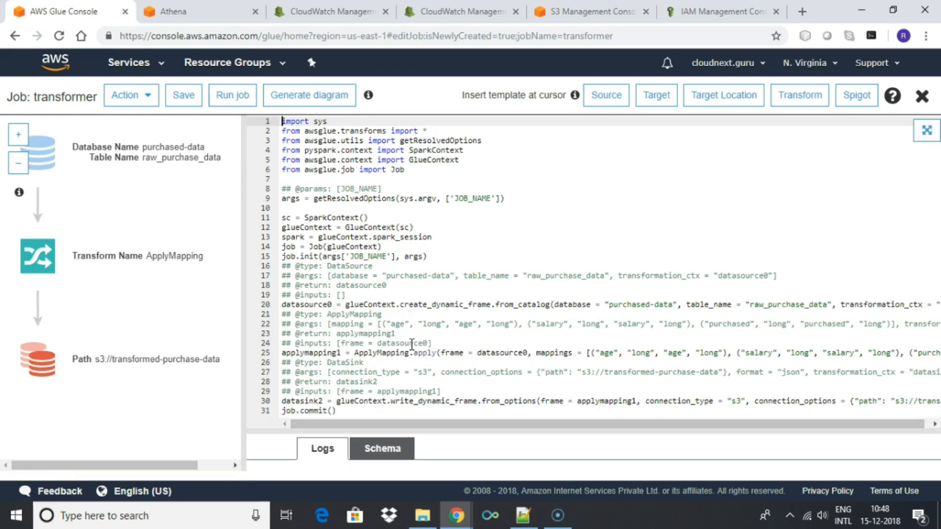
{"action": "mouse_move", "coordinate": [132, 163]}
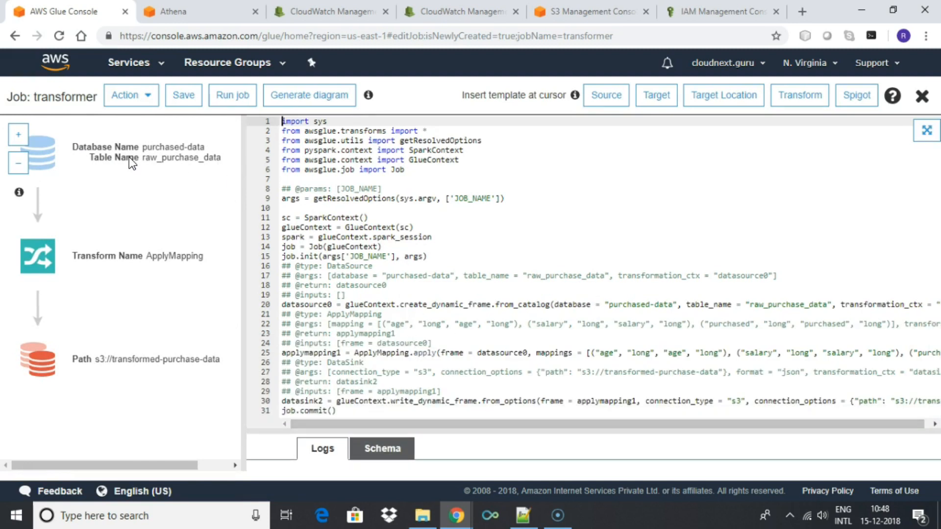
{"action": "left_click", "coordinate": [37, 149]}
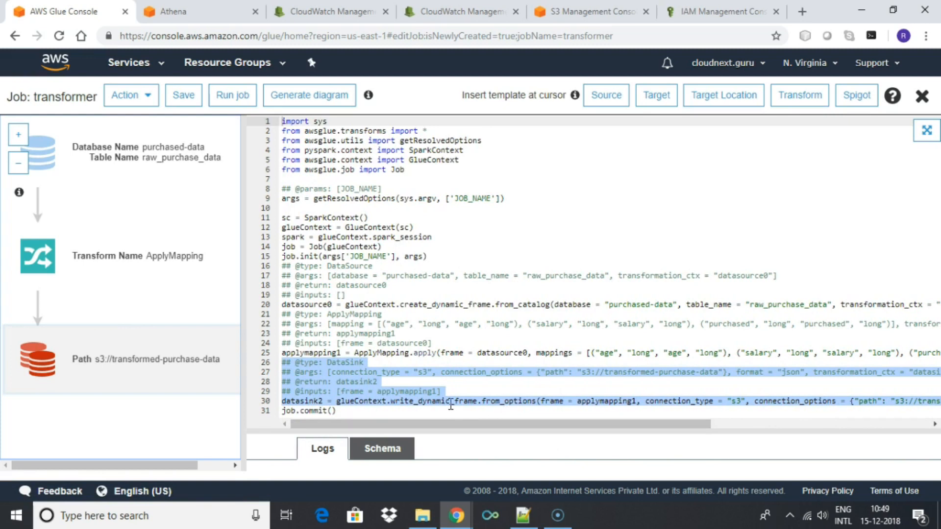
{"action": "left_click", "coordinate": [37, 255]}
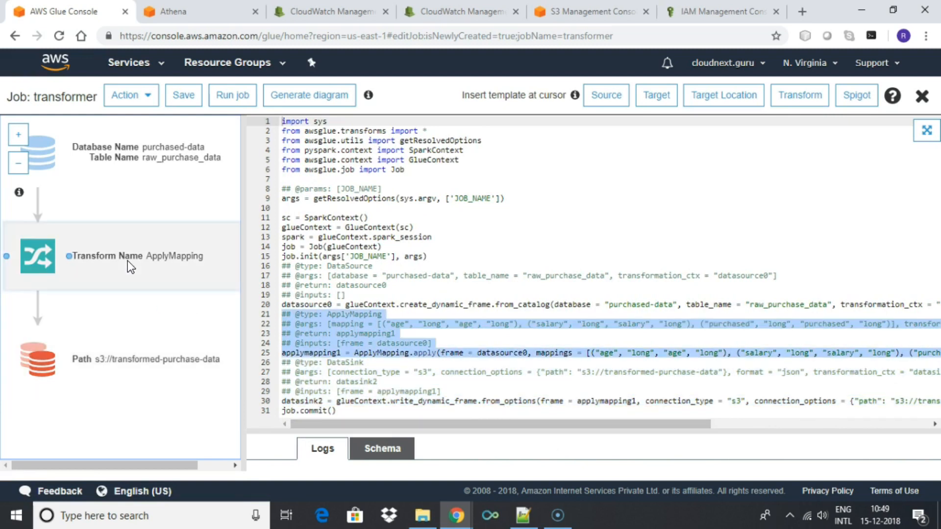
{"action": "mouse_move", "coordinate": [135, 267]}
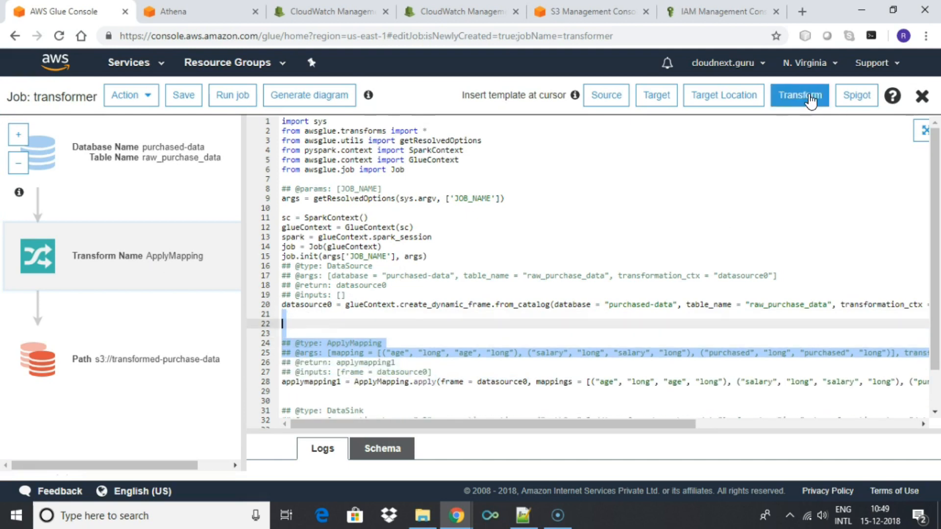
{"action": "left_click", "coordinate": [799, 94]}
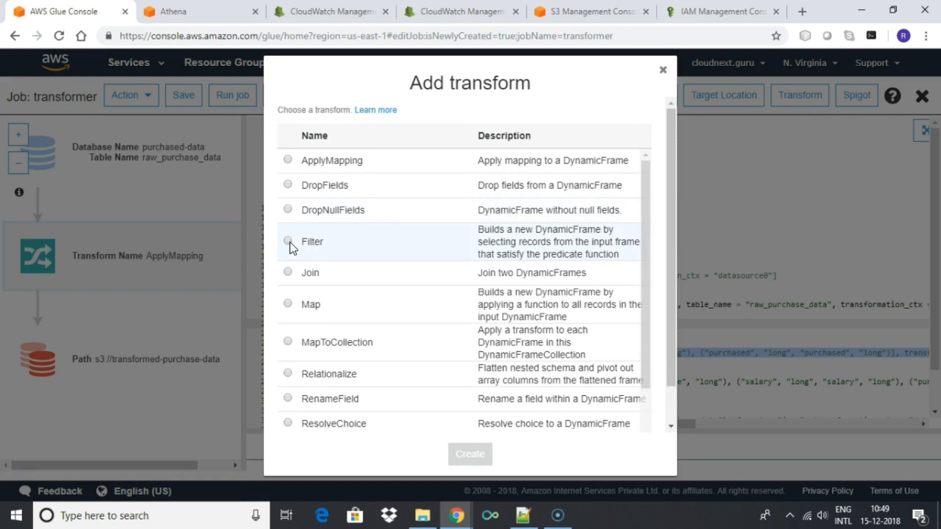
{"action": "left_click", "coordinate": [289, 241]}
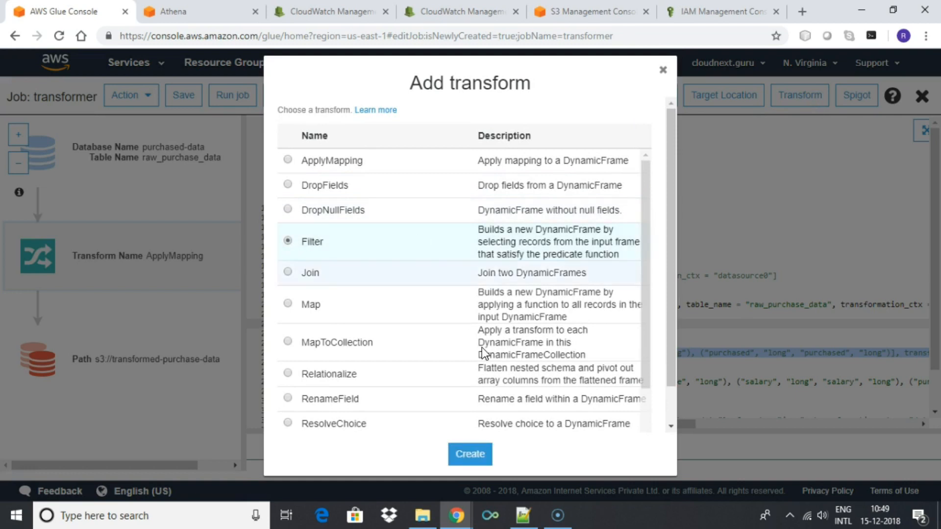
{"action": "left_click", "coordinate": [470, 454]}
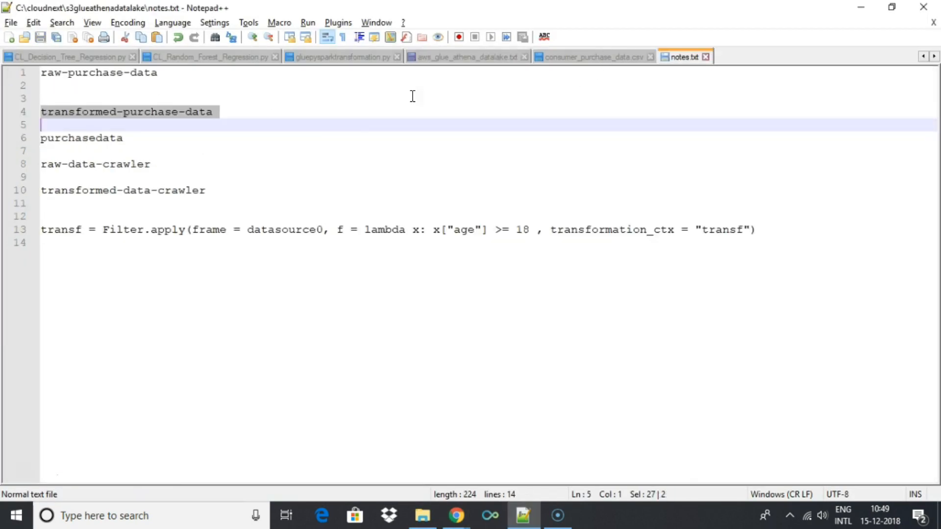
Step: Select and copy the Filter.apply line from notes.txt
{"action": "left_click", "coordinate": [162, 229]}
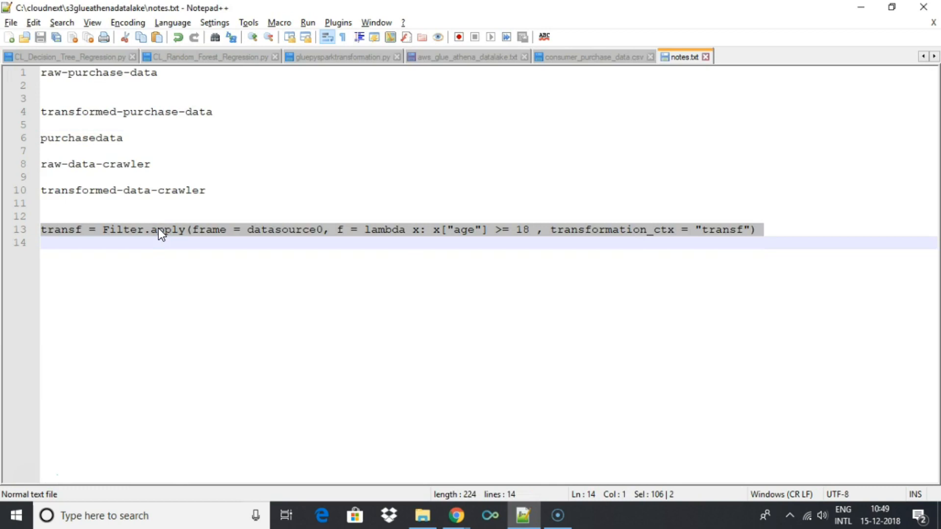
{"action": "left_click", "coordinate": [456, 516]}
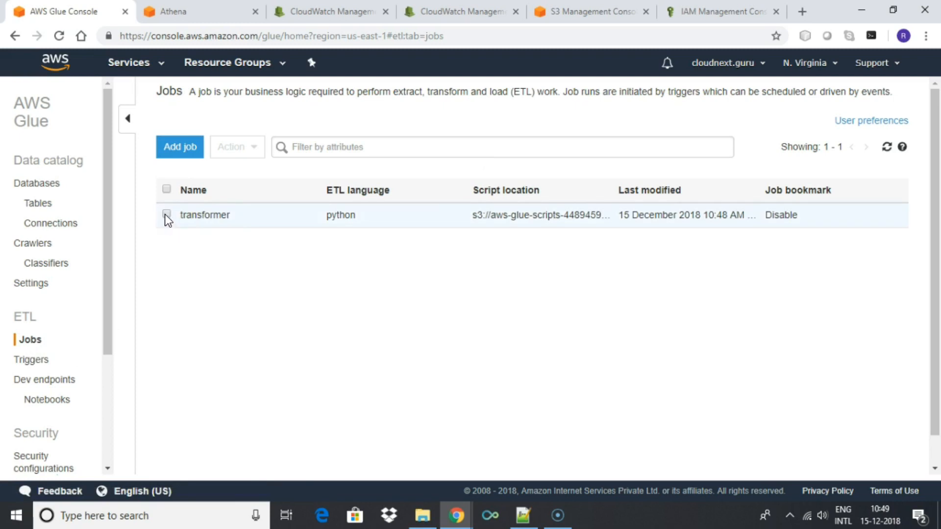
Step: Select the transformer job and start a run
{"action": "left_click", "coordinate": [166, 215]}
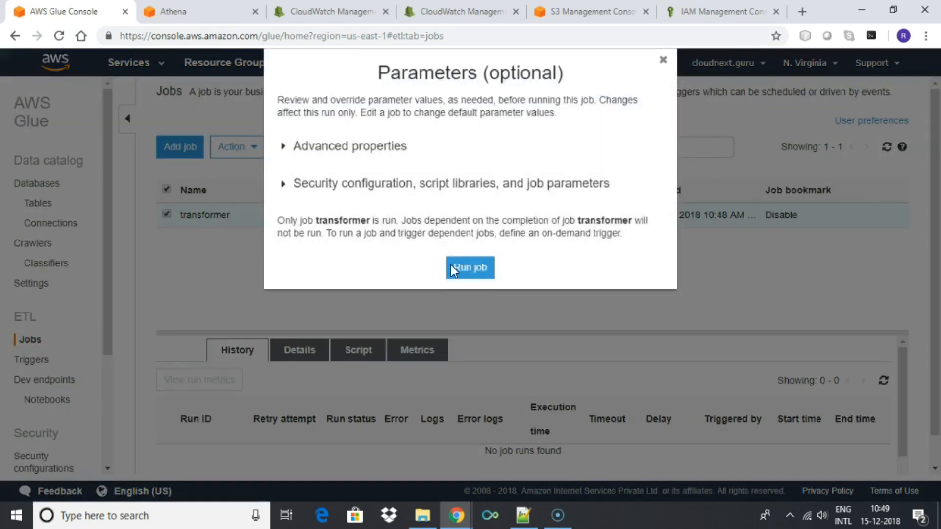
{"action": "left_click", "coordinate": [470, 268]}
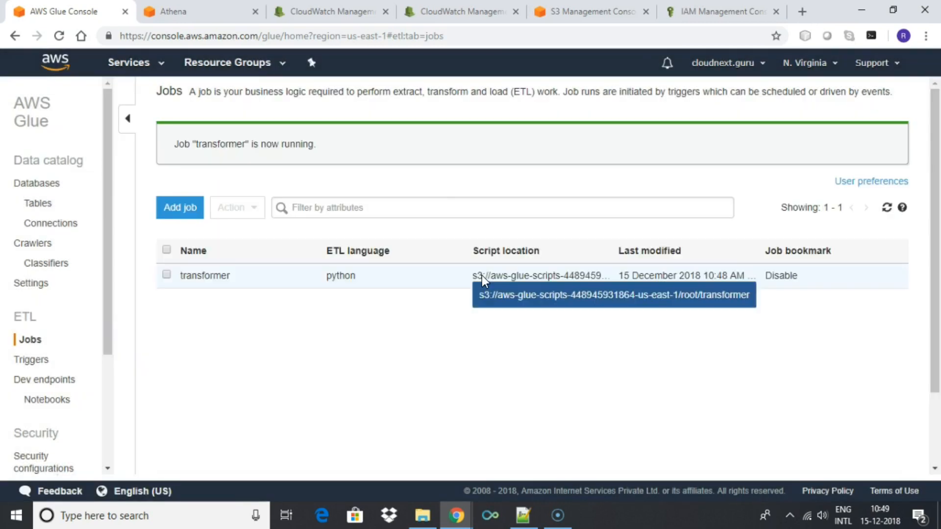
{"action": "left_click", "coordinate": [166, 275]}
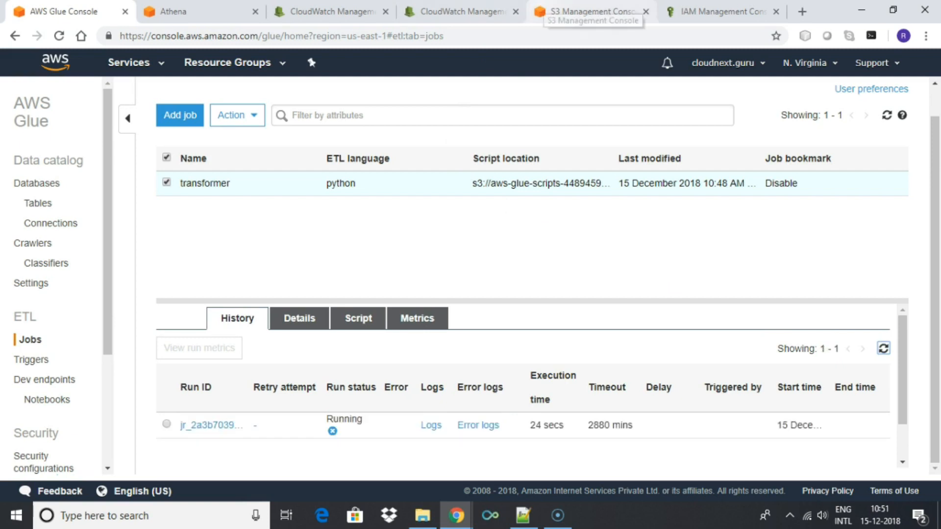
Step: Check the transformed-purchase-data bucket in S3, which is still empty
{"action": "left_click", "coordinate": [588, 11]}
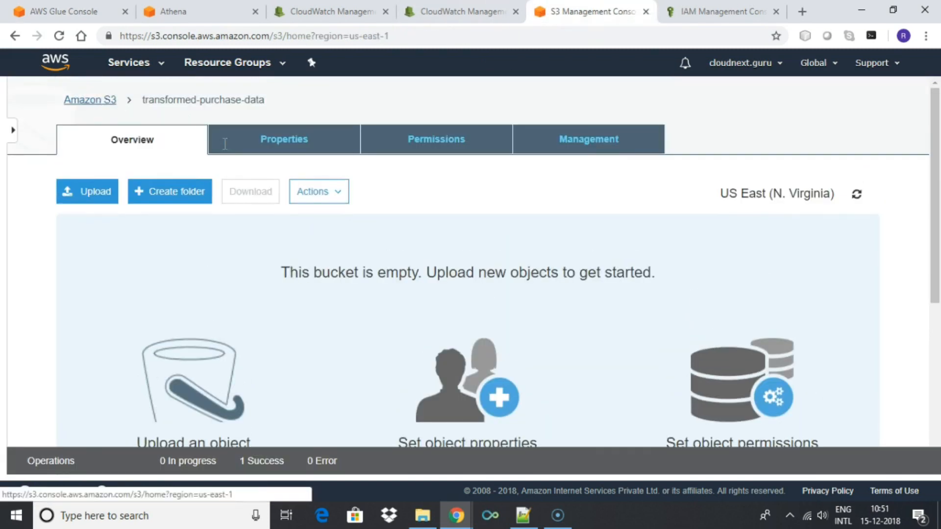
{"action": "left_click", "coordinate": [90, 100]}
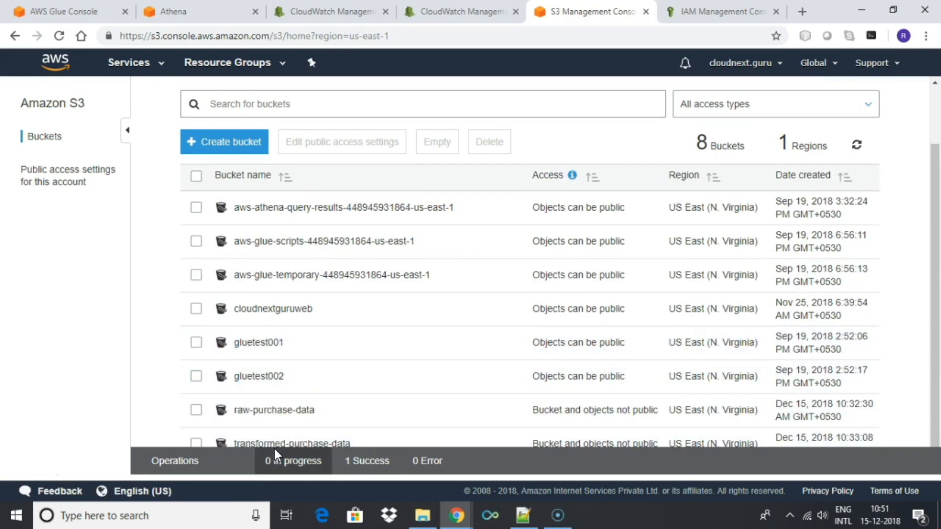
{"action": "left_click", "coordinate": [292, 443]}
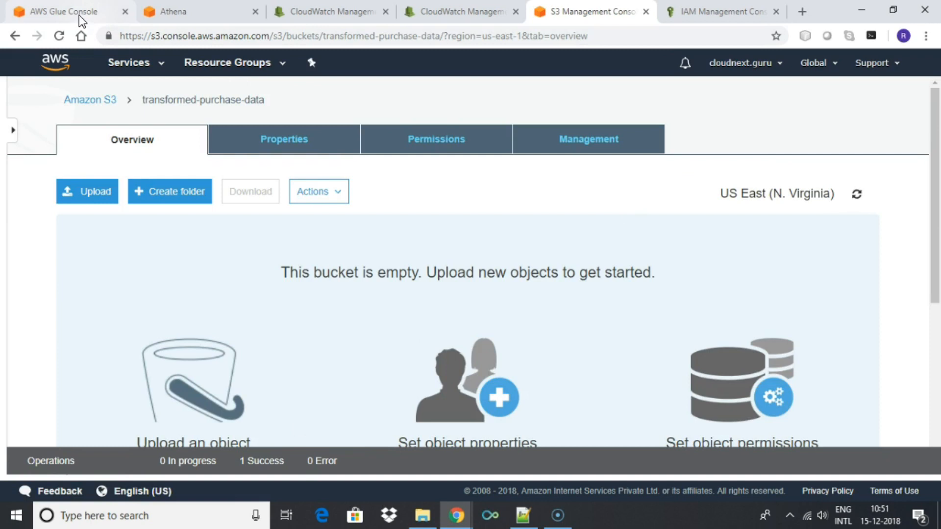
Step: Refresh the Glue job run history until the run shows Succeeded
{"action": "left_click", "coordinate": [60, 11]}
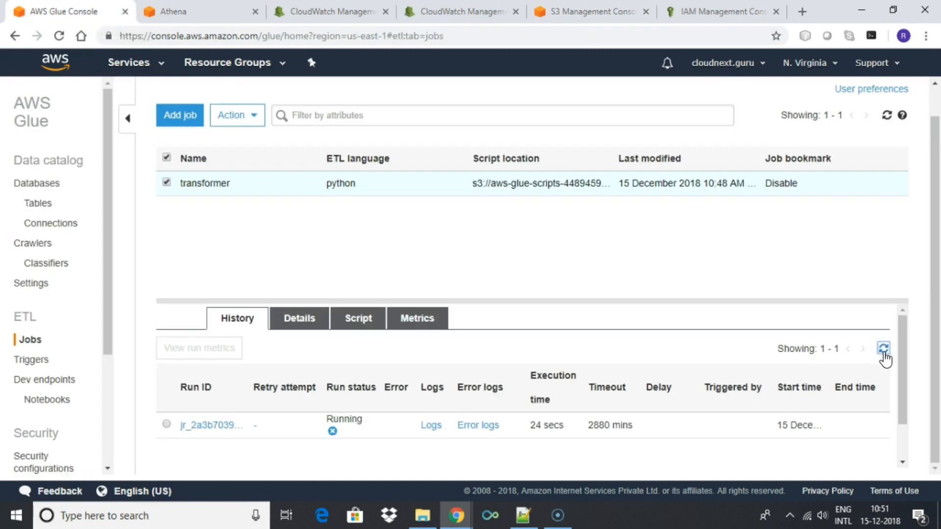
{"action": "left_click", "coordinate": [884, 349]}
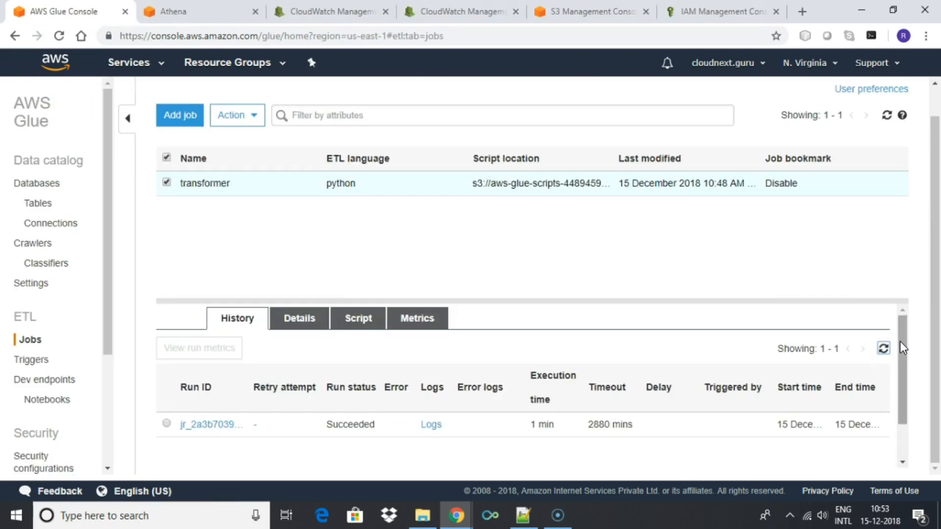
{"action": "left_click", "coordinate": [882, 348]}
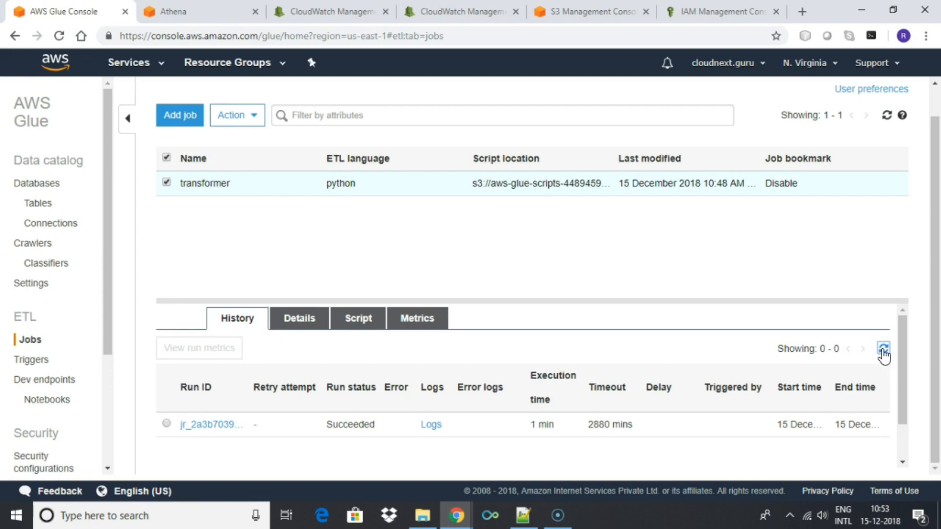
{"action": "left_click", "coordinate": [883, 348]}
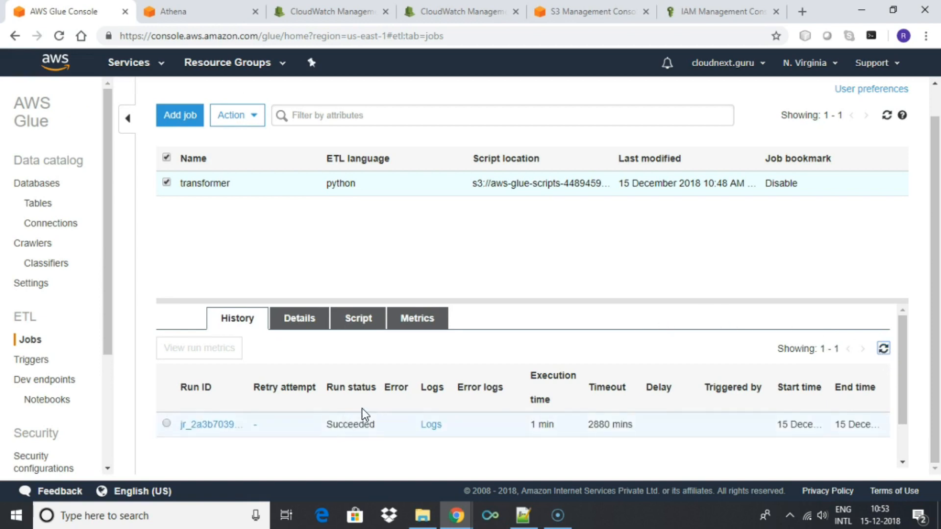
{"action": "left_click", "coordinate": [582, 11]}
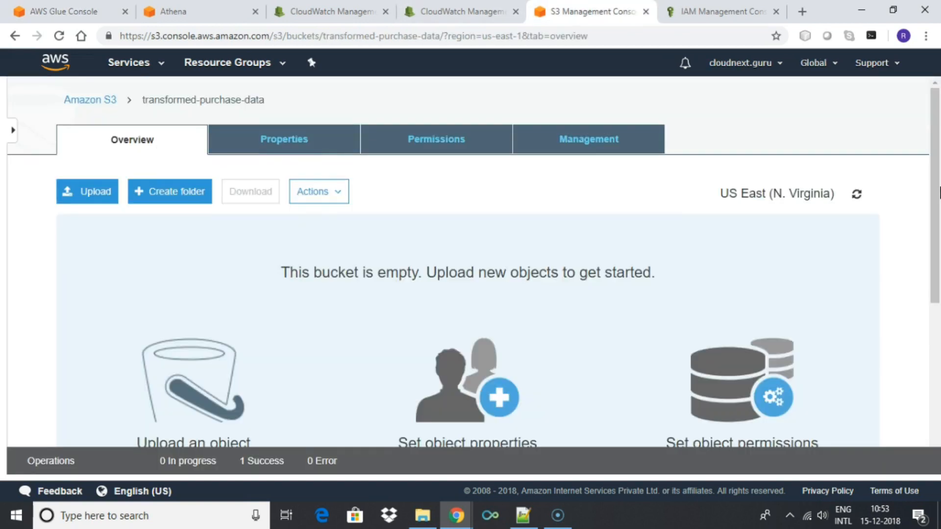
{"action": "left_click", "coordinate": [857, 193]}
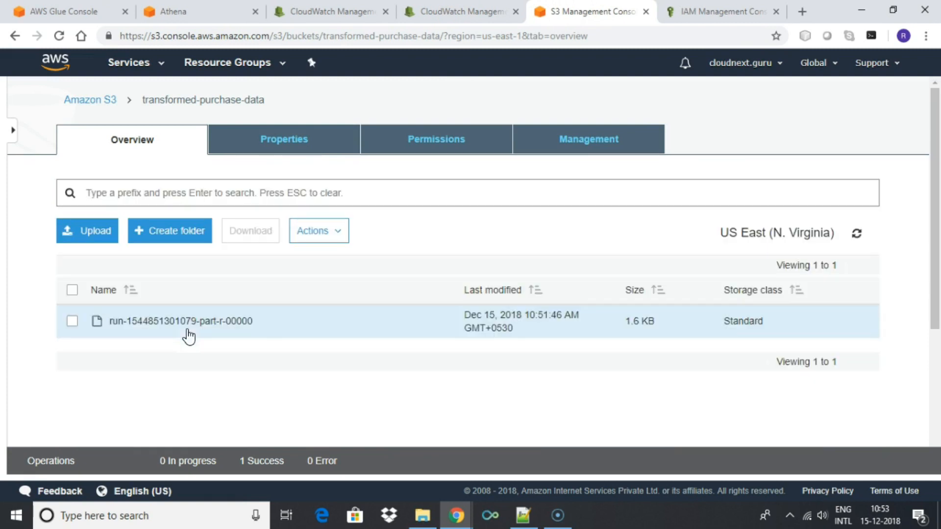
{"action": "left_click", "coordinate": [72, 321]}
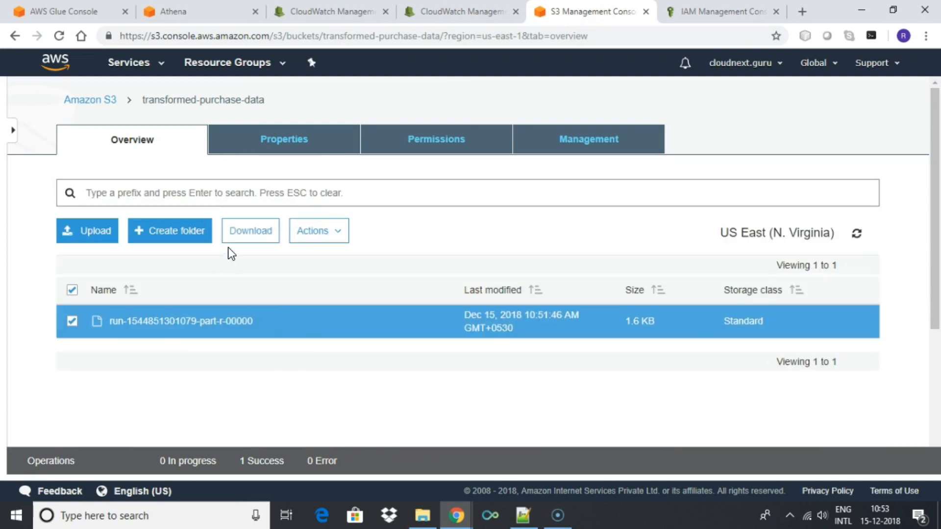
{"action": "left_click", "coordinate": [180, 321]}
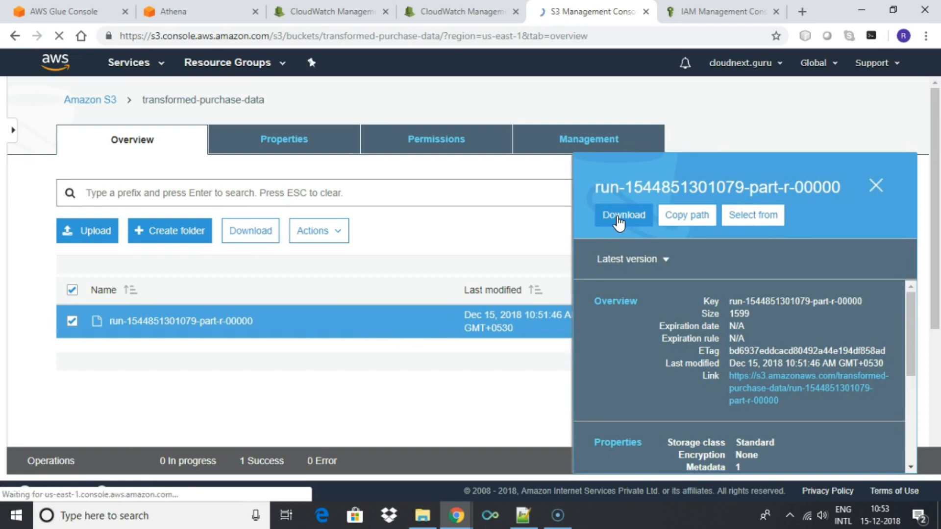
{"action": "left_click", "coordinate": [623, 214]}
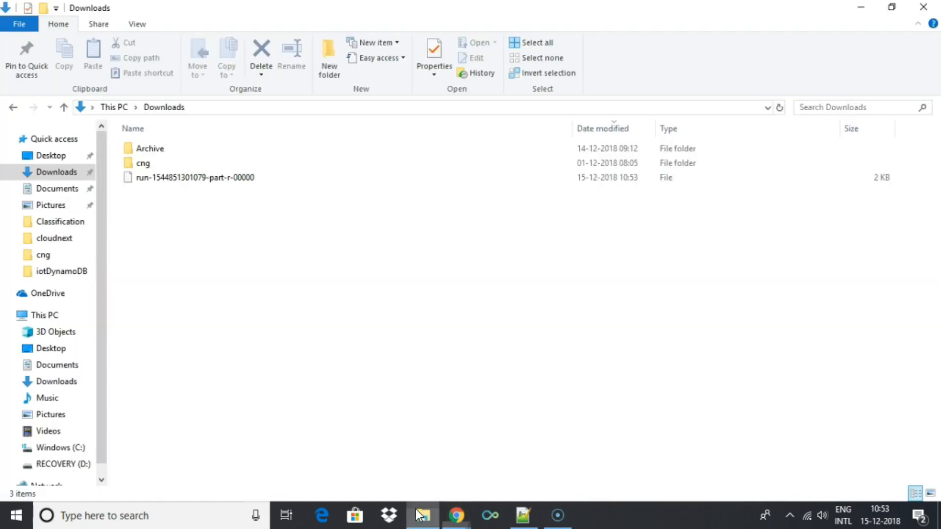
{"action": "left_click", "coordinate": [194, 176]}
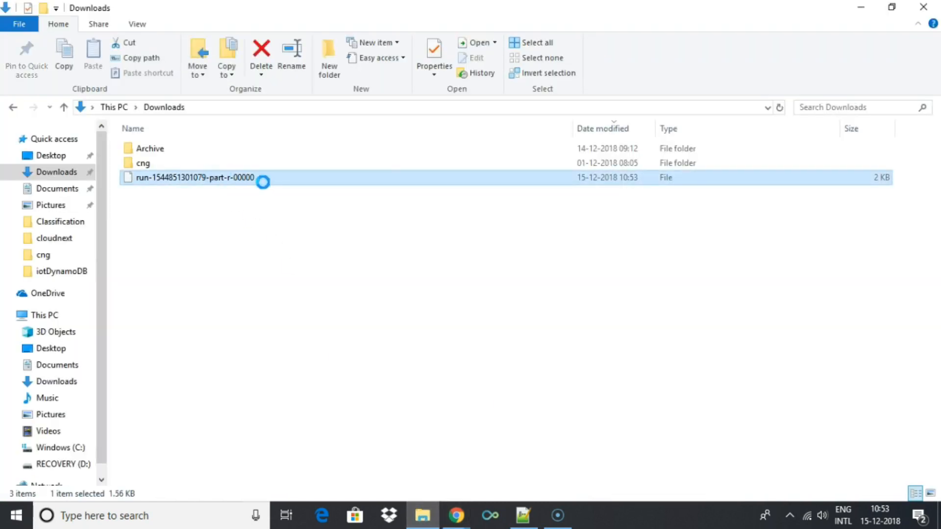
{"action": "right_click", "coordinate": [192, 177]}
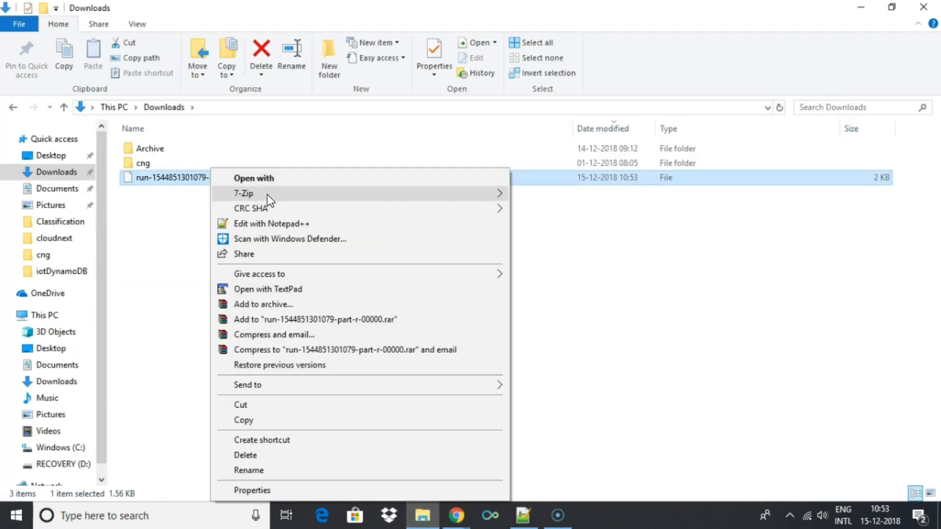
{"action": "left_click", "coordinate": [276, 225]}
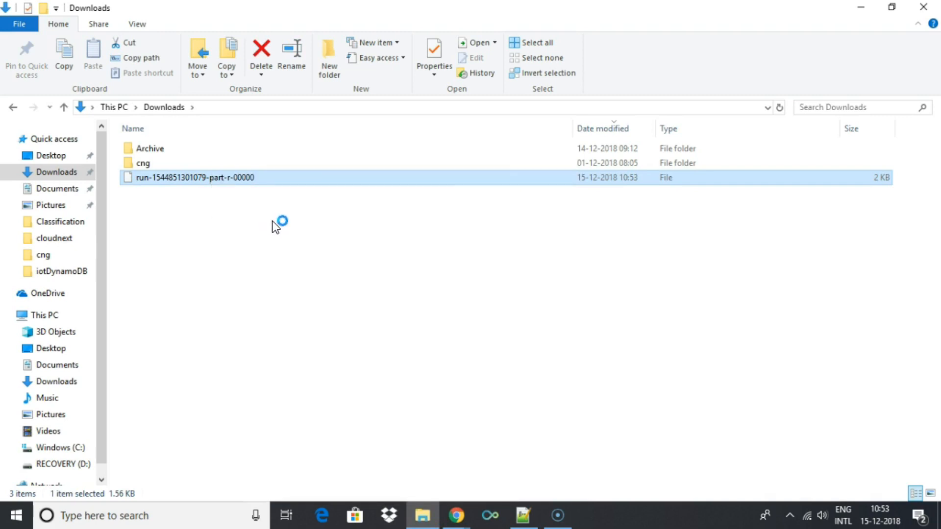
{"action": "double_click", "coordinate": [194, 177]}
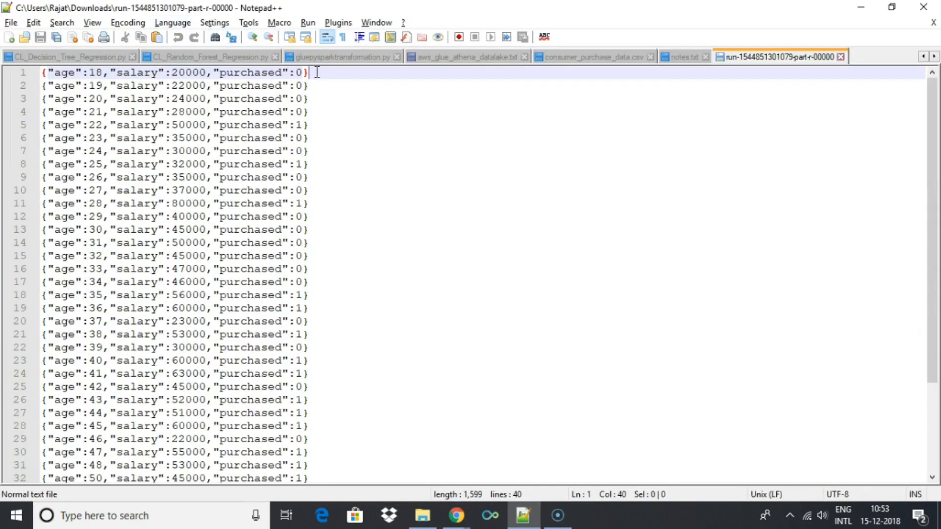
{"action": "left_click_drag", "start_coordinate": [303, 73], "coordinate": [39, 72]}
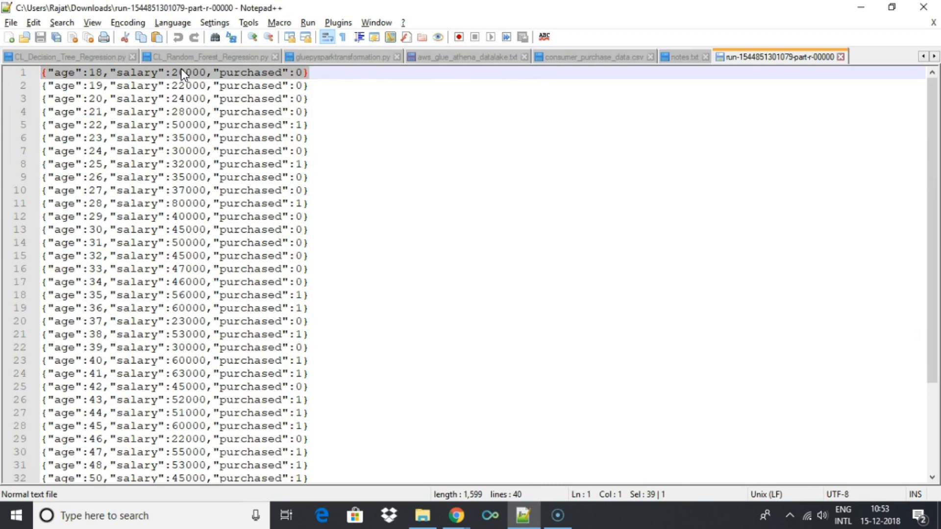
{"action": "left_click", "coordinate": [593, 57]}
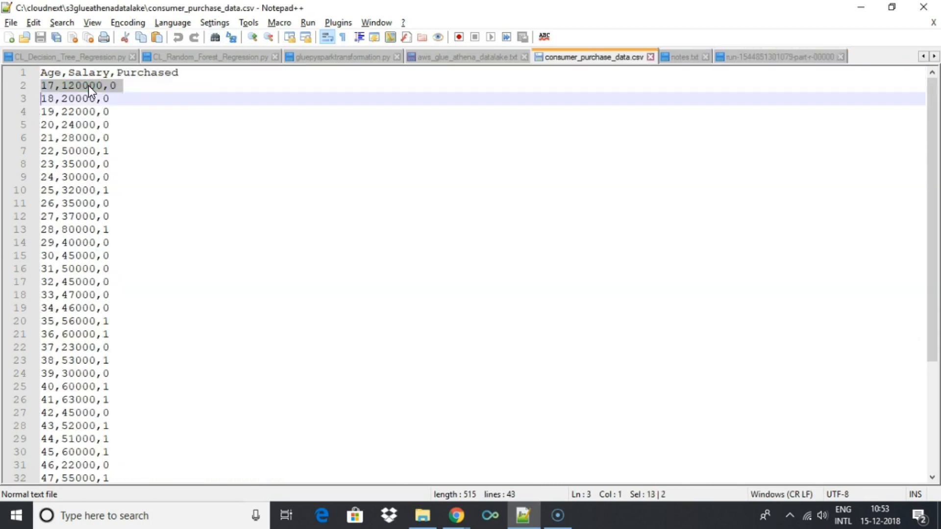
{"action": "left_click", "coordinate": [780, 56]}
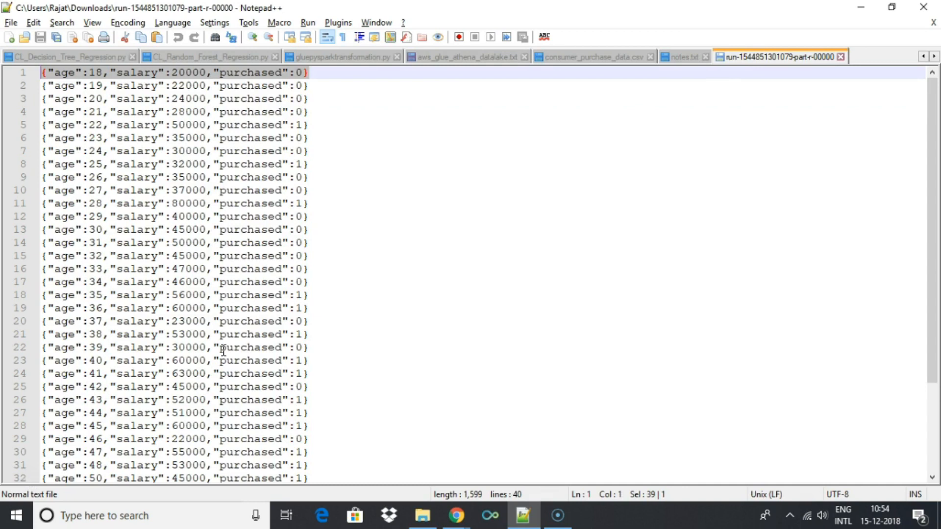
{"action": "mouse_move", "coordinate": [594, 68]}
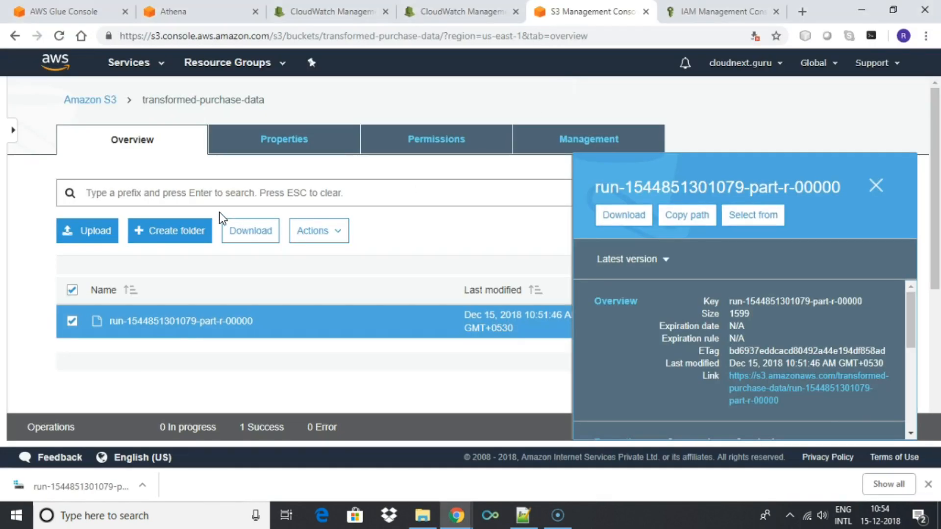
{"action": "mouse_move", "coordinate": [129, 62]}
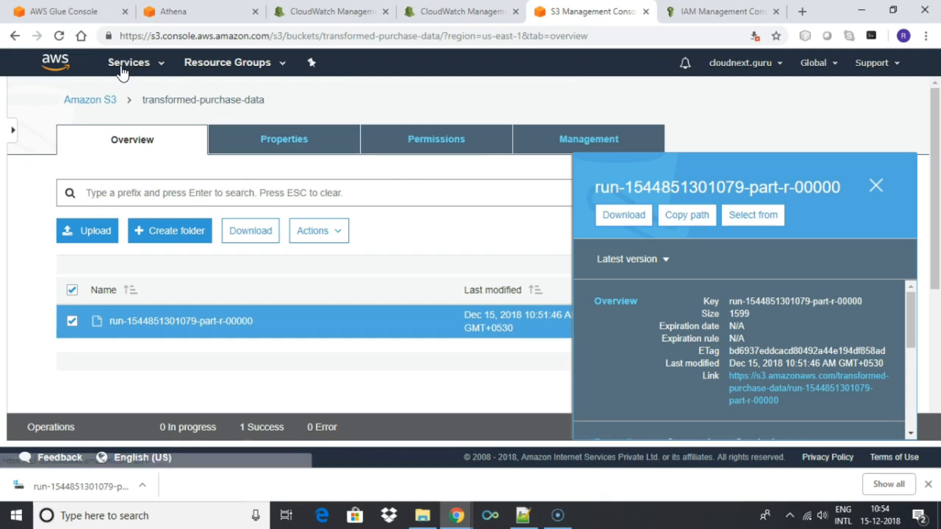
Step: Start the transformed-crawler from the Glue Crawlers list
{"action": "left_click", "coordinate": [67, 12]}
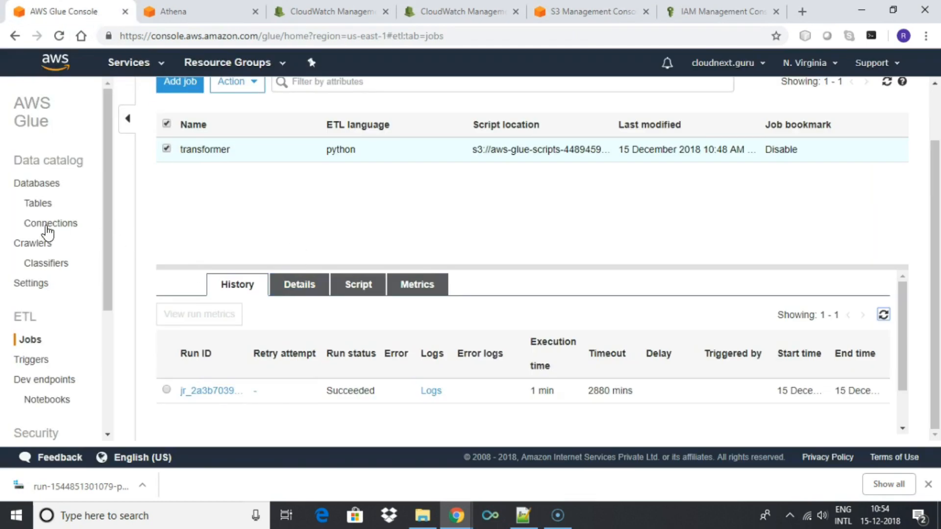
{"action": "left_click", "coordinate": [40, 243]}
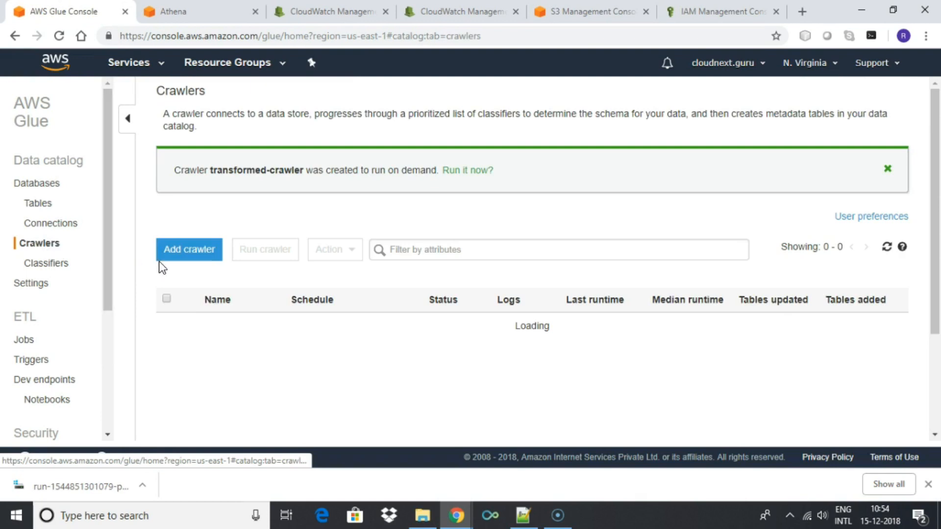
{"action": "left_click", "coordinate": [167, 351]}
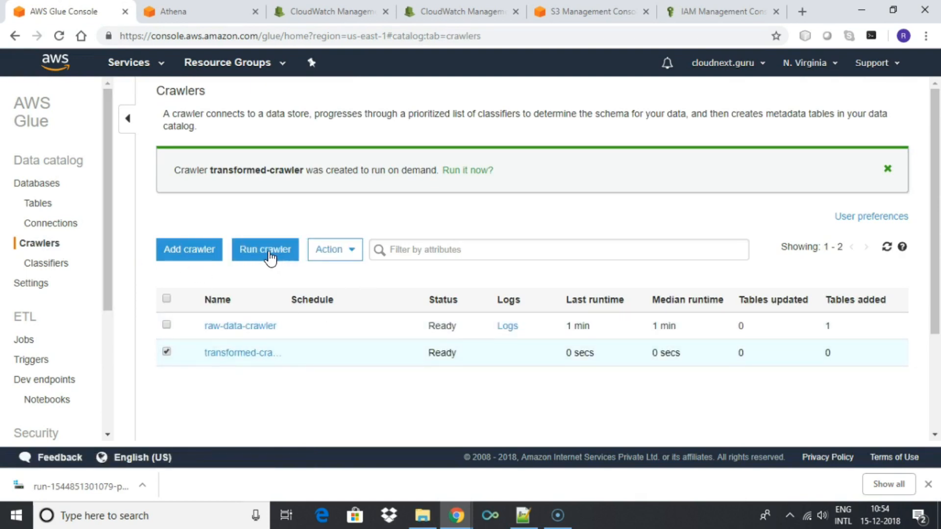
{"action": "left_click", "coordinate": [265, 249]}
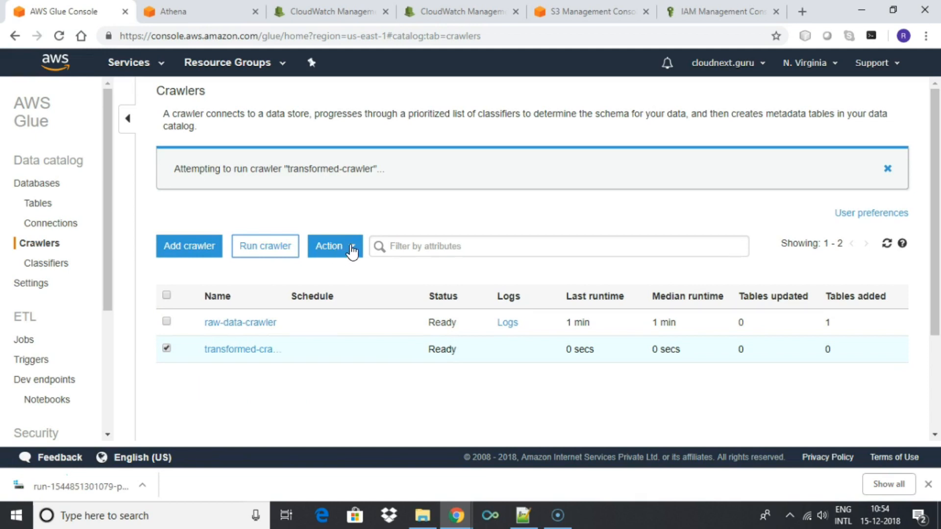
{"action": "mouse_move", "coordinate": [570, 286]}
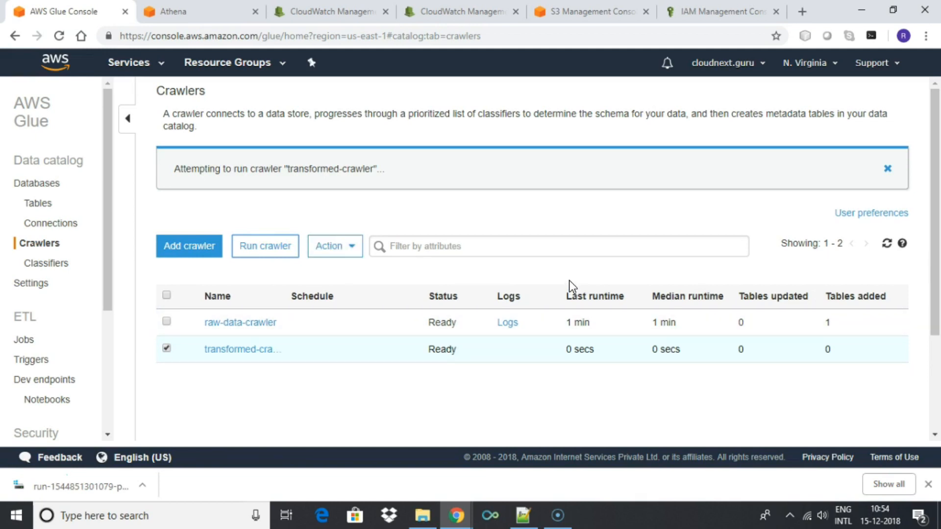
{"action": "mouse_move", "coordinate": [53, 209]}
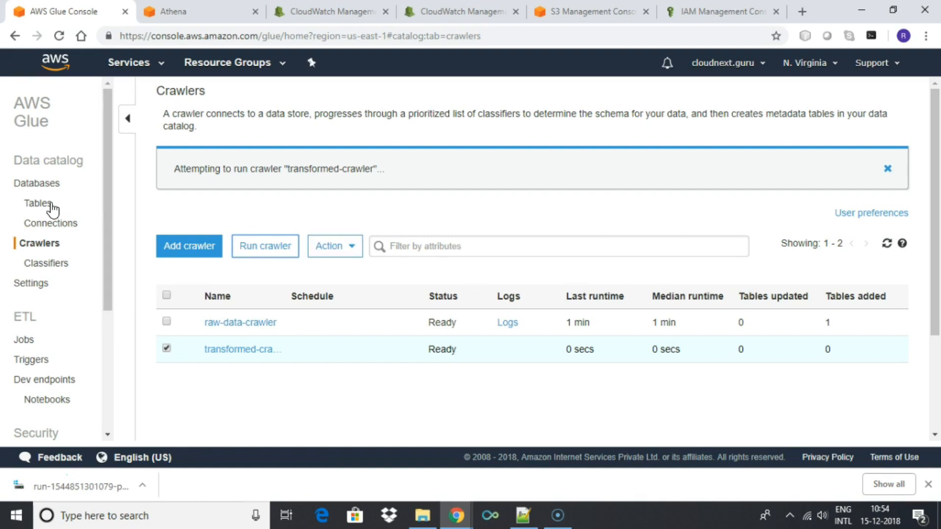
Step: Wait for the crawler to finish, checking its status and the catalog tables
{"action": "left_click", "coordinate": [40, 203]}
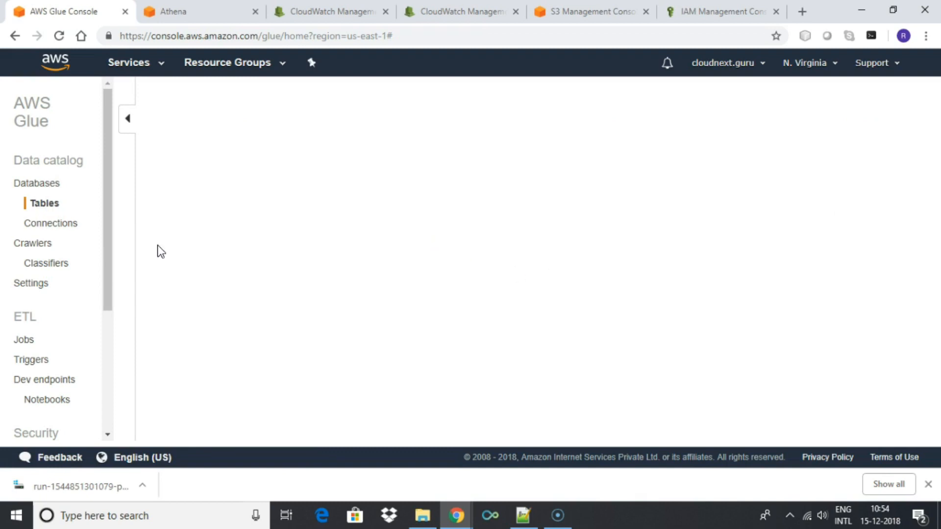
{"action": "left_click", "coordinate": [43, 182]}
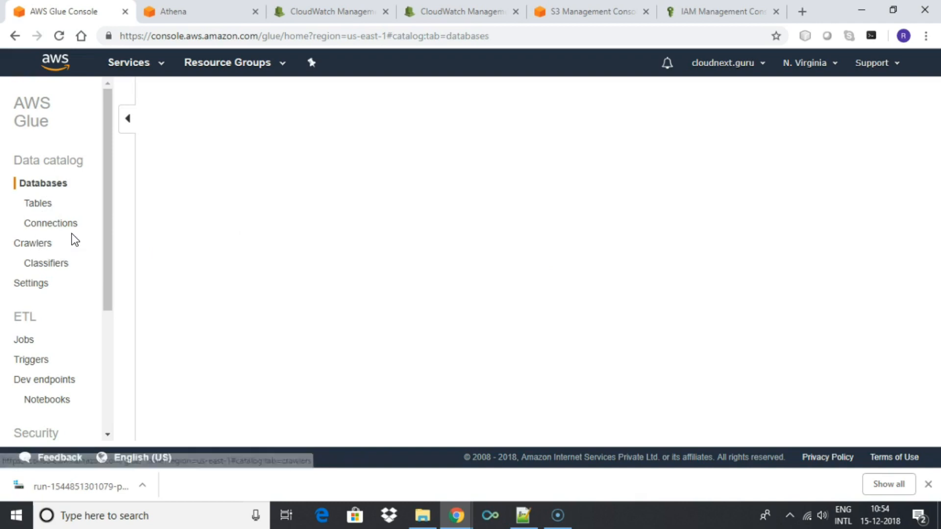
{"action": "mouse_move", "coordinate": [32, 243]}
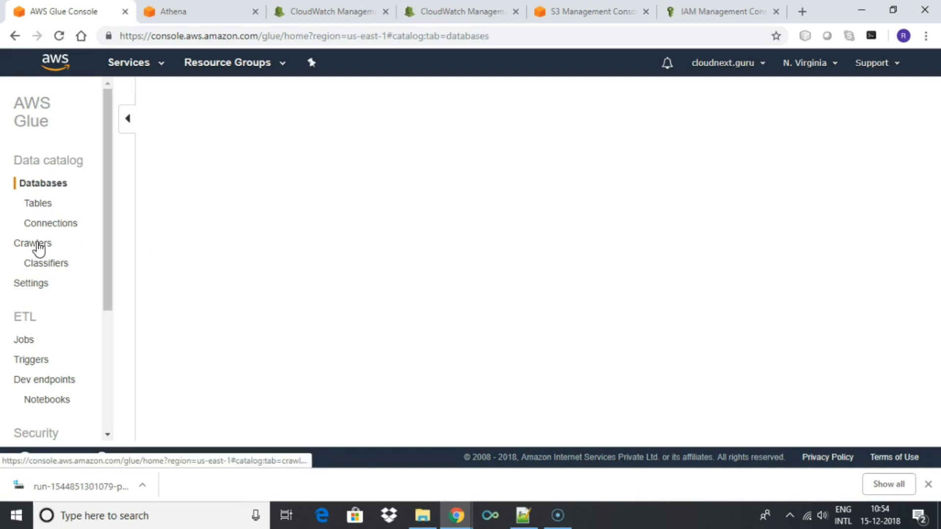
{"action": "left_click", "coordinate": [33, 243]}
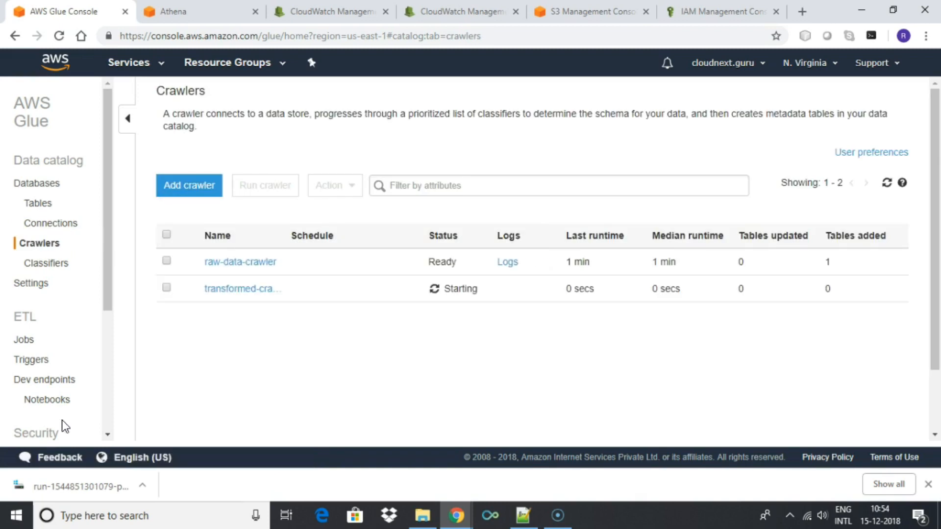
{"action": "left_click", "coordinate": [37, 203]}
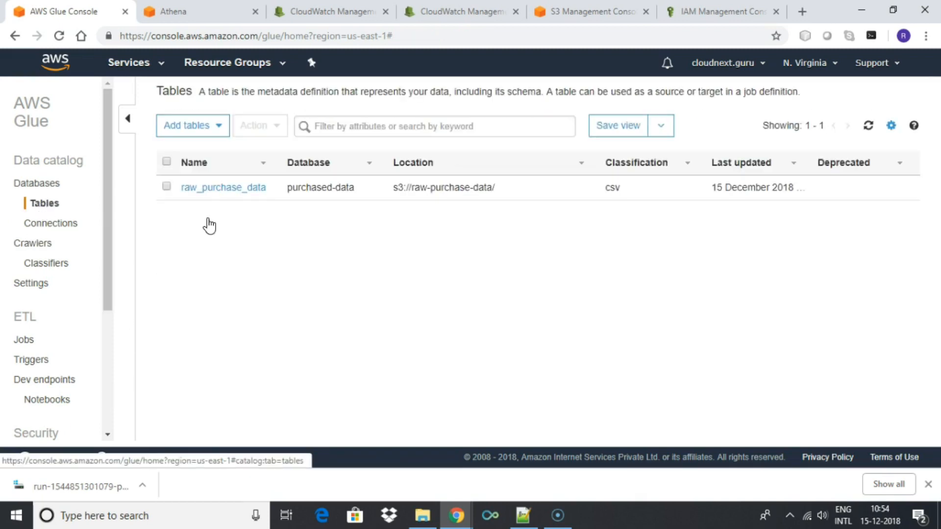
{"action": "left_click", "coordinate": [30, 340]}
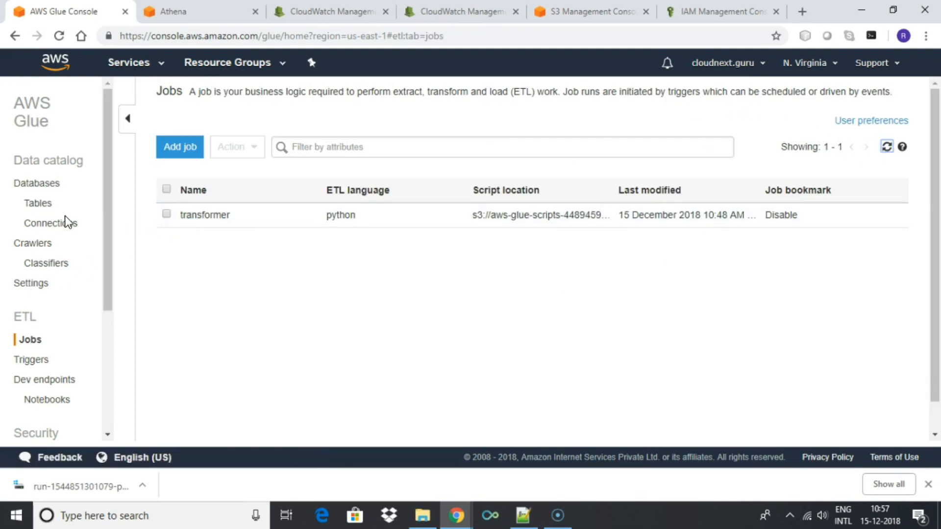
{"action": "left_click", "coordinate": [39, 243]}
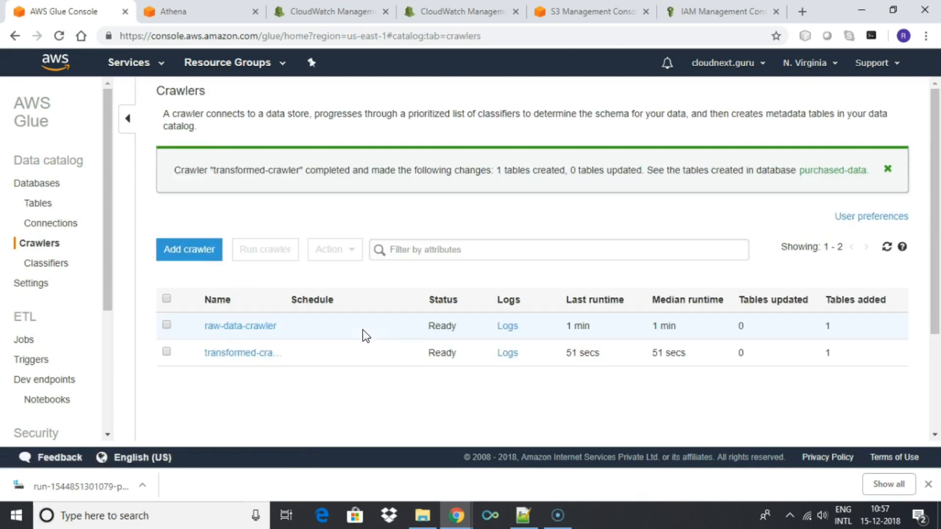
Step: Preview the new transformed_purchase_data JSON table's data in Athena
{"action": "left_click", "coordinate": [44, 204]}
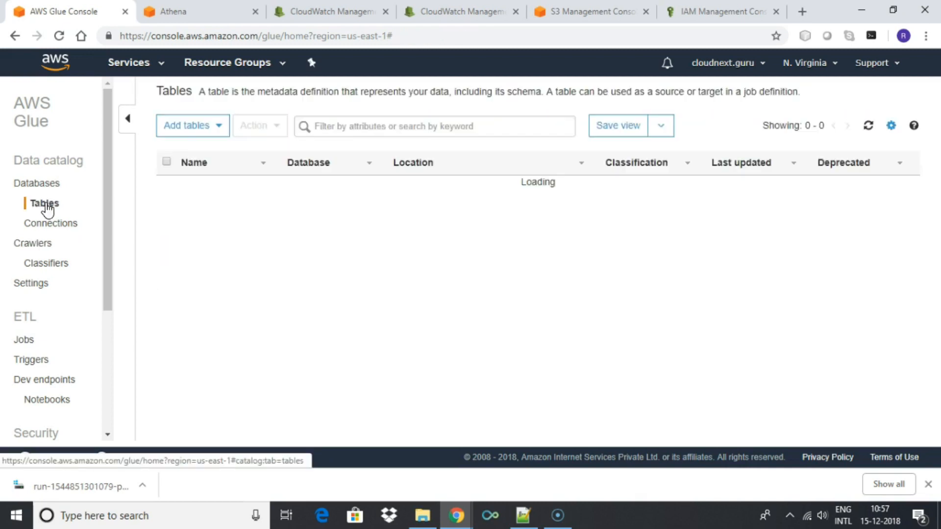
{"action": "left_click", "coordinate": [167, 212]}
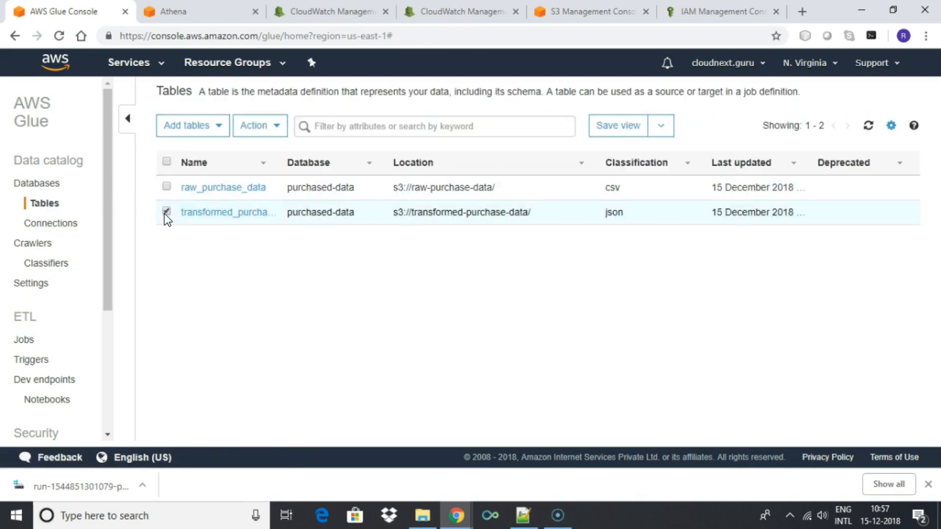
{"action": "left_click", "coordinate": [259, 125]}
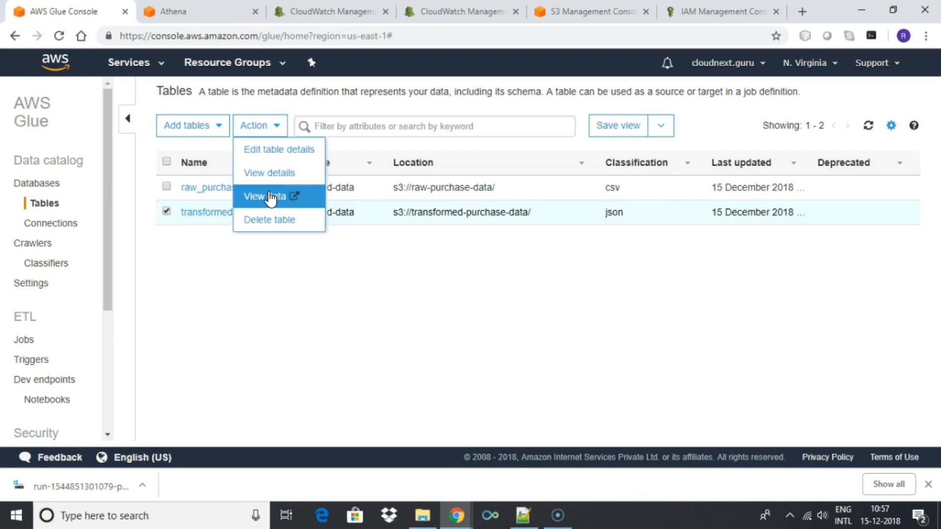
{"action": "left_click", "coordinate": [264, 196]}
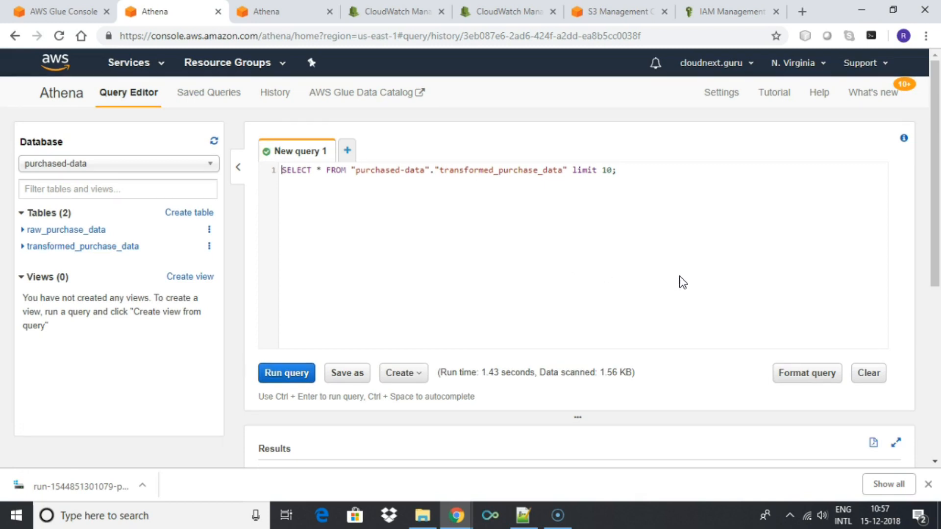
{"action": "mouse_move", "coordinate": [320, 355]}
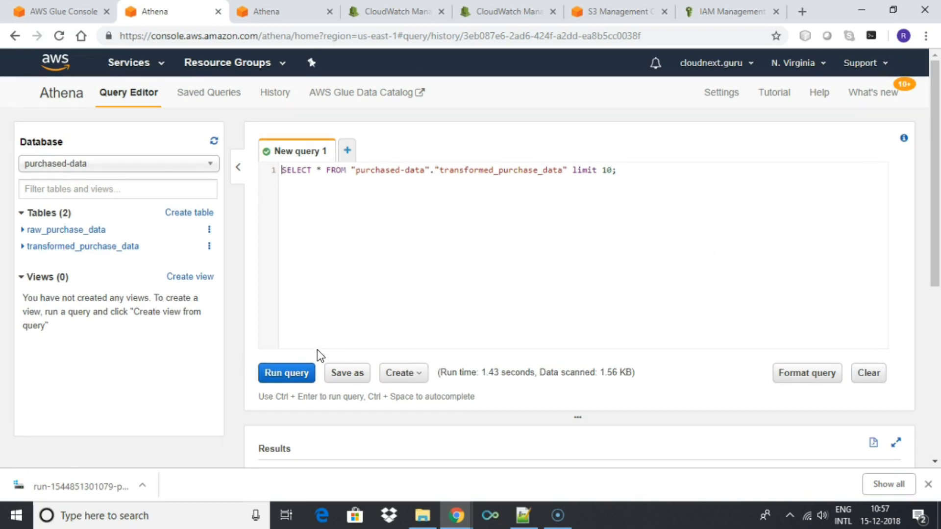
Step: Inspect the transformed_purchase_data results, starting at age 18, salary 20000, purchased 0
{"action": "scroll", "scroll_direction": "down", "scroll_amount": 3}
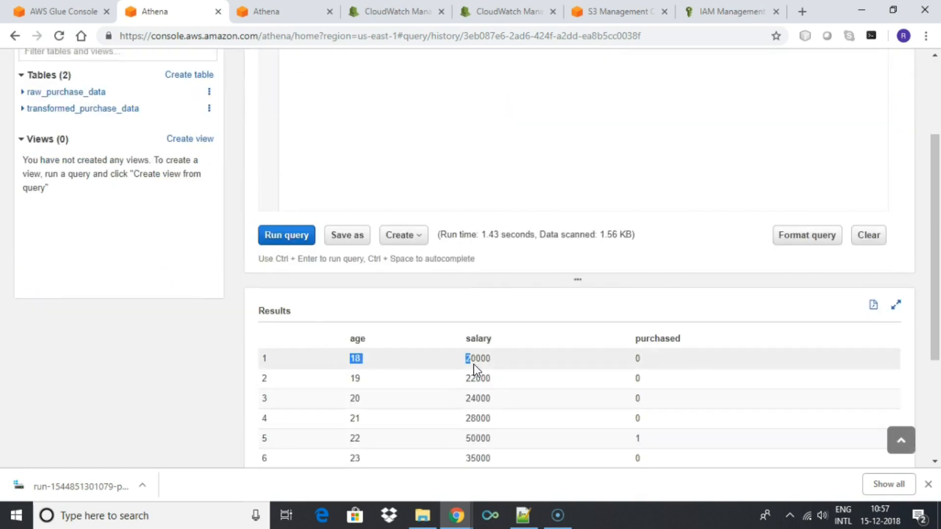
{"action": "left_click", "coordinate": [358, 359]}
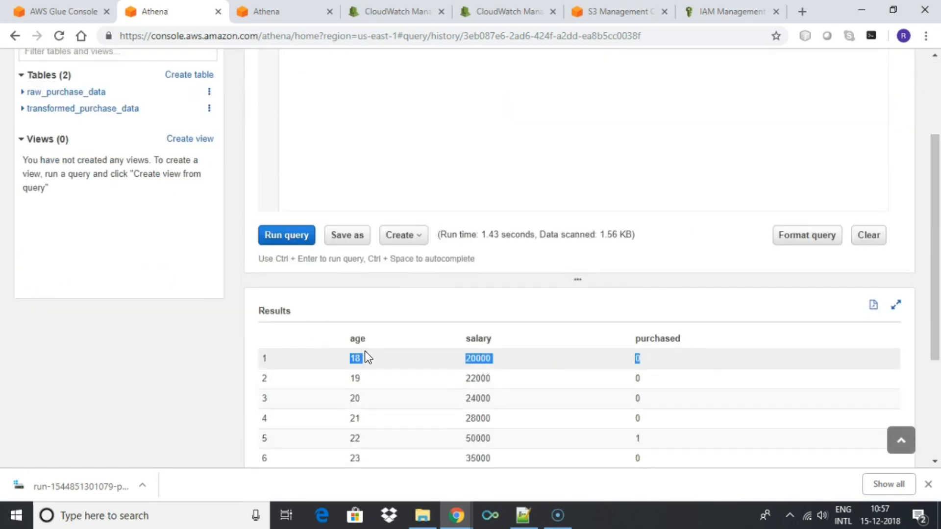